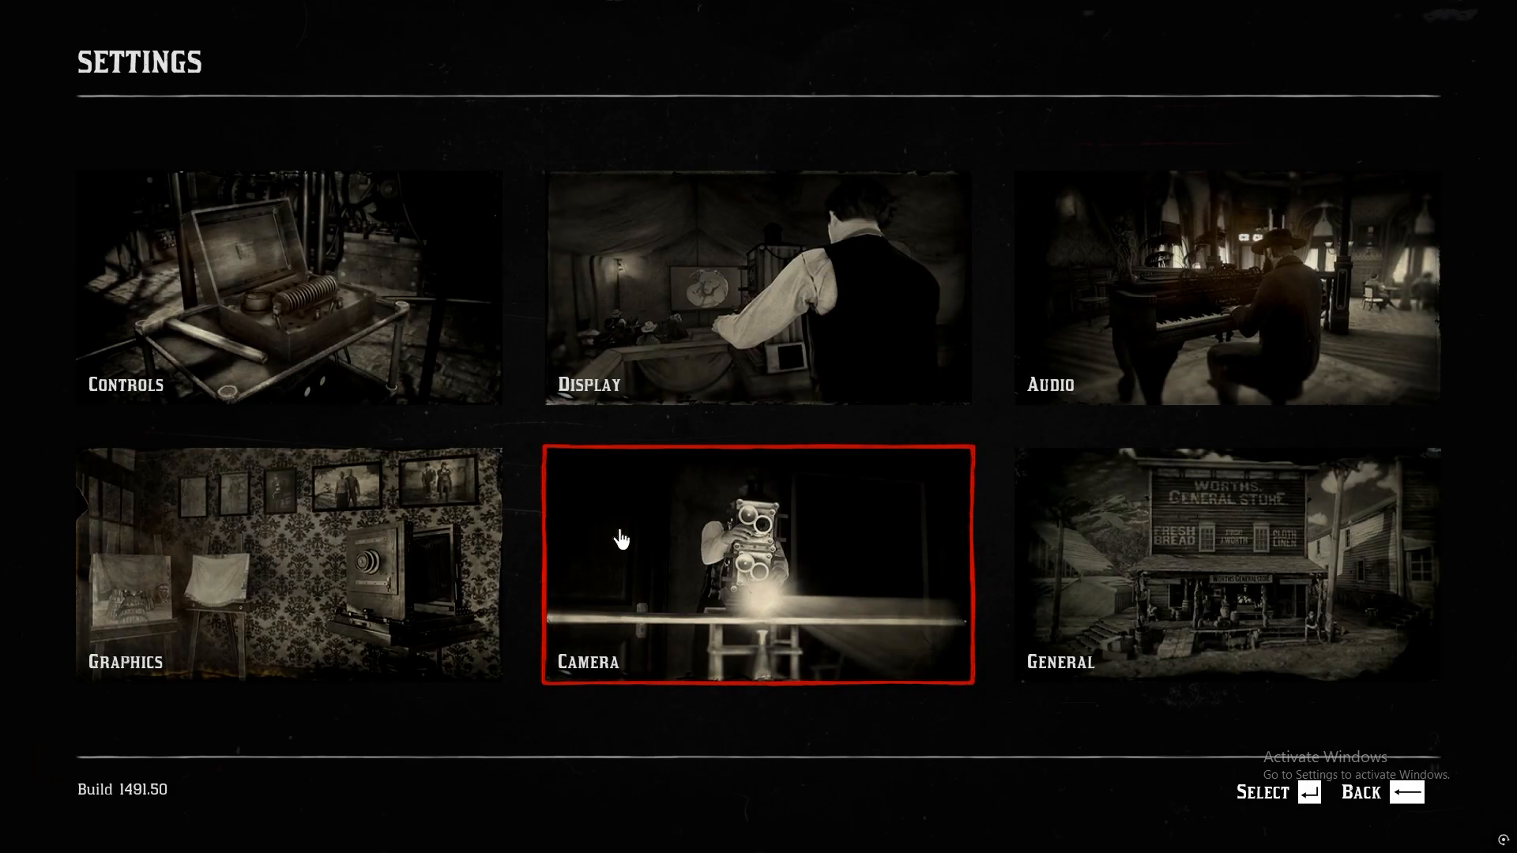
- Set VSync off and Graphics API to DirectX 12, apply and keep the changes
{"action": "left_click", "coordinate": [287, 564]}
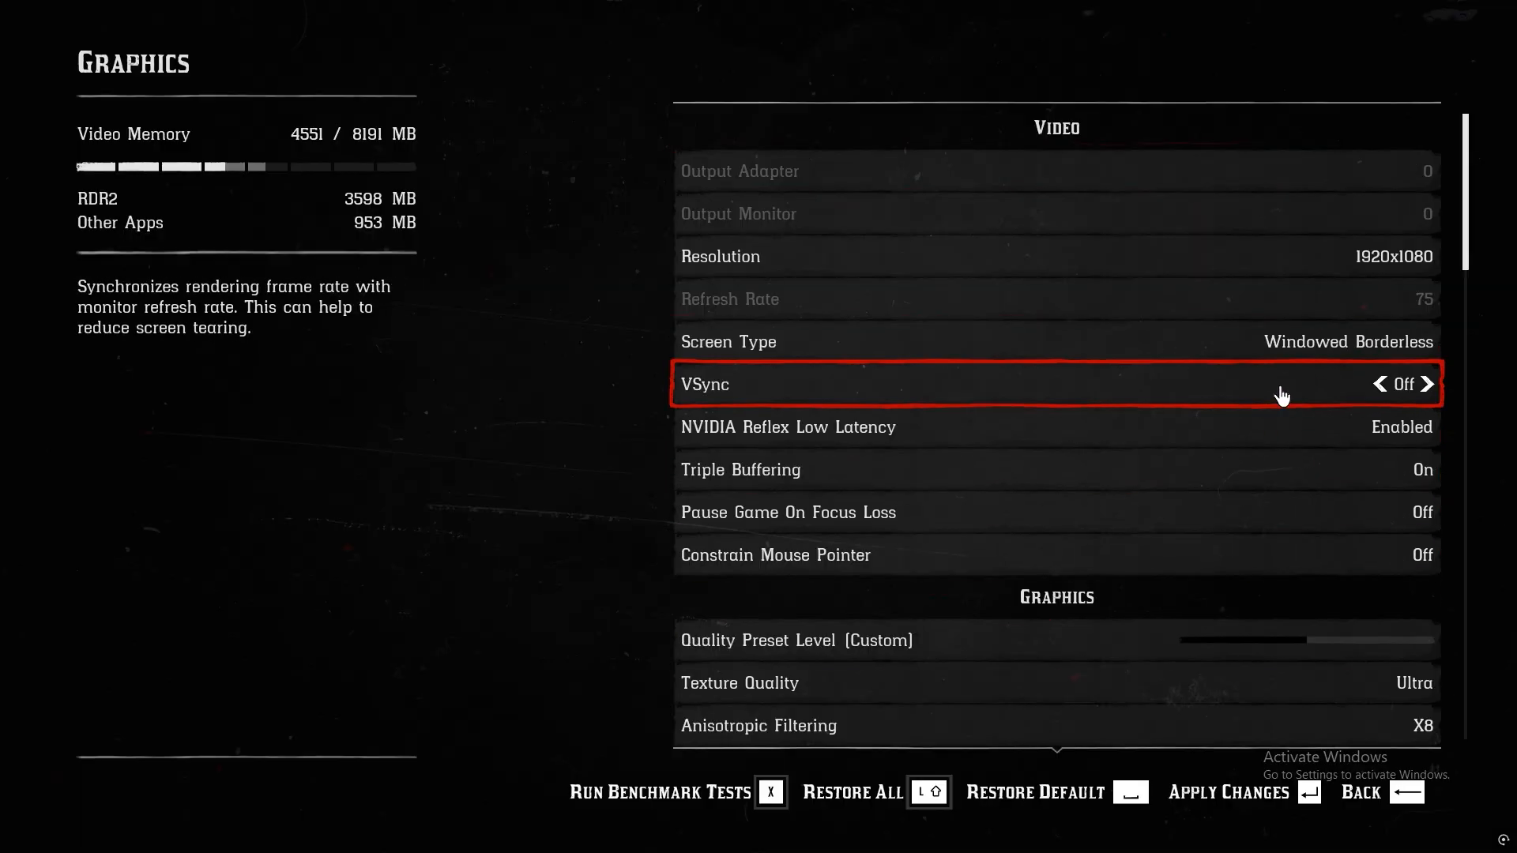
{"action": "scroll", "scroll_direction": "down", "scroll_amount": 3}
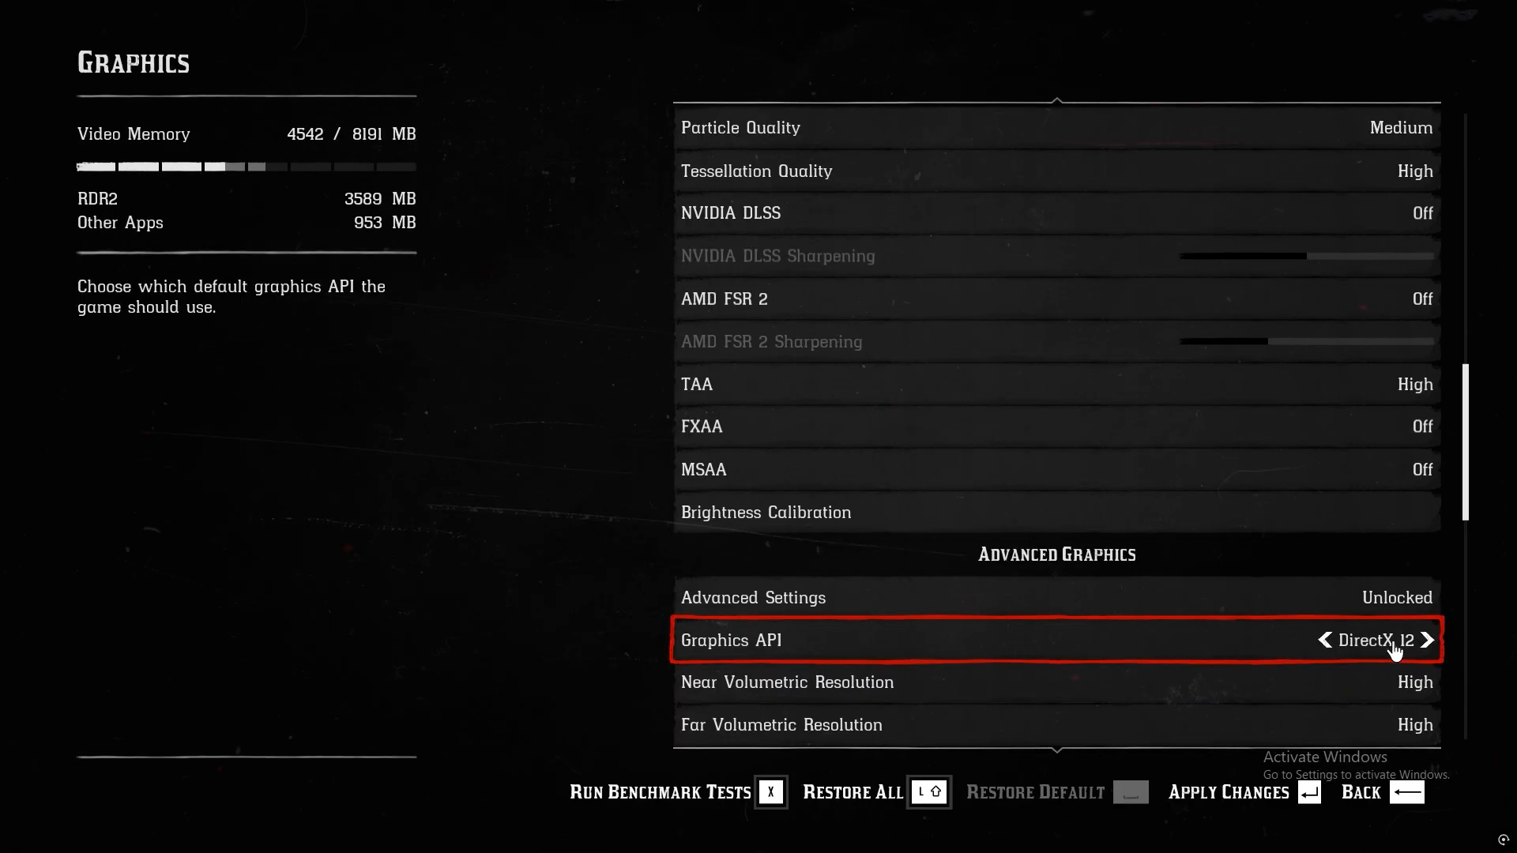
{"action": "left_click", "coordinate": [1229, 792]}
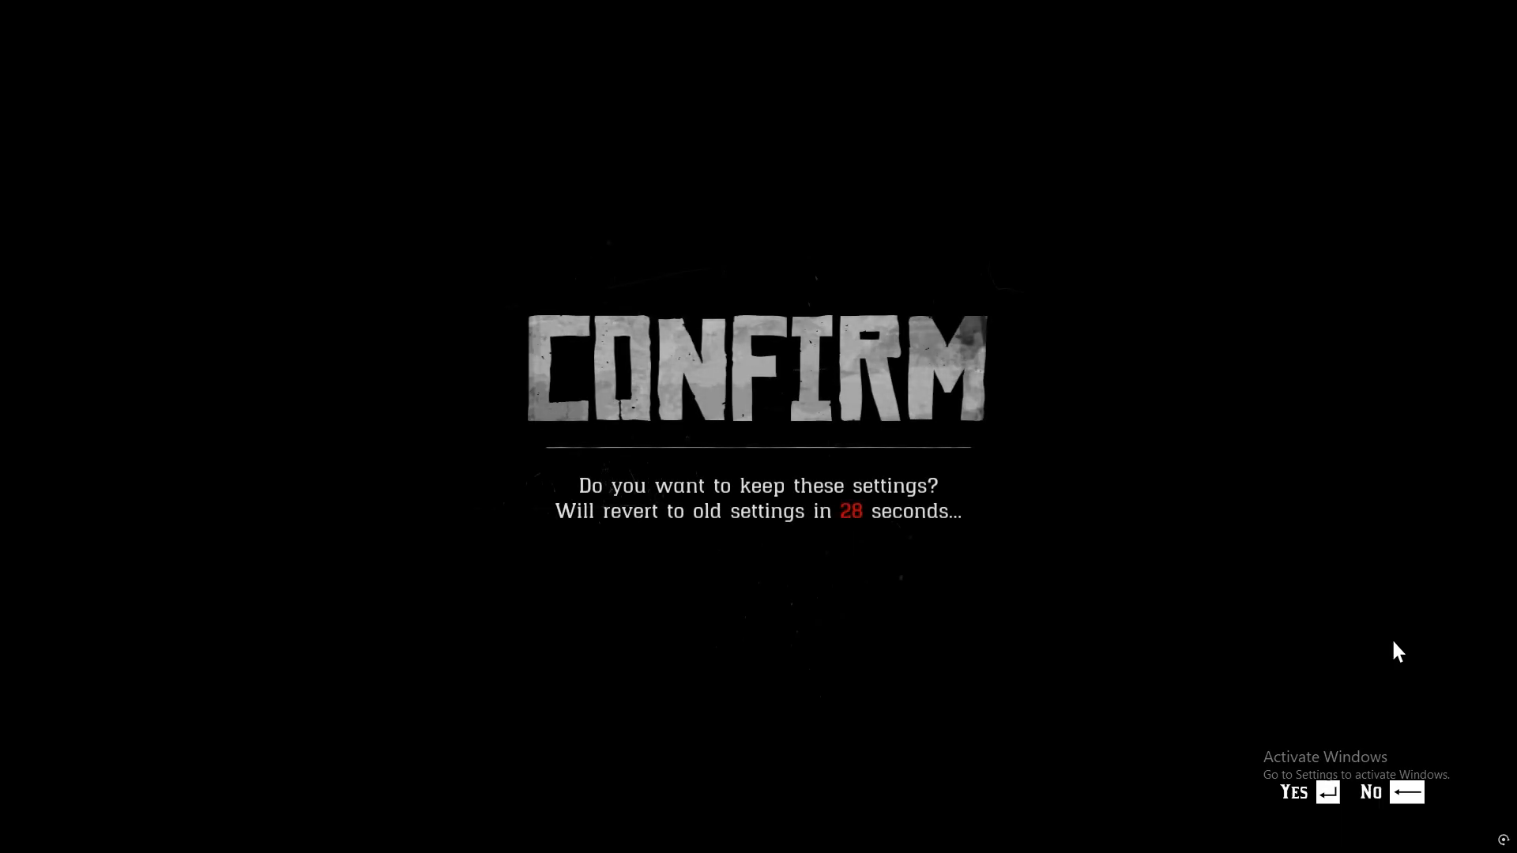
{"action": "left_click", "coordinate": [1294, 792]}
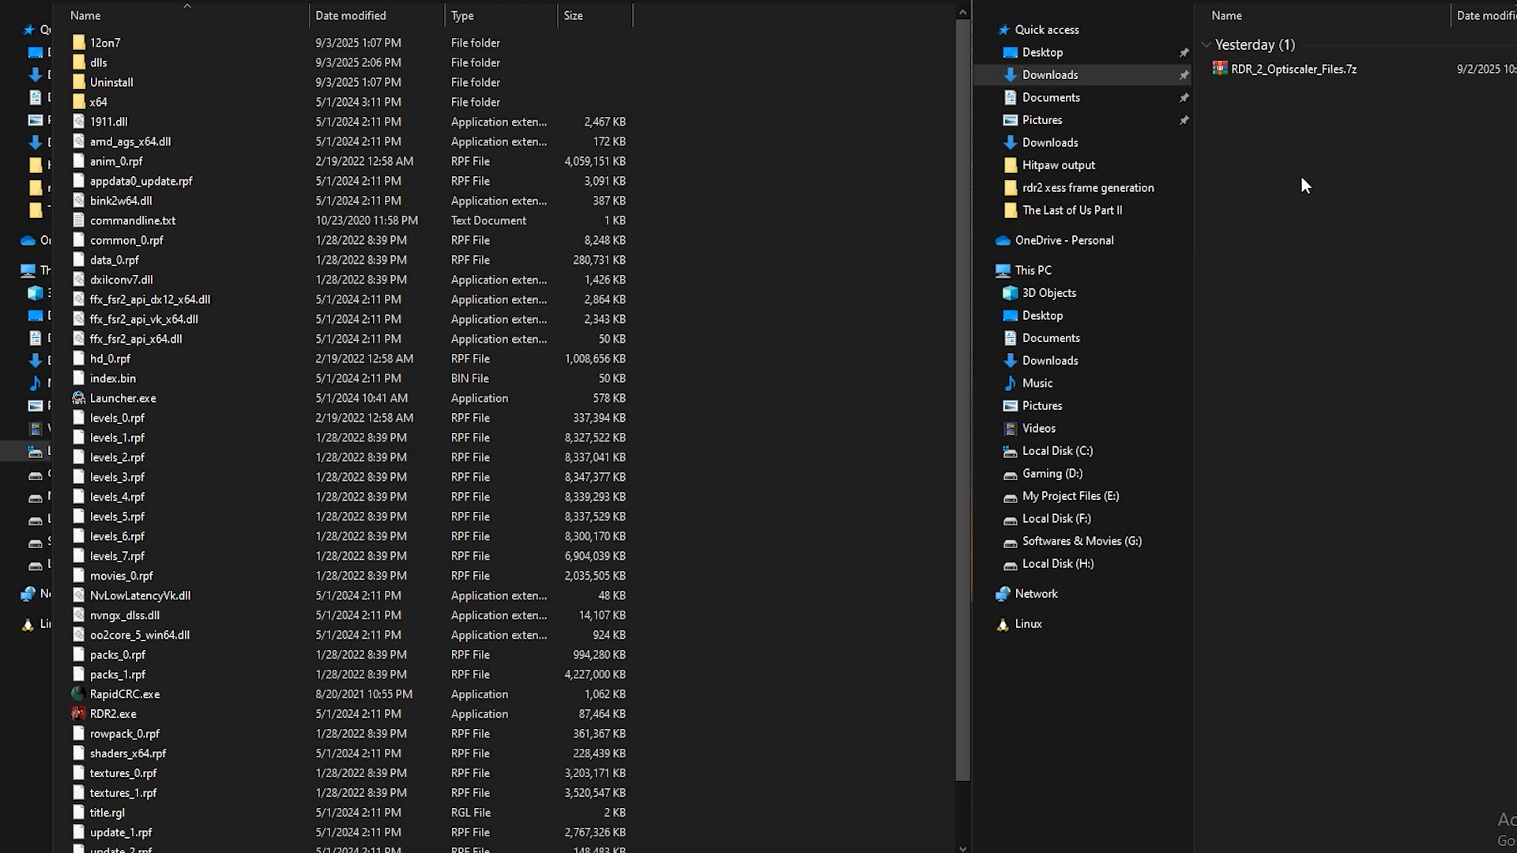
- Select all files in RDR_2_Optiscaler_Files.7z and extract them into the game folder
{"action": "right_click", "coordinate": [1289, 68]}
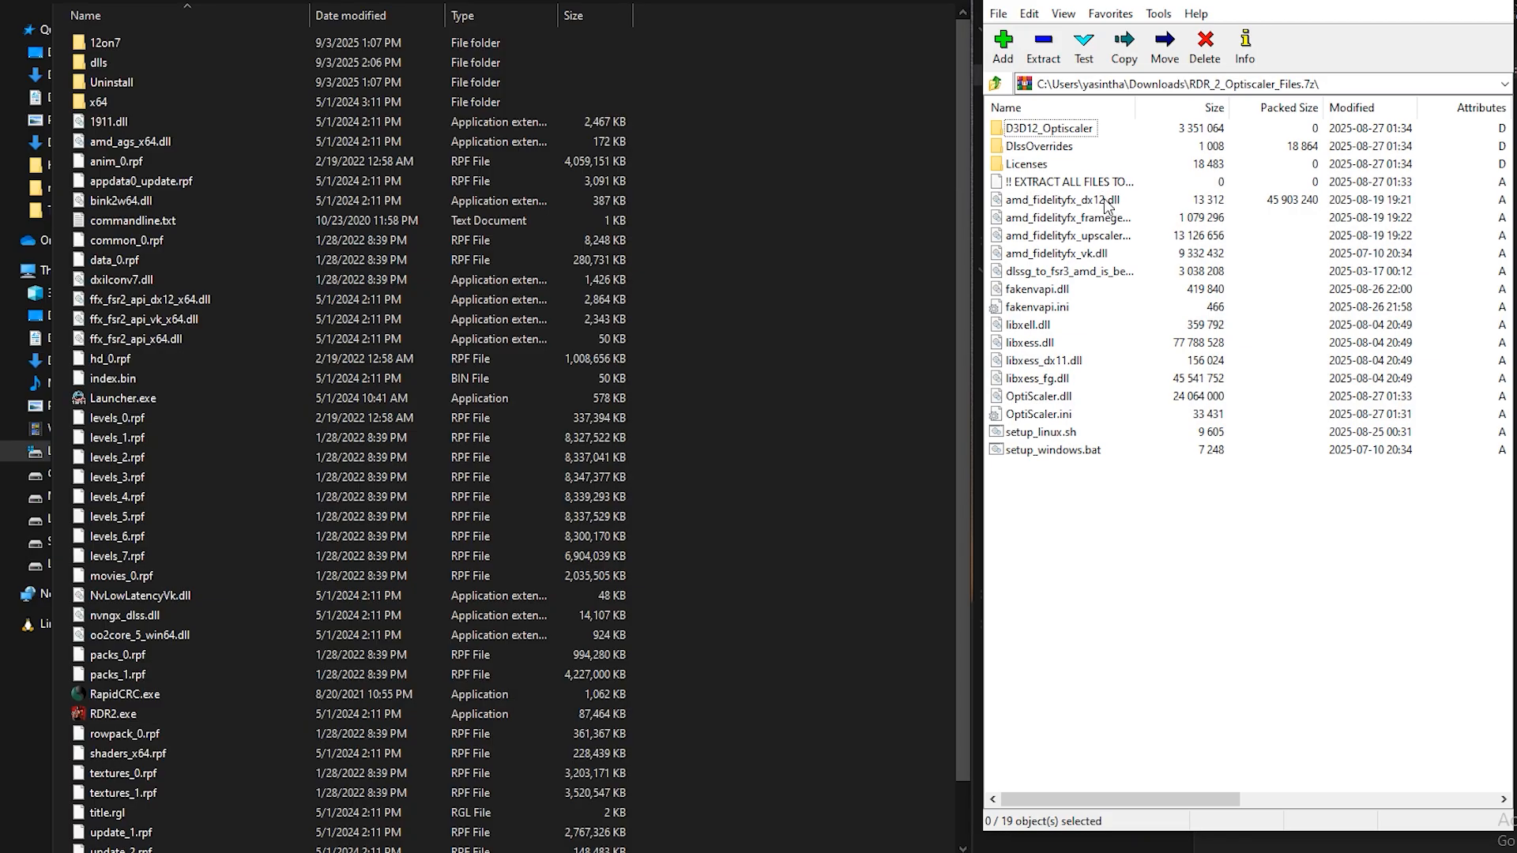
{"action": "key", "text": "ctrl+a"}
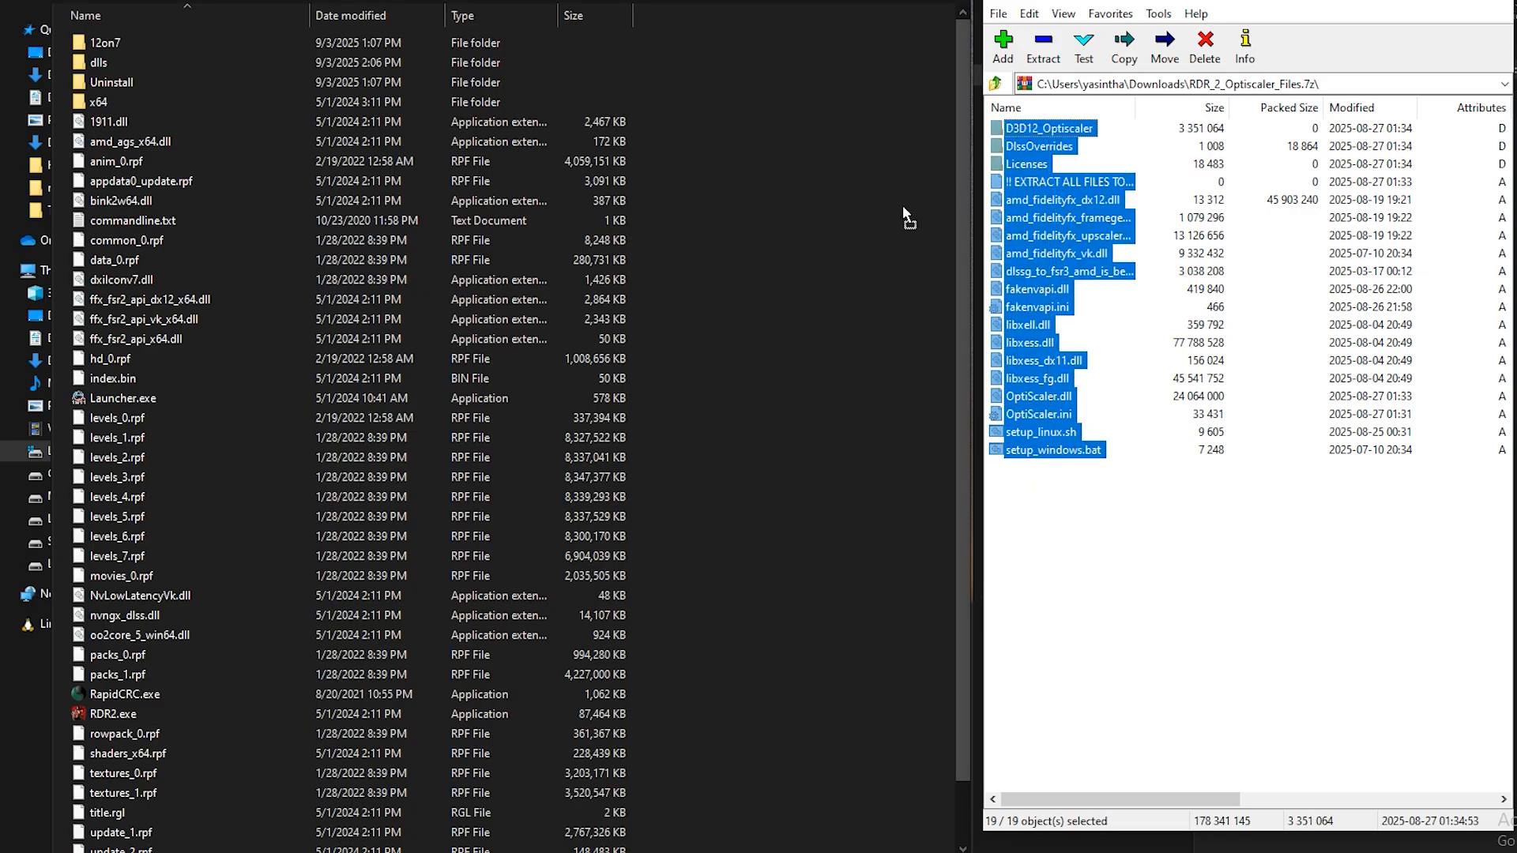
{"action": "left_click", "coordinate": [1041, 46]}
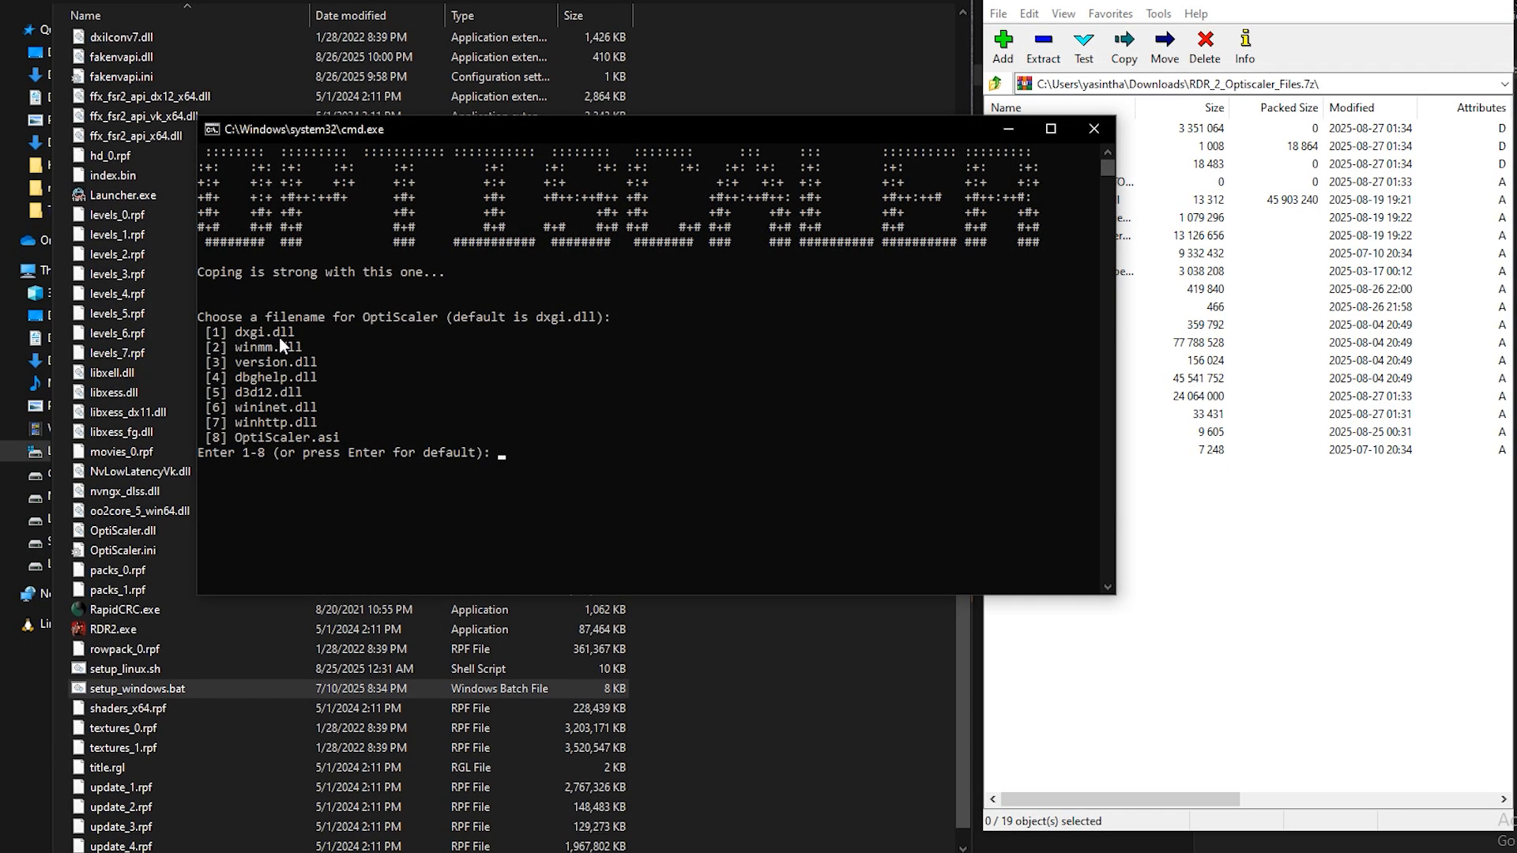
{"action": "mouse_move", "coordinate": [300, 360]}
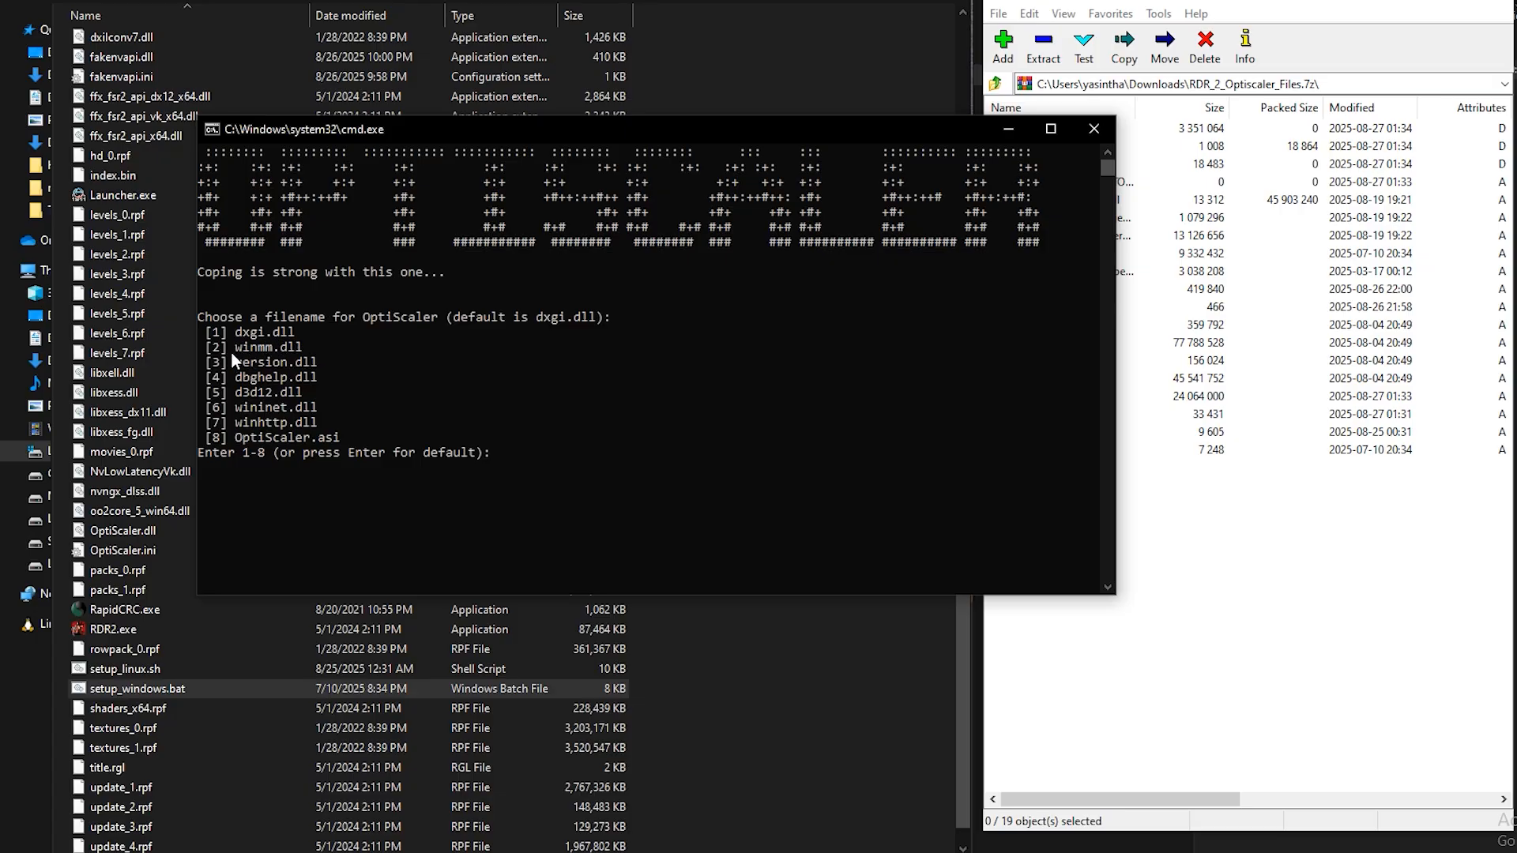
{"action": "mouse_move", "coordinate": [393, 385]}
{"action": "type", "text": "2"}
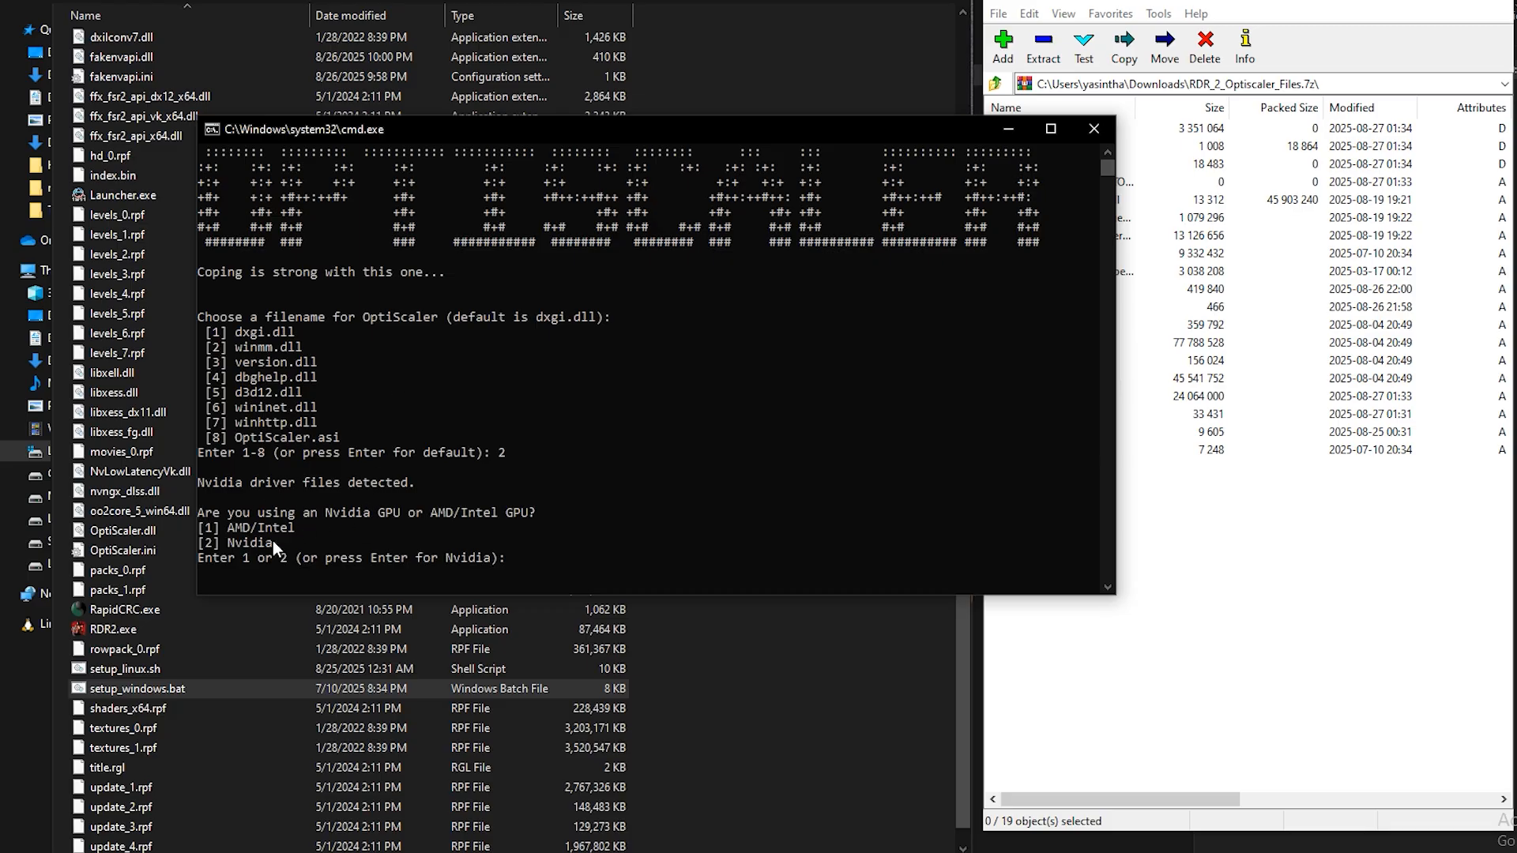
{"action": "mouse_move", "coordinate": [246, 531]}
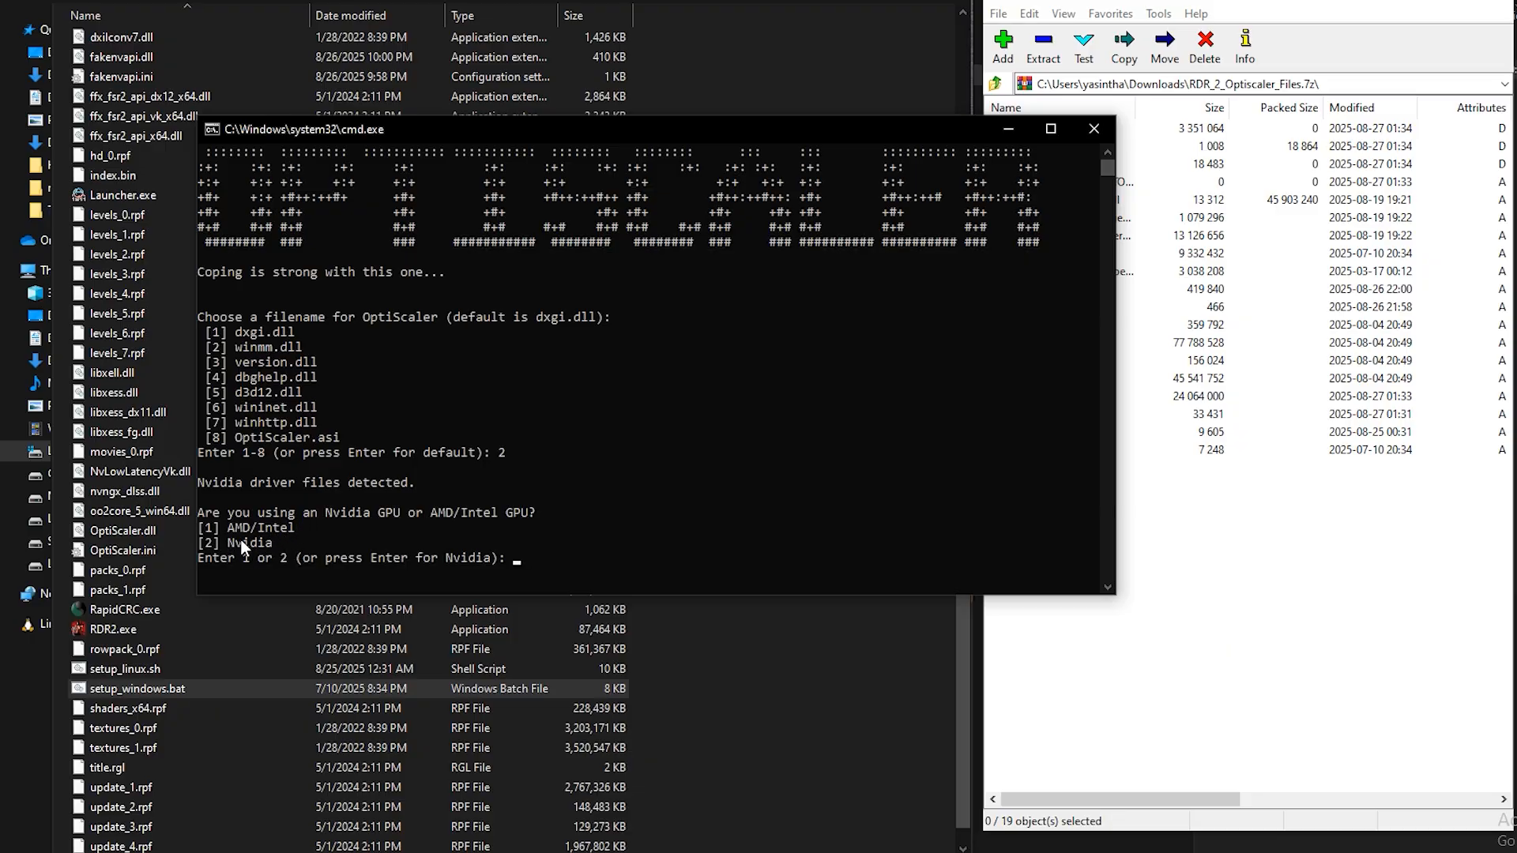
{"action": "mouse_move", "coordinate": [286, 540]}
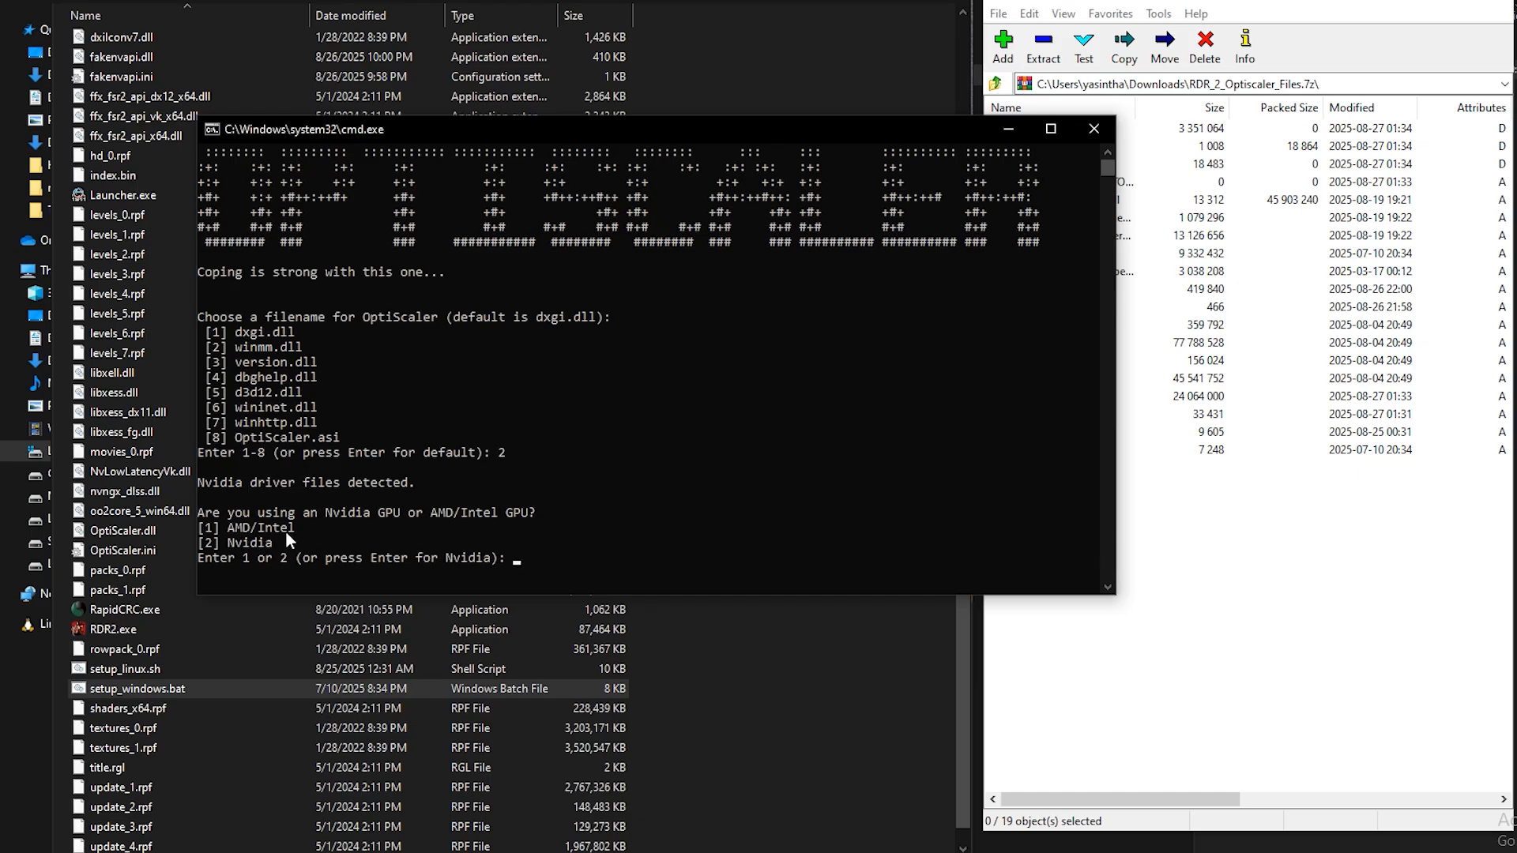
{"action": "mouse_move", "coordinate": [232, 532]}
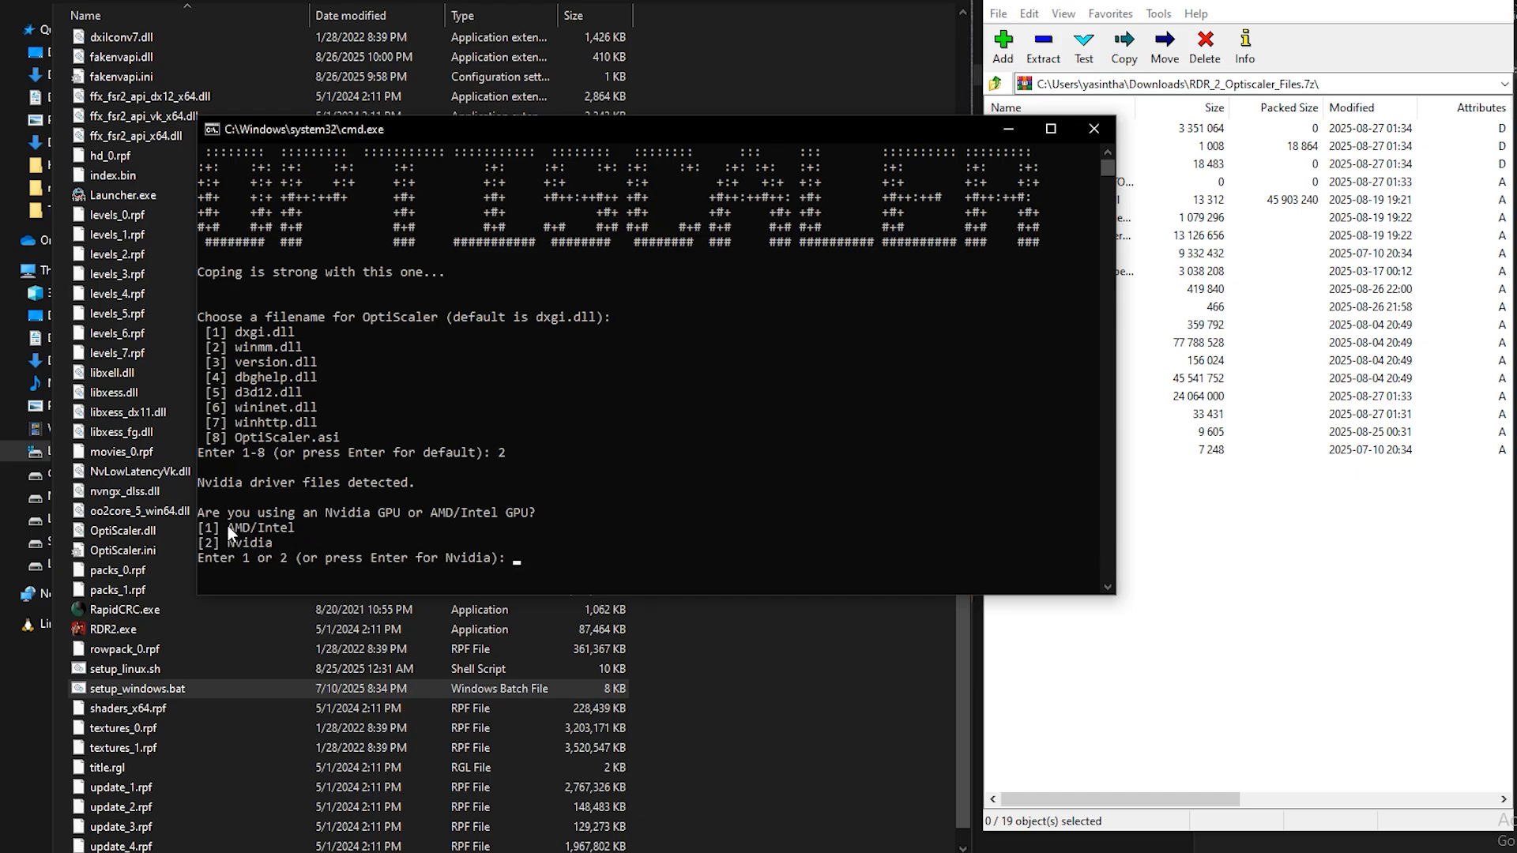
{"action": "mouse_move", "coordinate": [236, 561]}
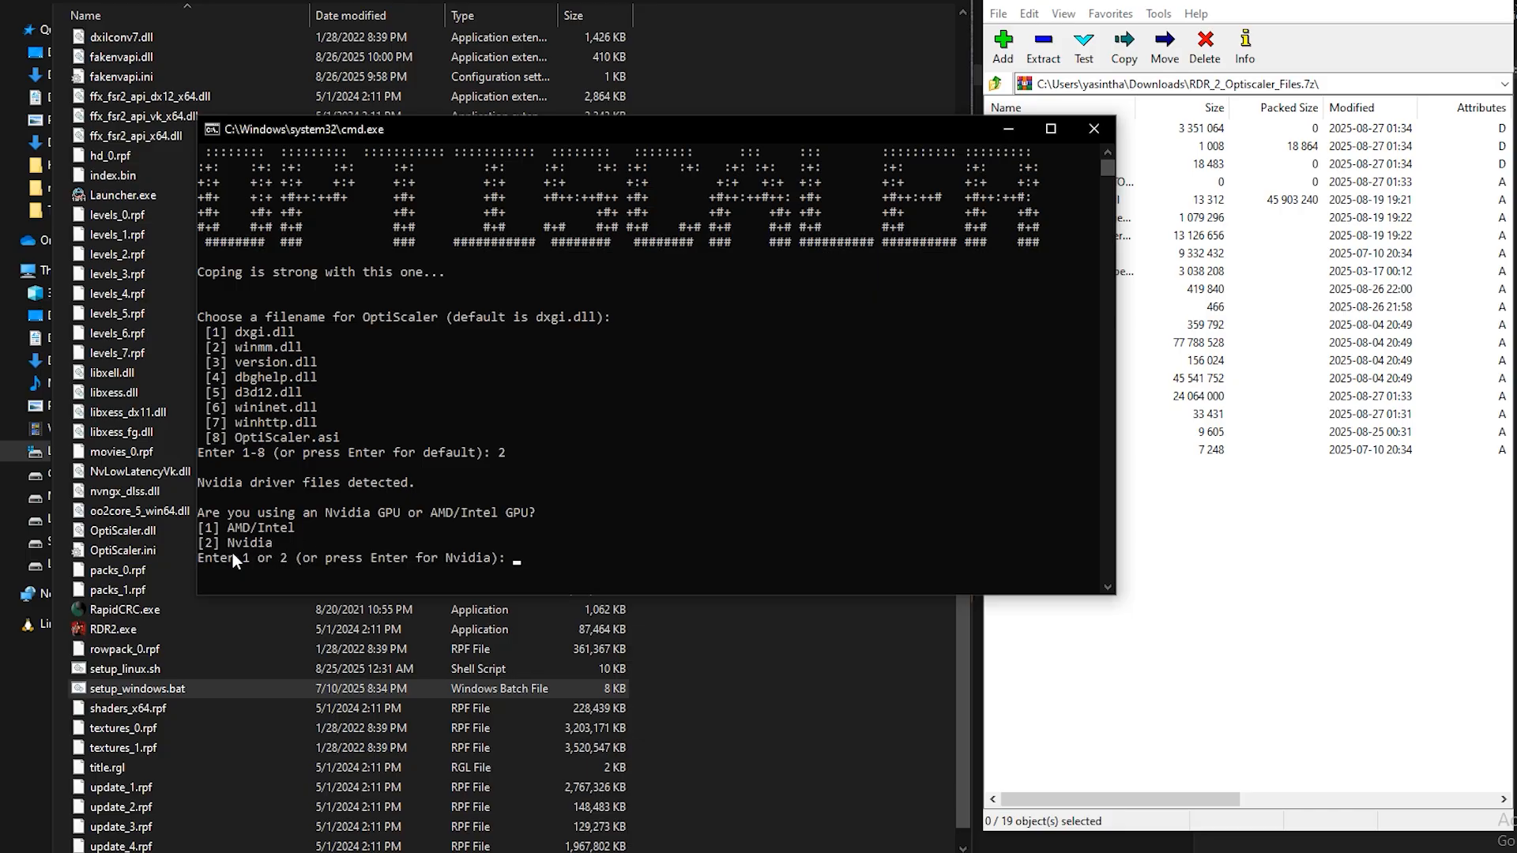
{"action": "mouse_move", "coordinate": [254, 559]}
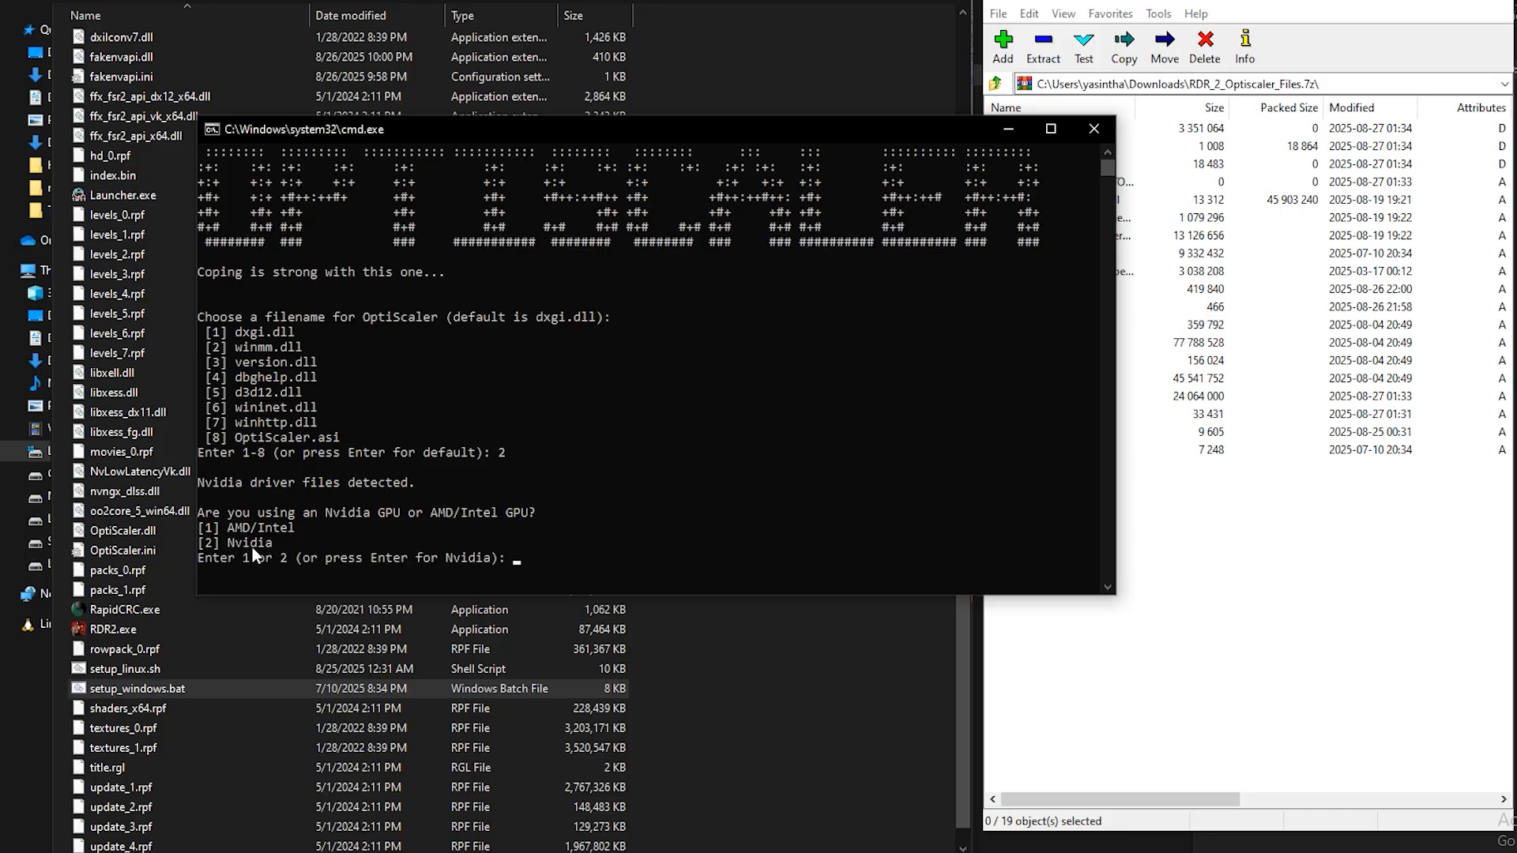
- Answer 2 in the setup script to choose winmm.dll / Nvidia
{"action": "type", "text": "2"}
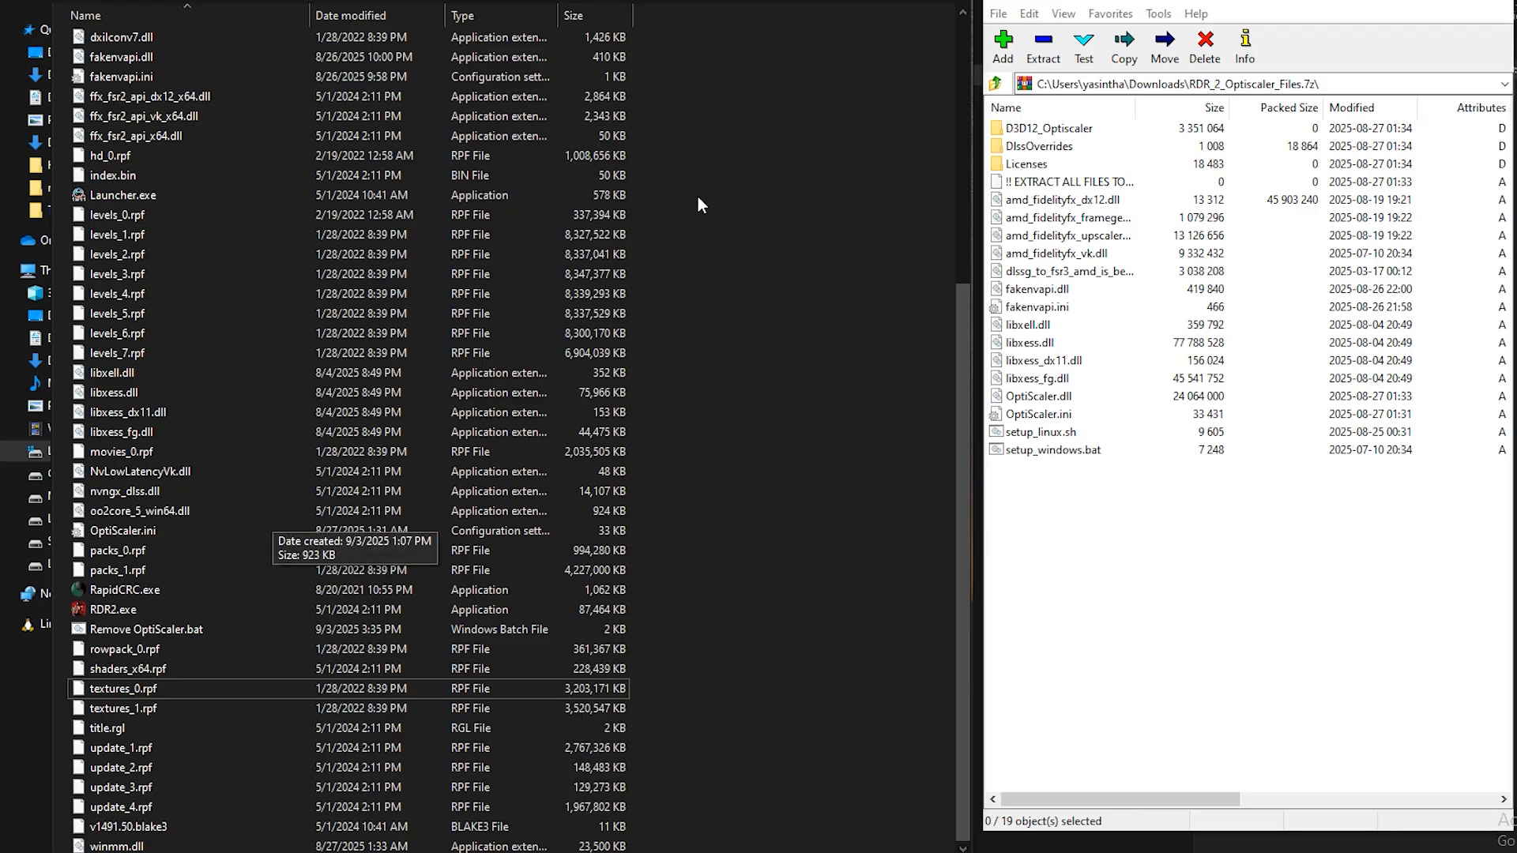
{"action": "mouse_move", "coordinate": [764, 436]}
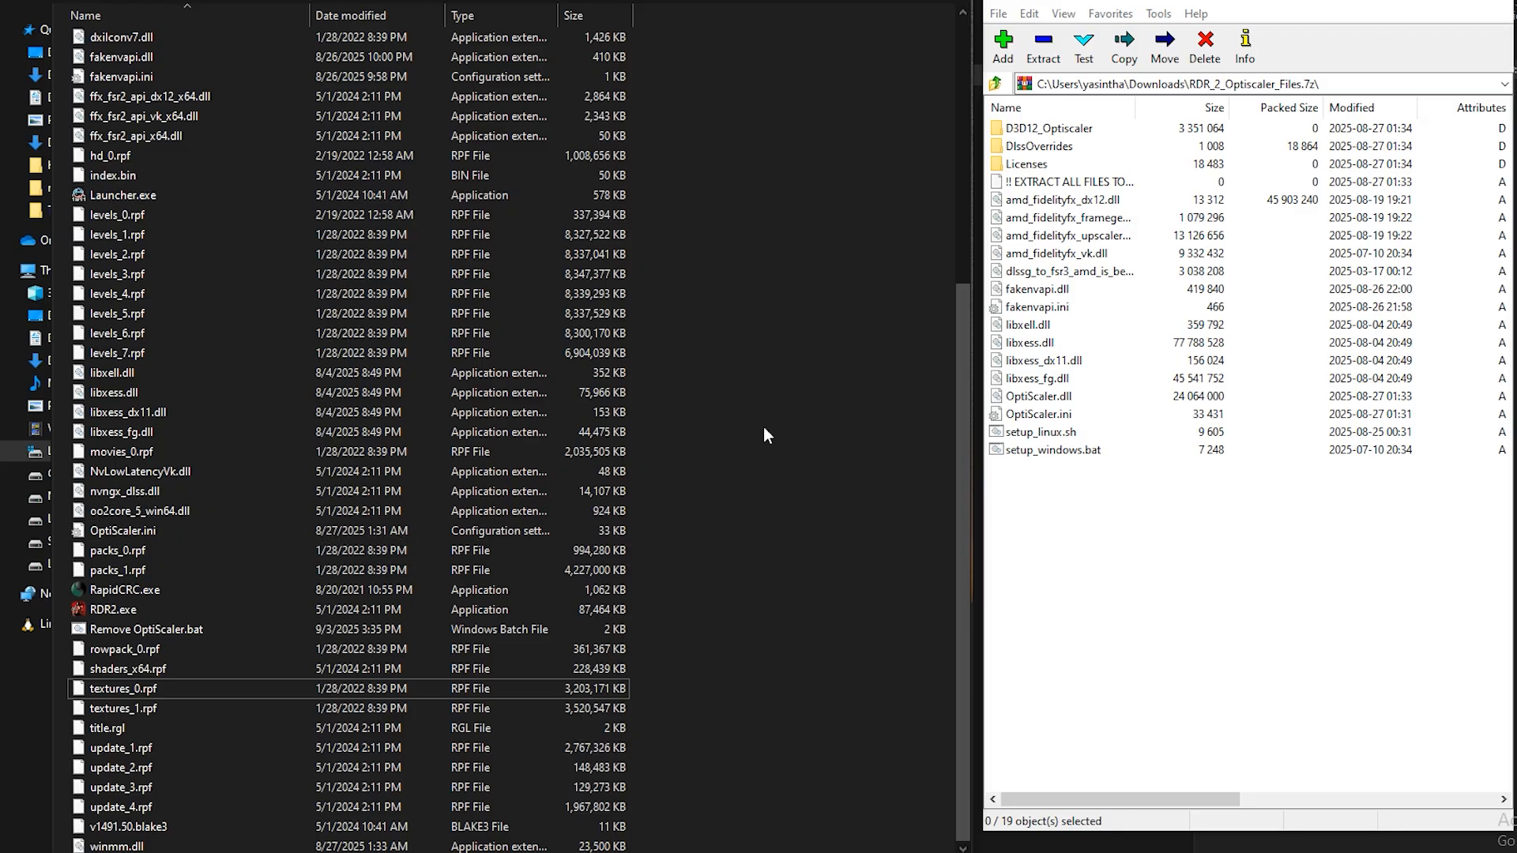
{"action": "scroll", "scroll_direction": "up", "scroll_amount": 3}
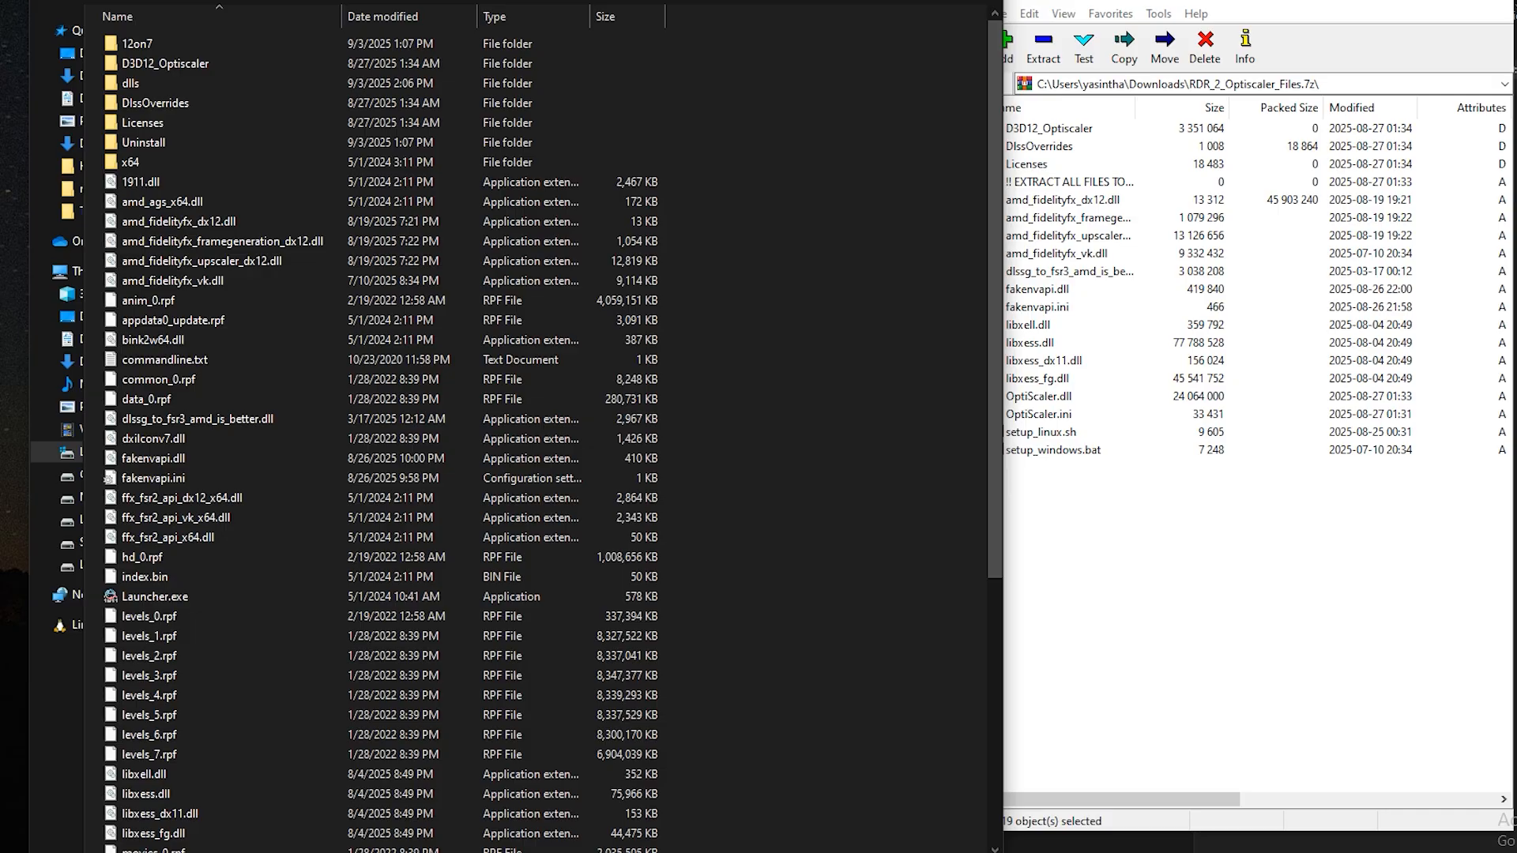
{"action": "mouse_move", "coordinate": [803, 191]}
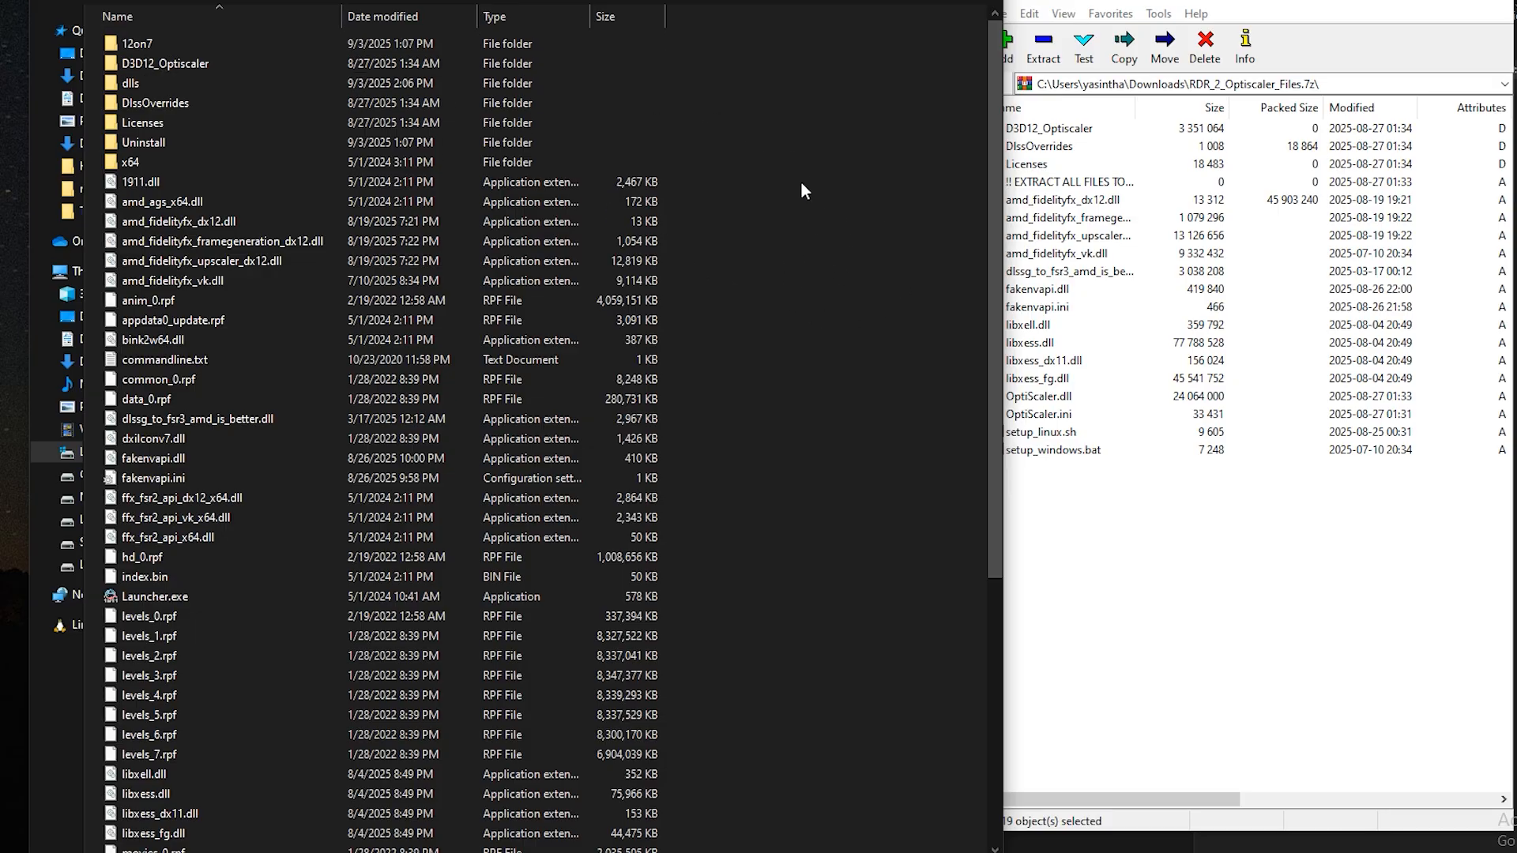
- Show the Security permissions of the Red Dead Redemption 2 folder's properties
{"action": "left_click", "coordinate": [96, 54]}
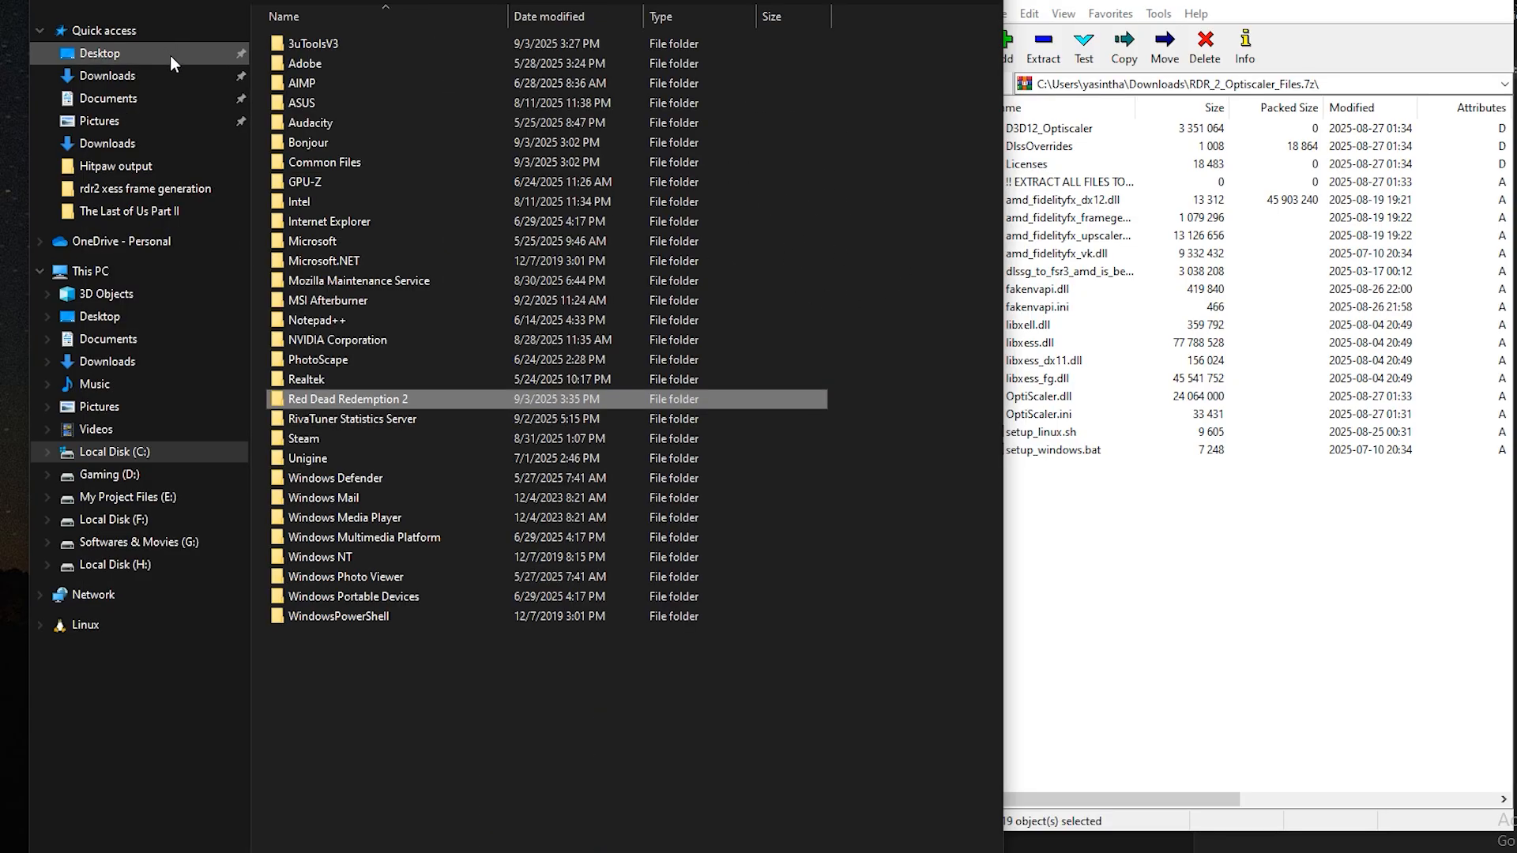
{"action": "right_click", "coordinate": [347, 398]}
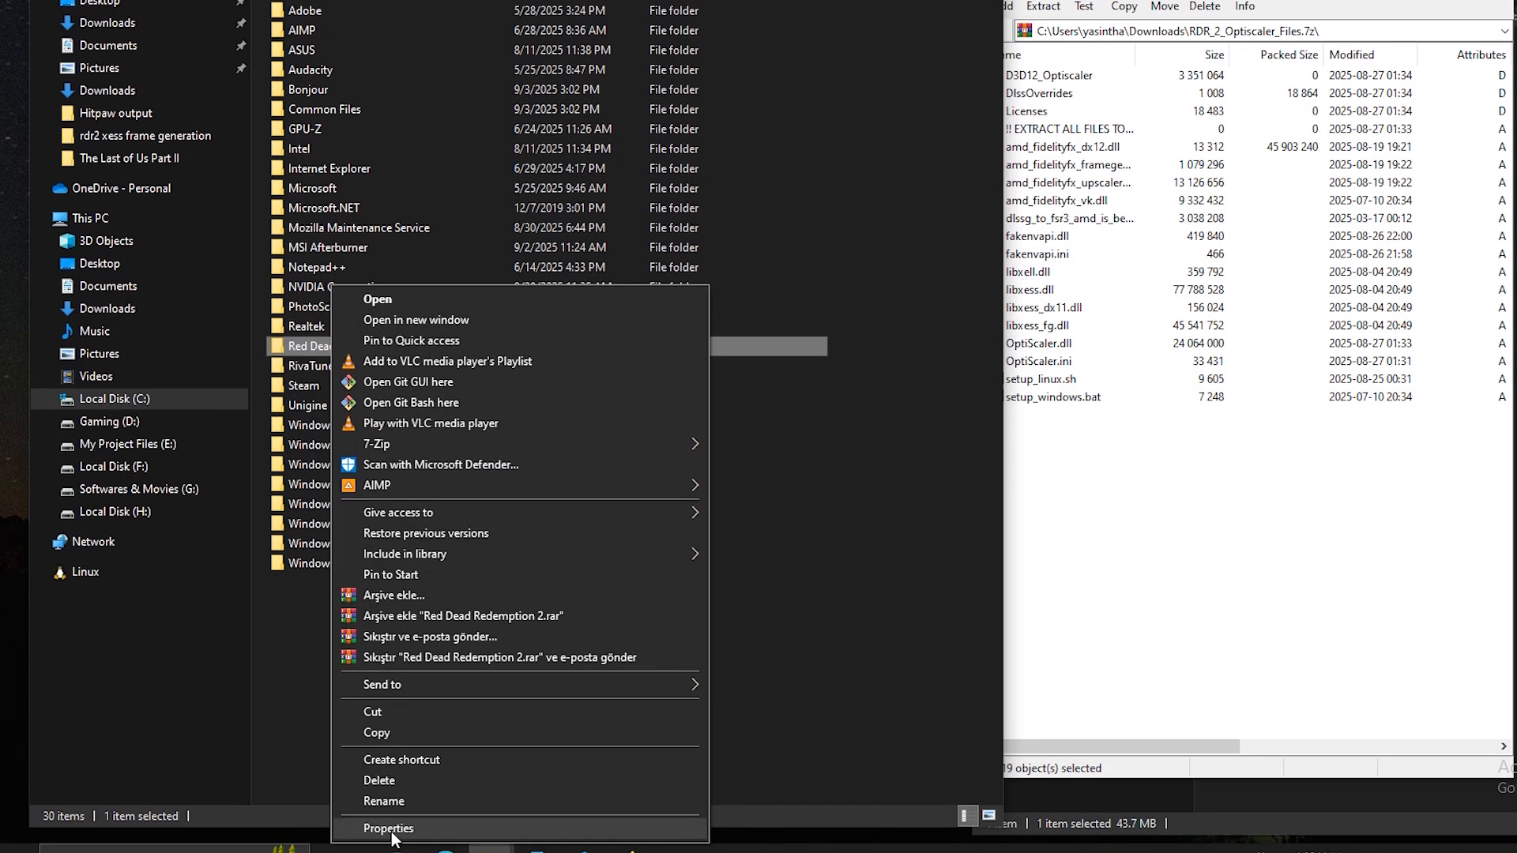
{"action": "left_click", "coordinate": [389, 827]}
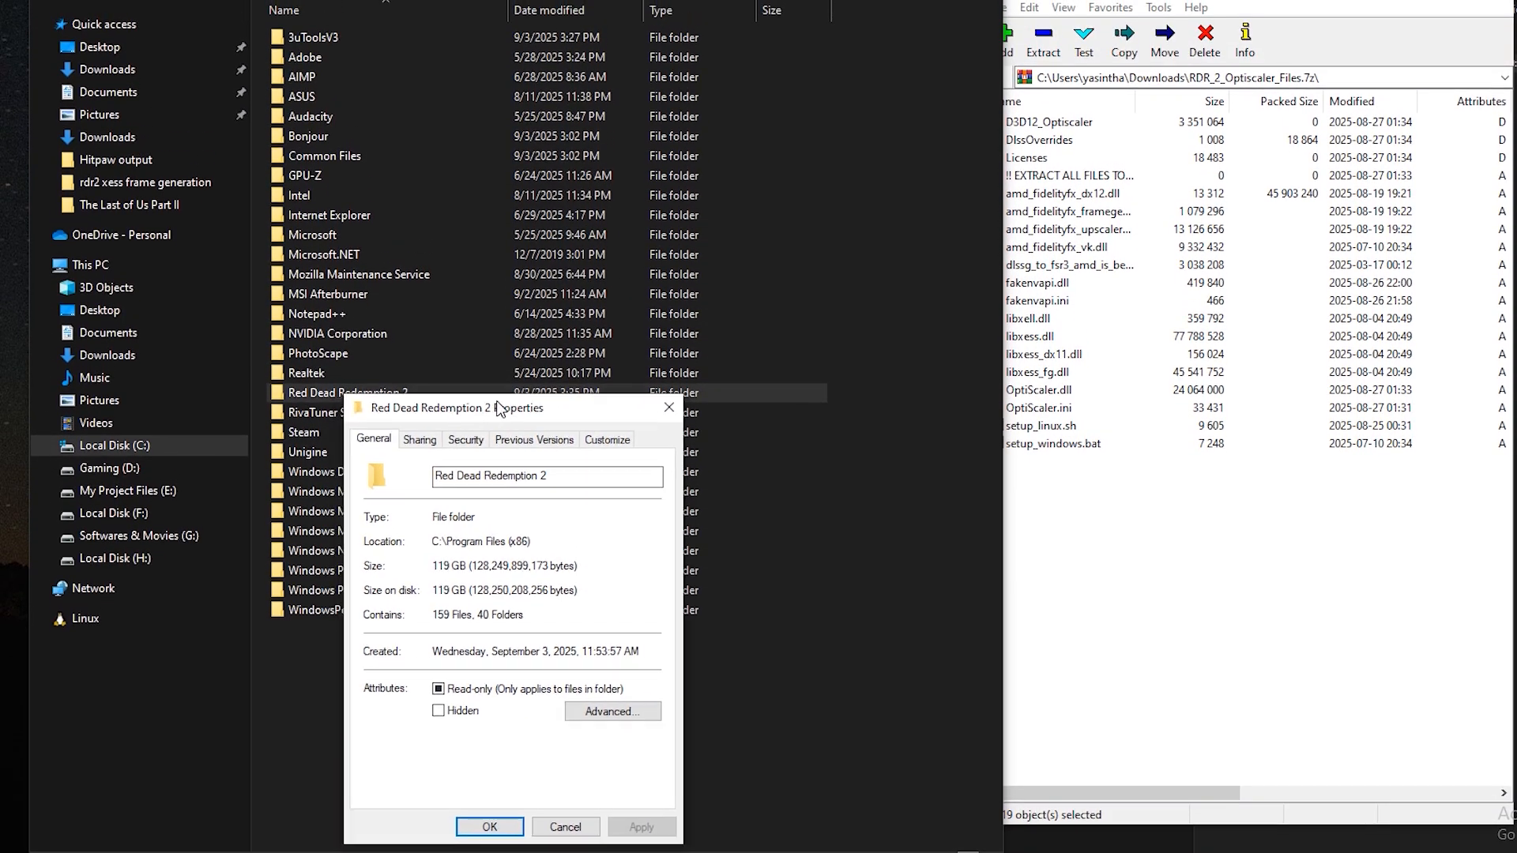
{"action": "left_click", "coordinate": [464, 440]}
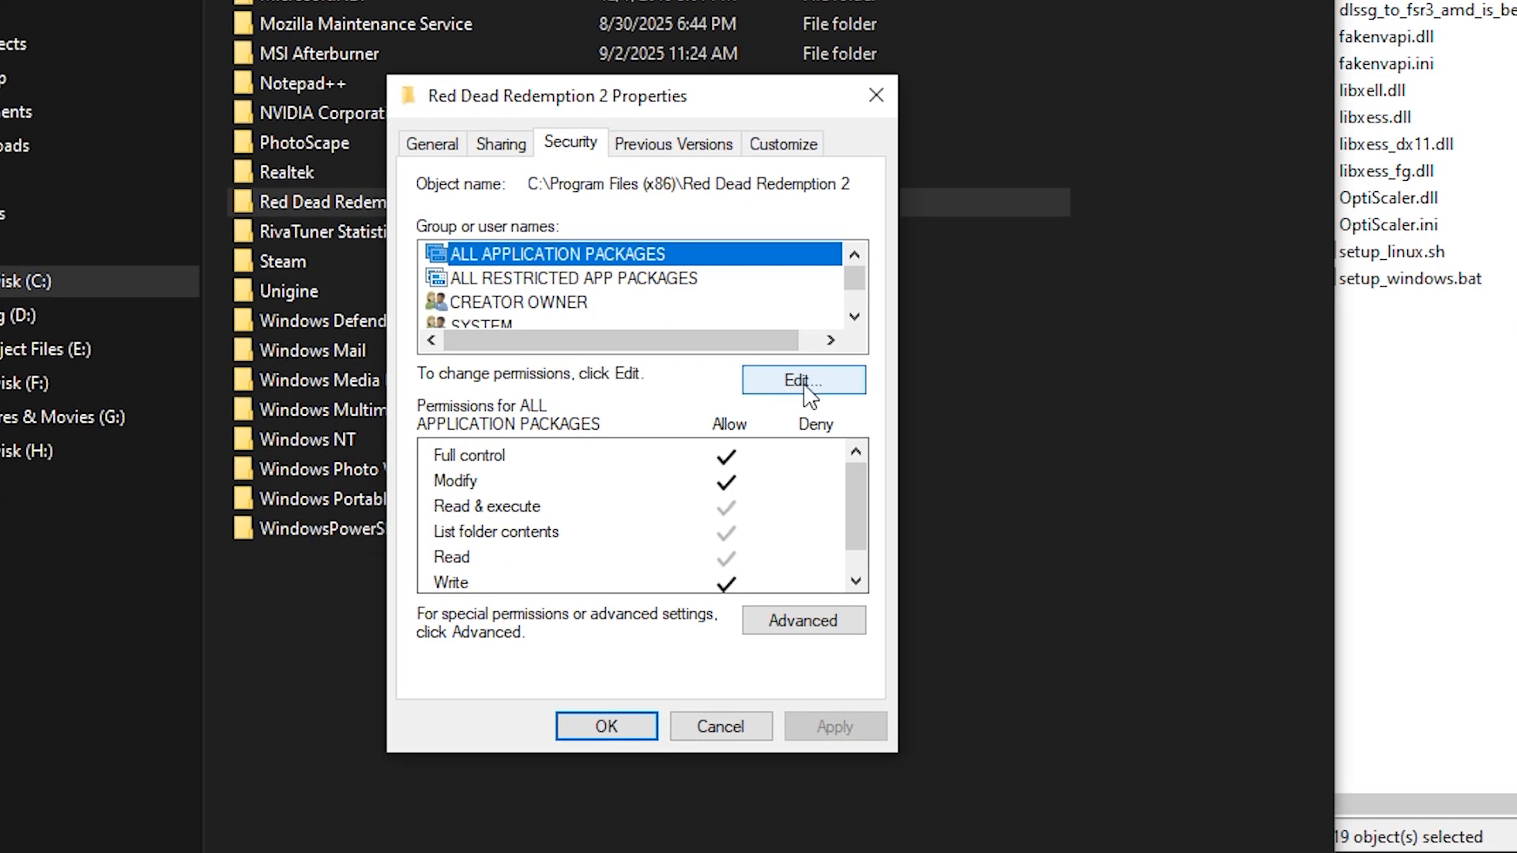
- Allow Full control for ALL APPLICATION PACKAGES and TrustedInstaller, then confirm
{"action": "left_click", "coordinate": [803, 378]}
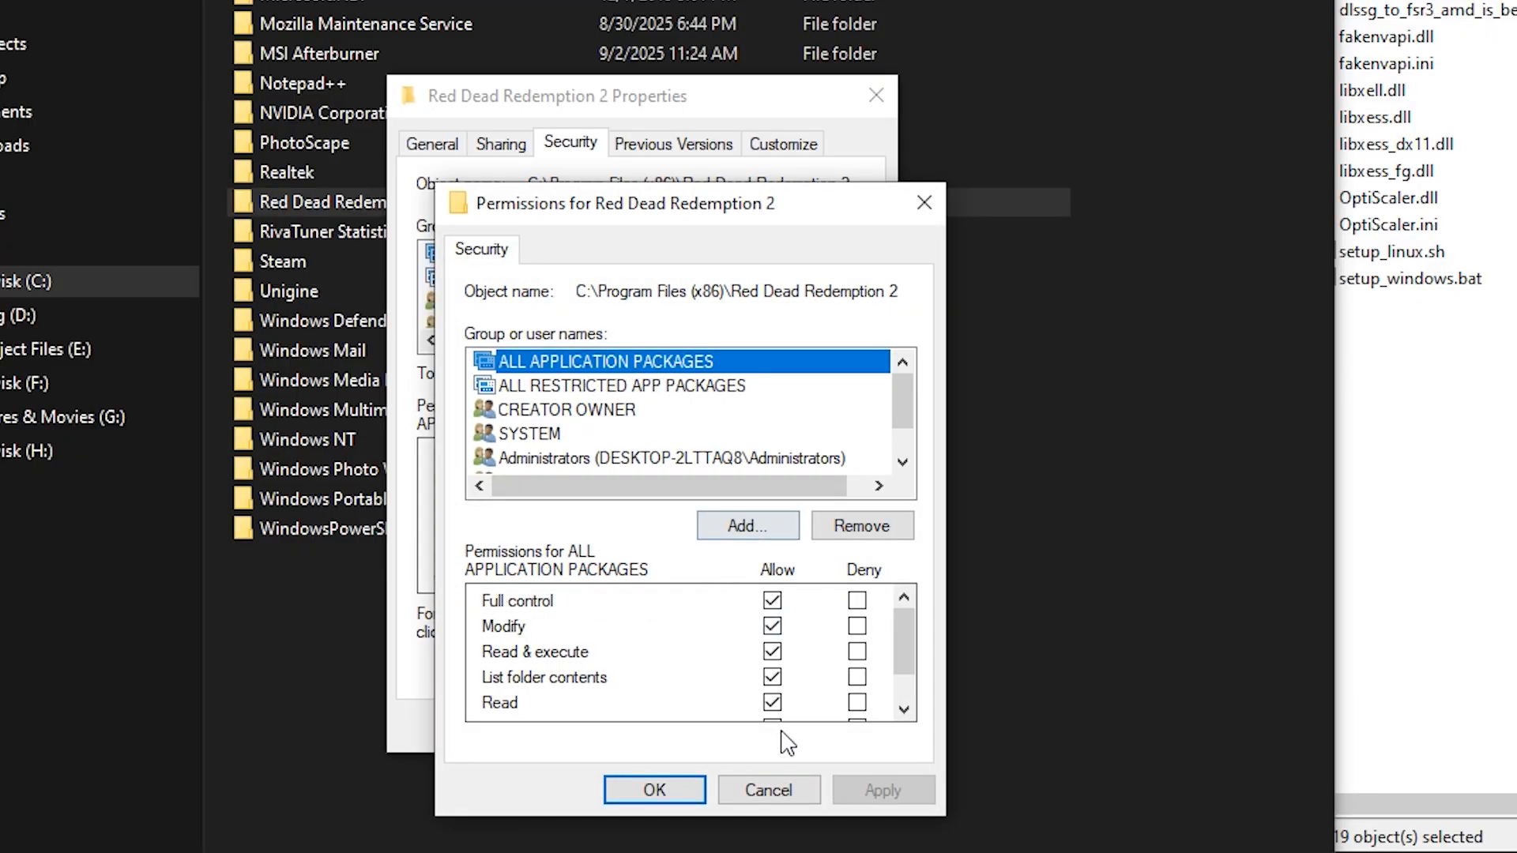
{"action": "left_click", "coordinate": [568, 408]}
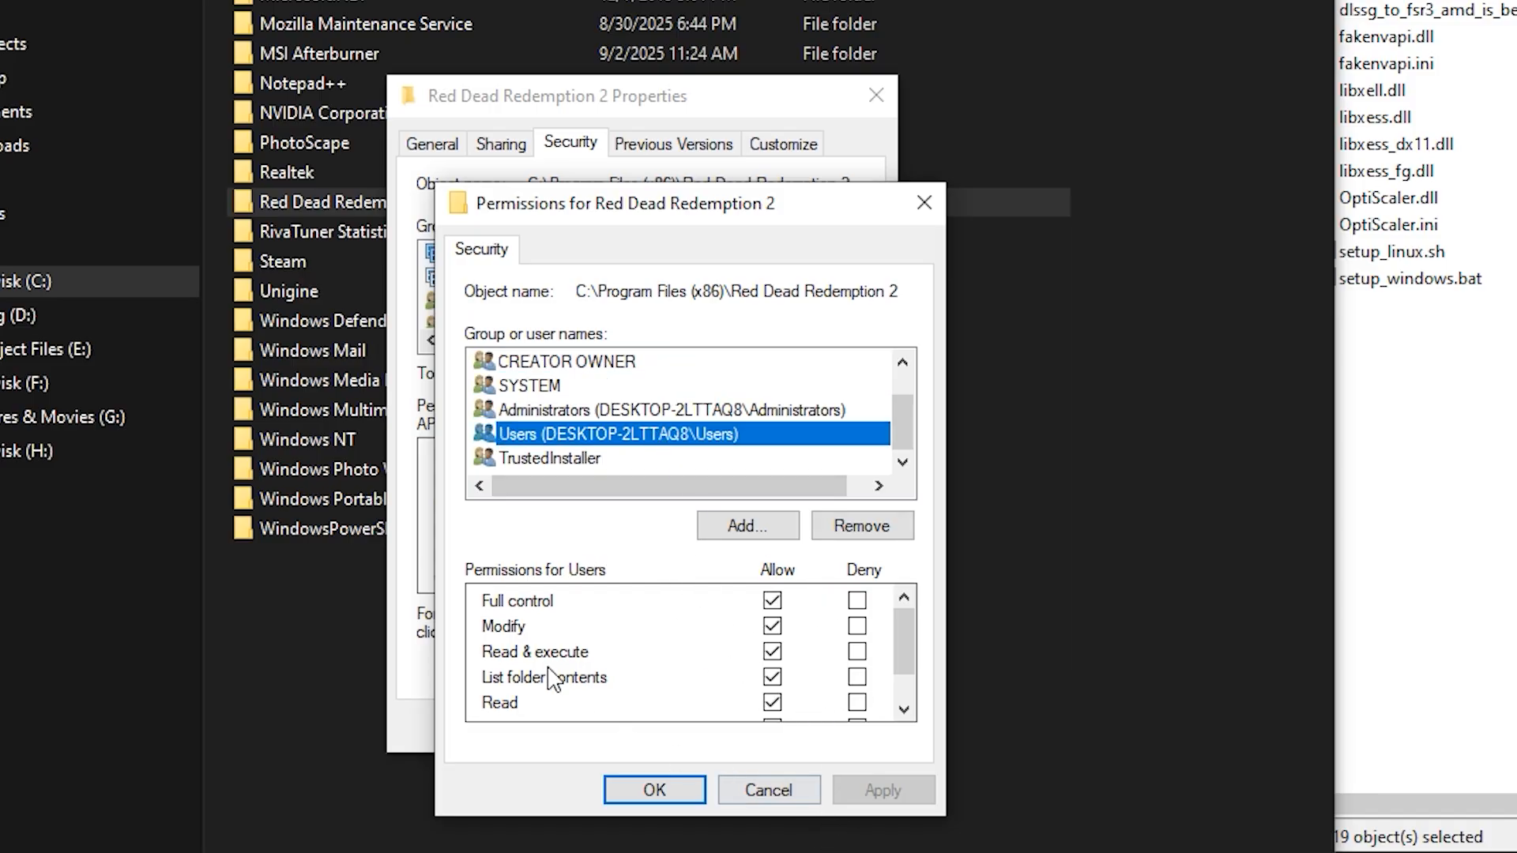
{"action": "left_click", "coordinate": [585, 458]}
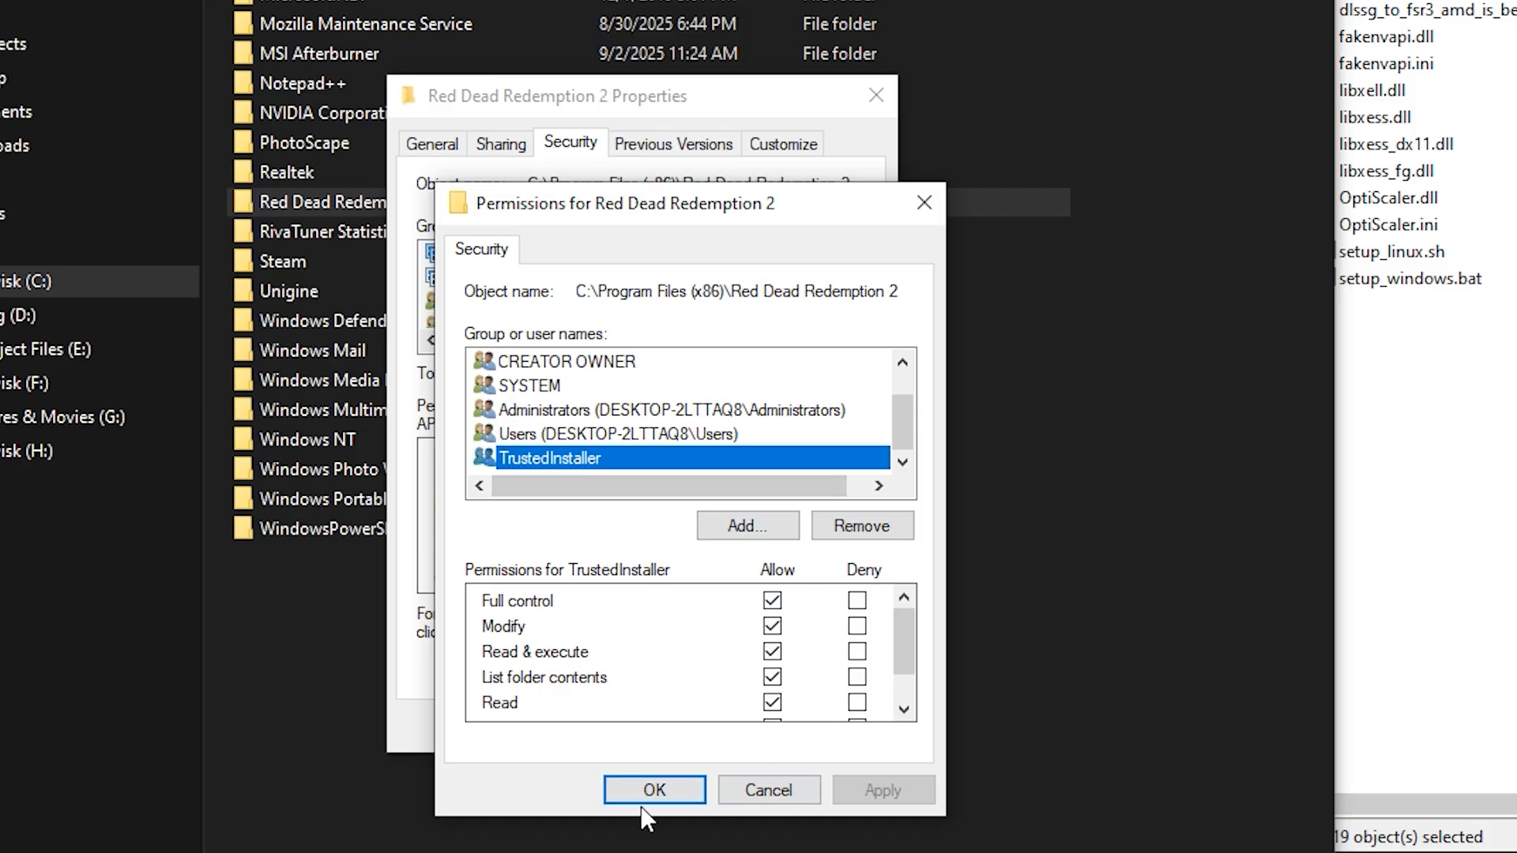
{"action": "left_click", "coordinate": [654, 790]}
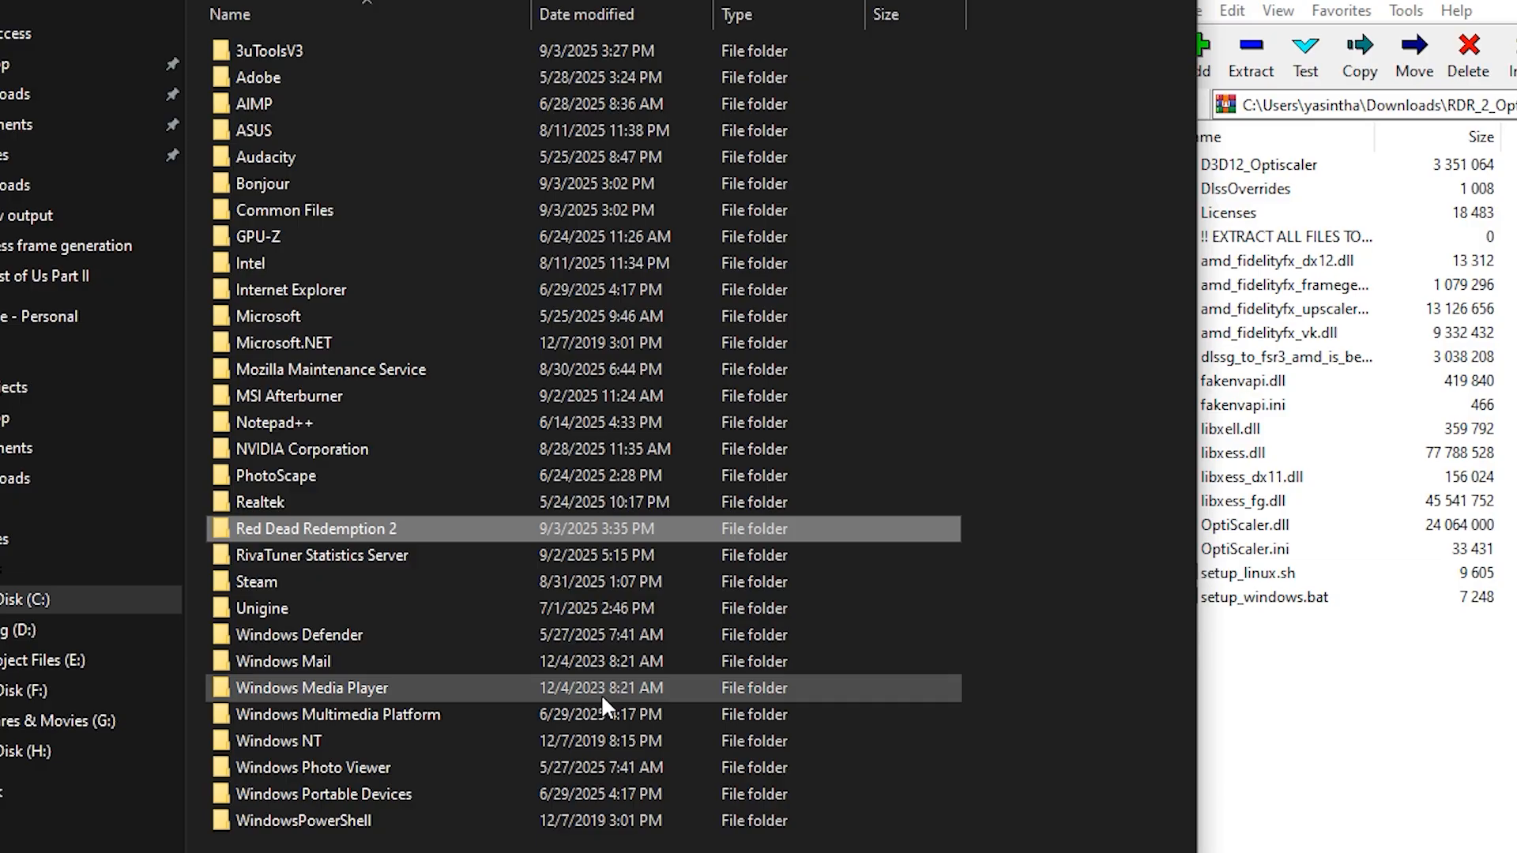
{"action": "mouse_move", "coordinate": [986, 732]}
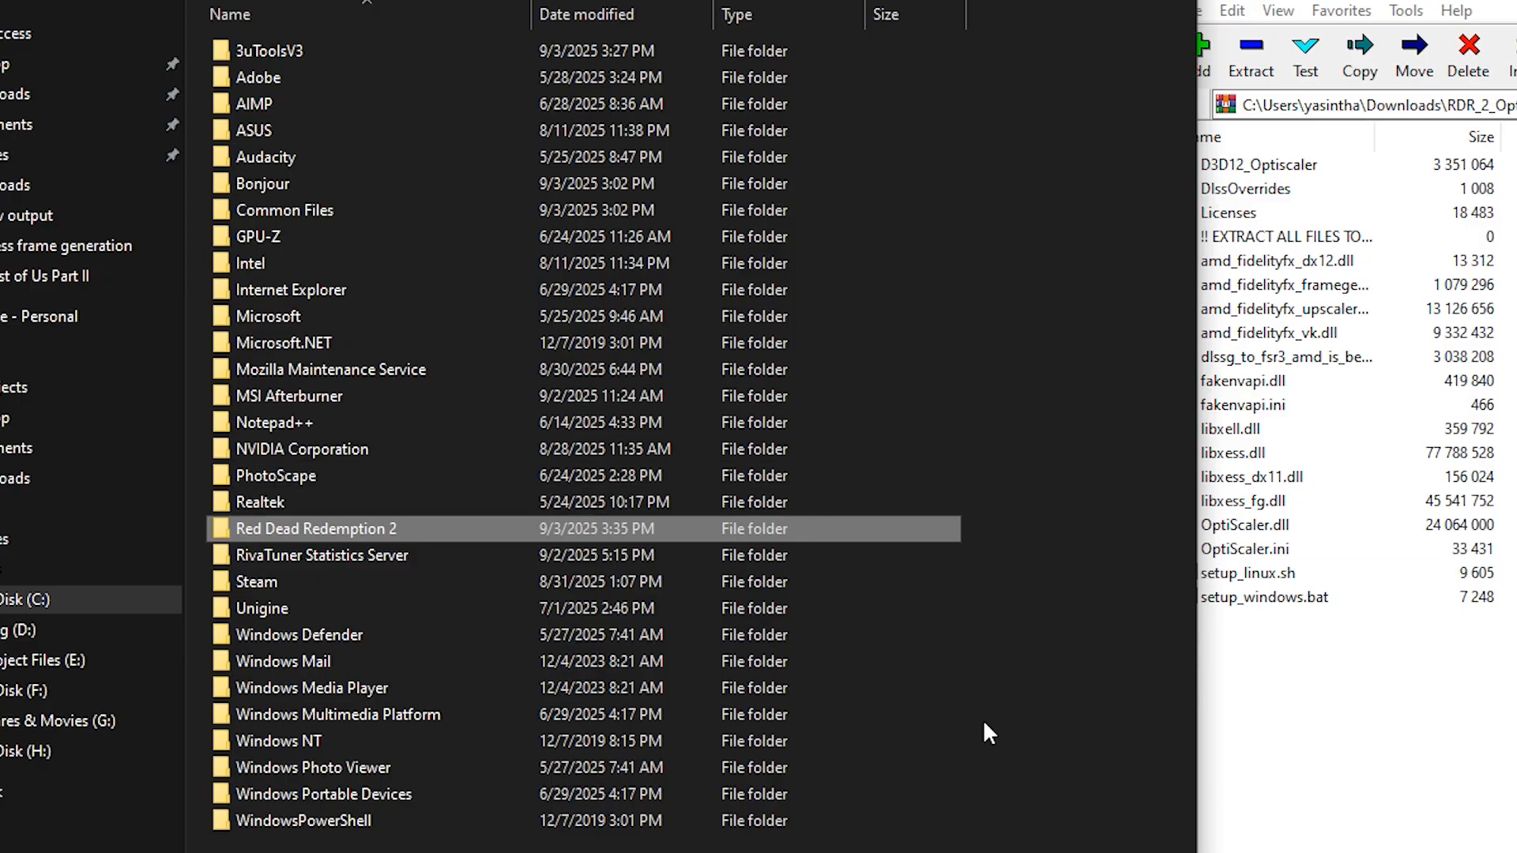
- In the game's OptiScaler.ini, change Dx12Upscaler from auto to dlss
{"action": "double_click", "coordinate": [316, 527]}
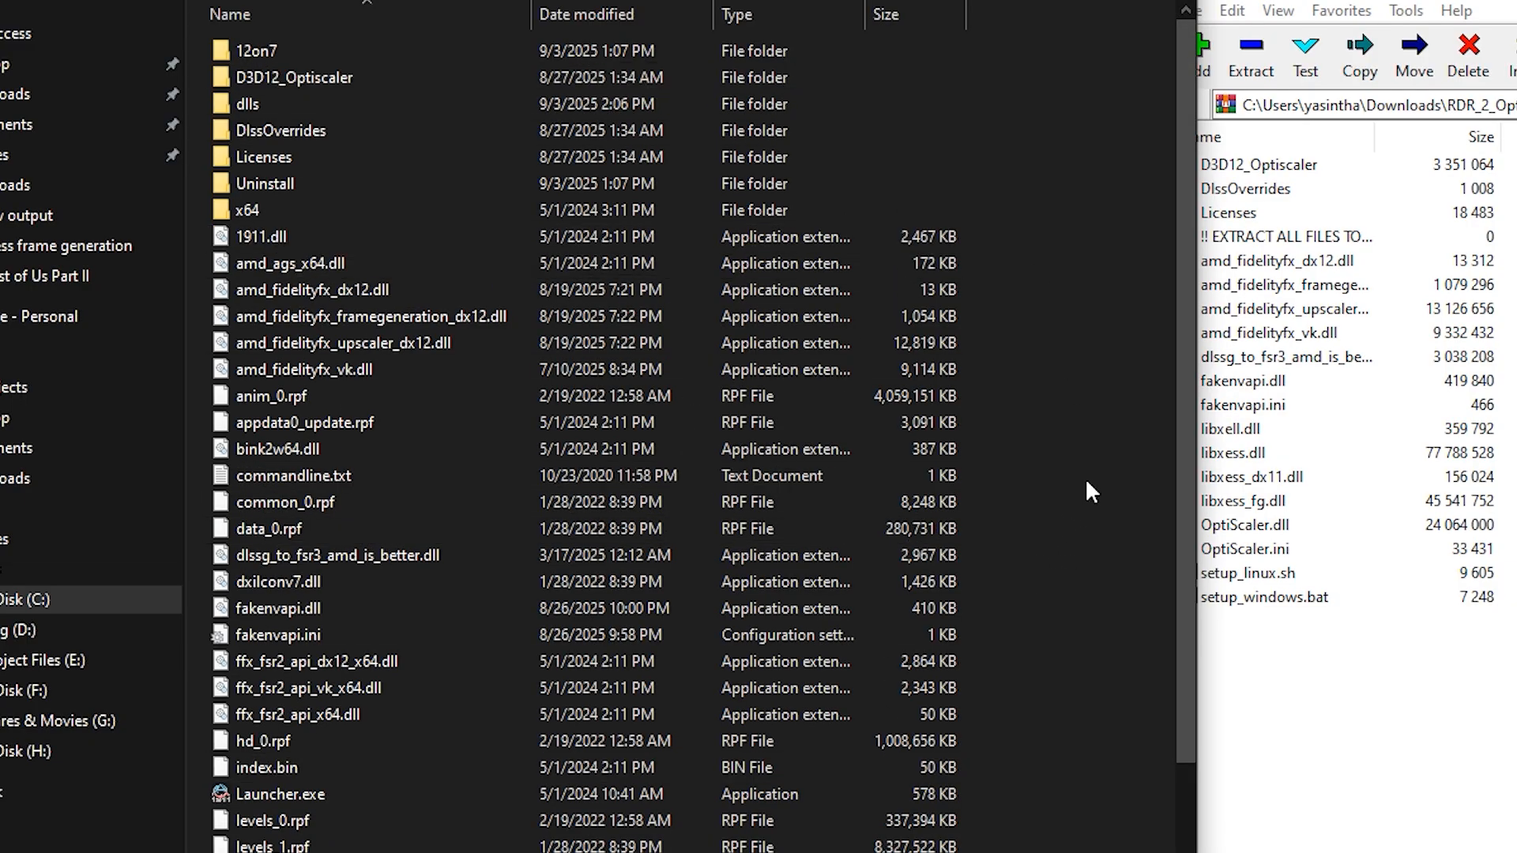
{"action": "mouse_move", "coordinate": [1071, 572]}
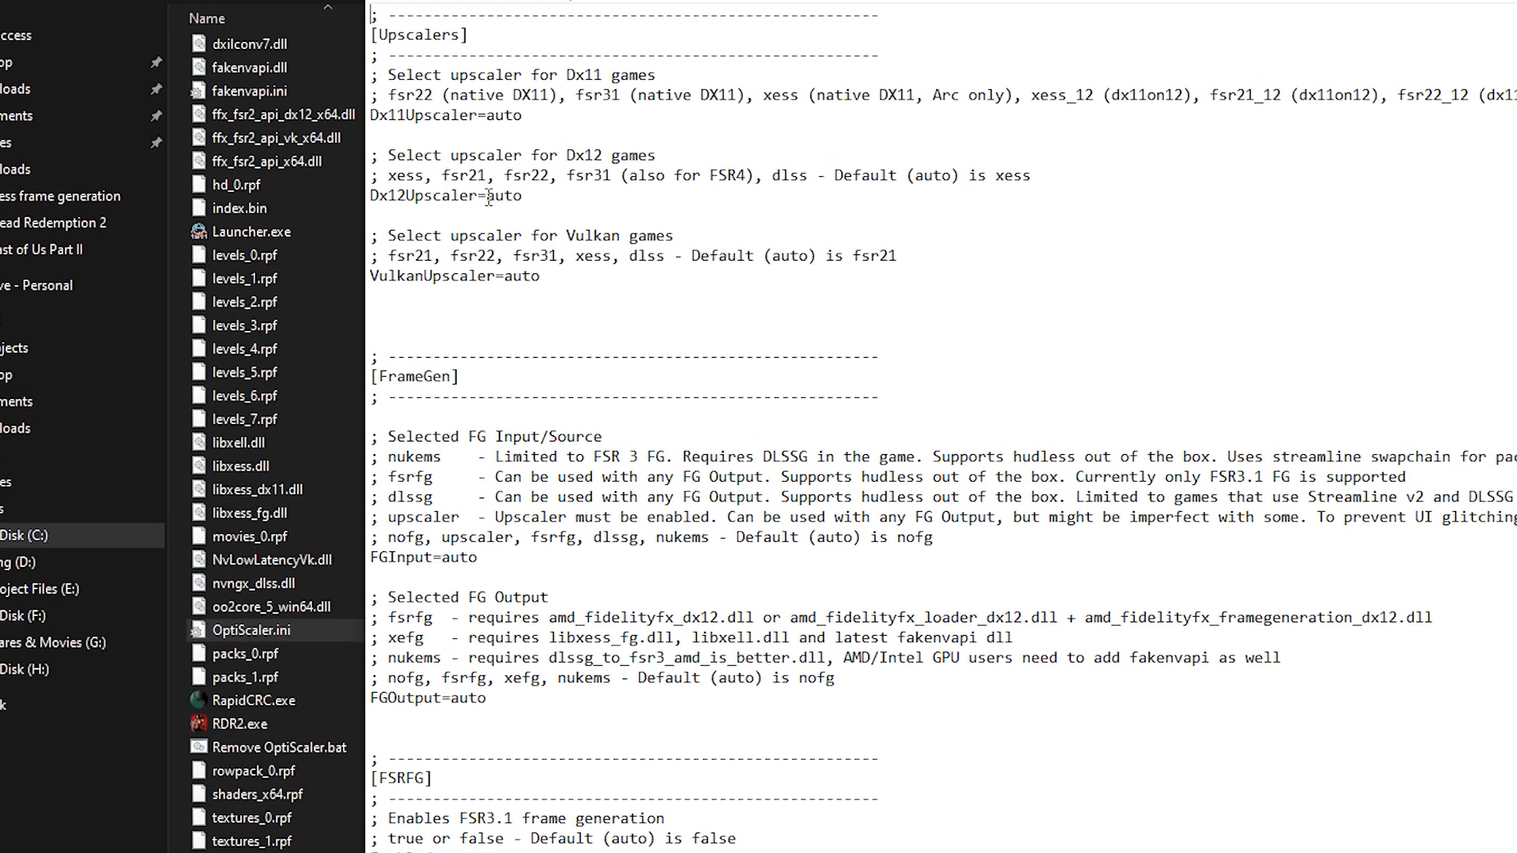
{"action": "double_click", "coordinate": [494, 196]}
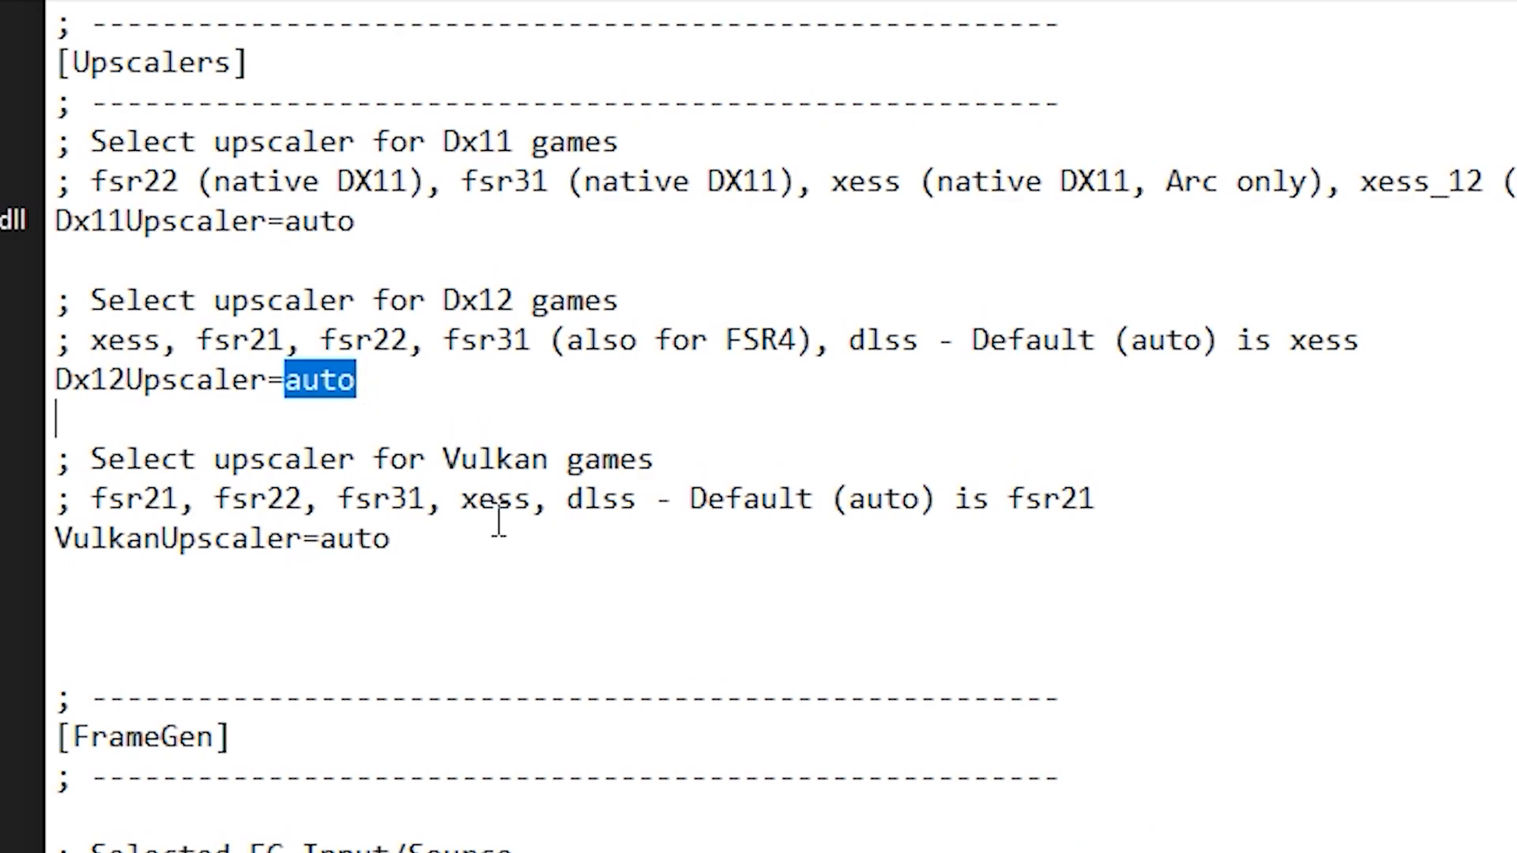
{"action": "type", "text": "d"}
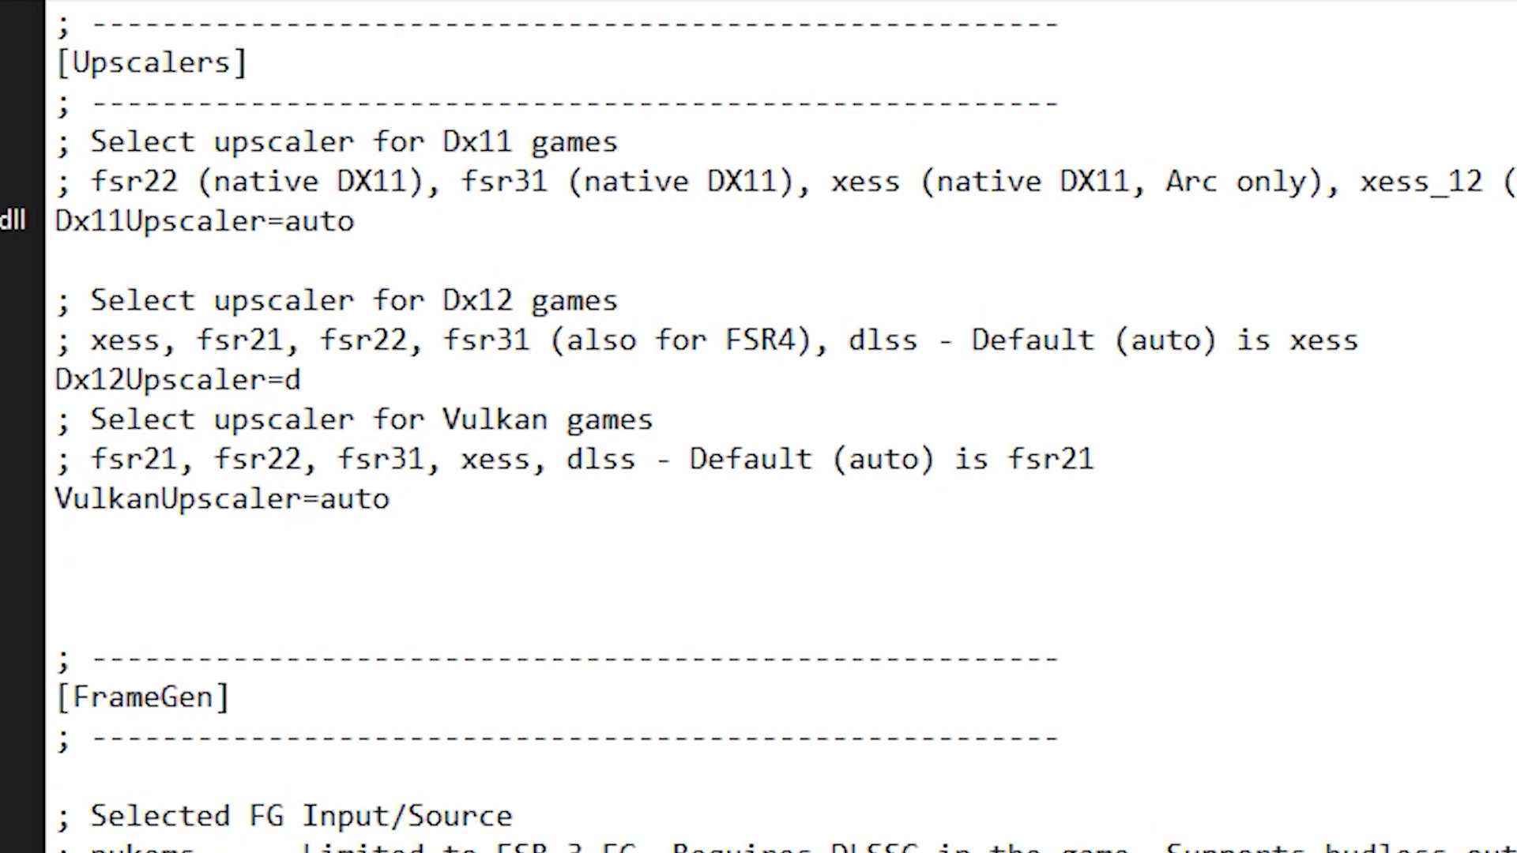
{"action": "type", "text": "lss"}
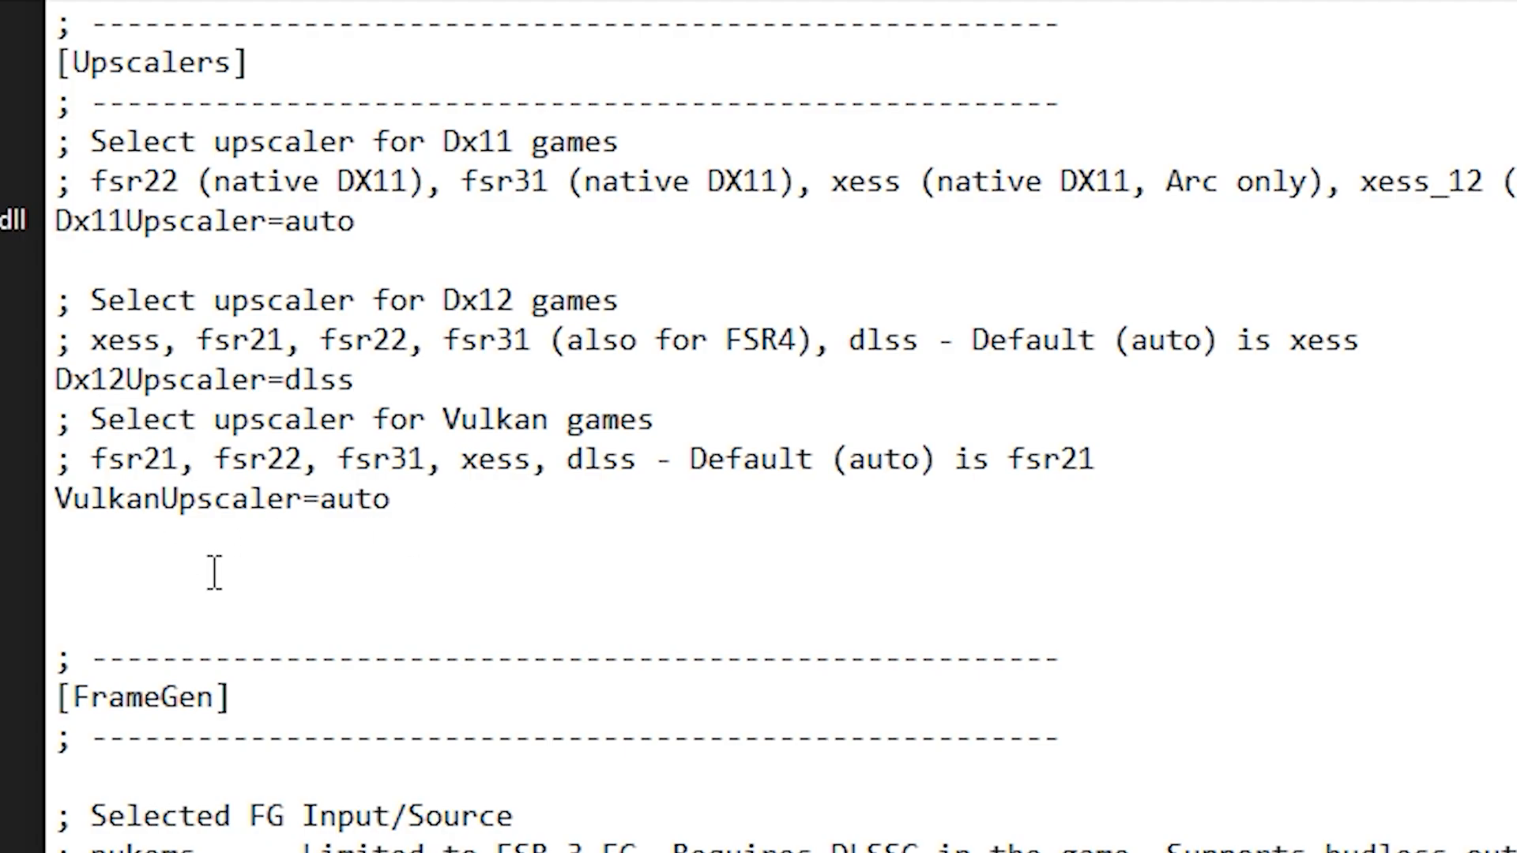
- Change FGInput from auto to upscaler
{"action": "left_click", "coordinate": [59, 419]}
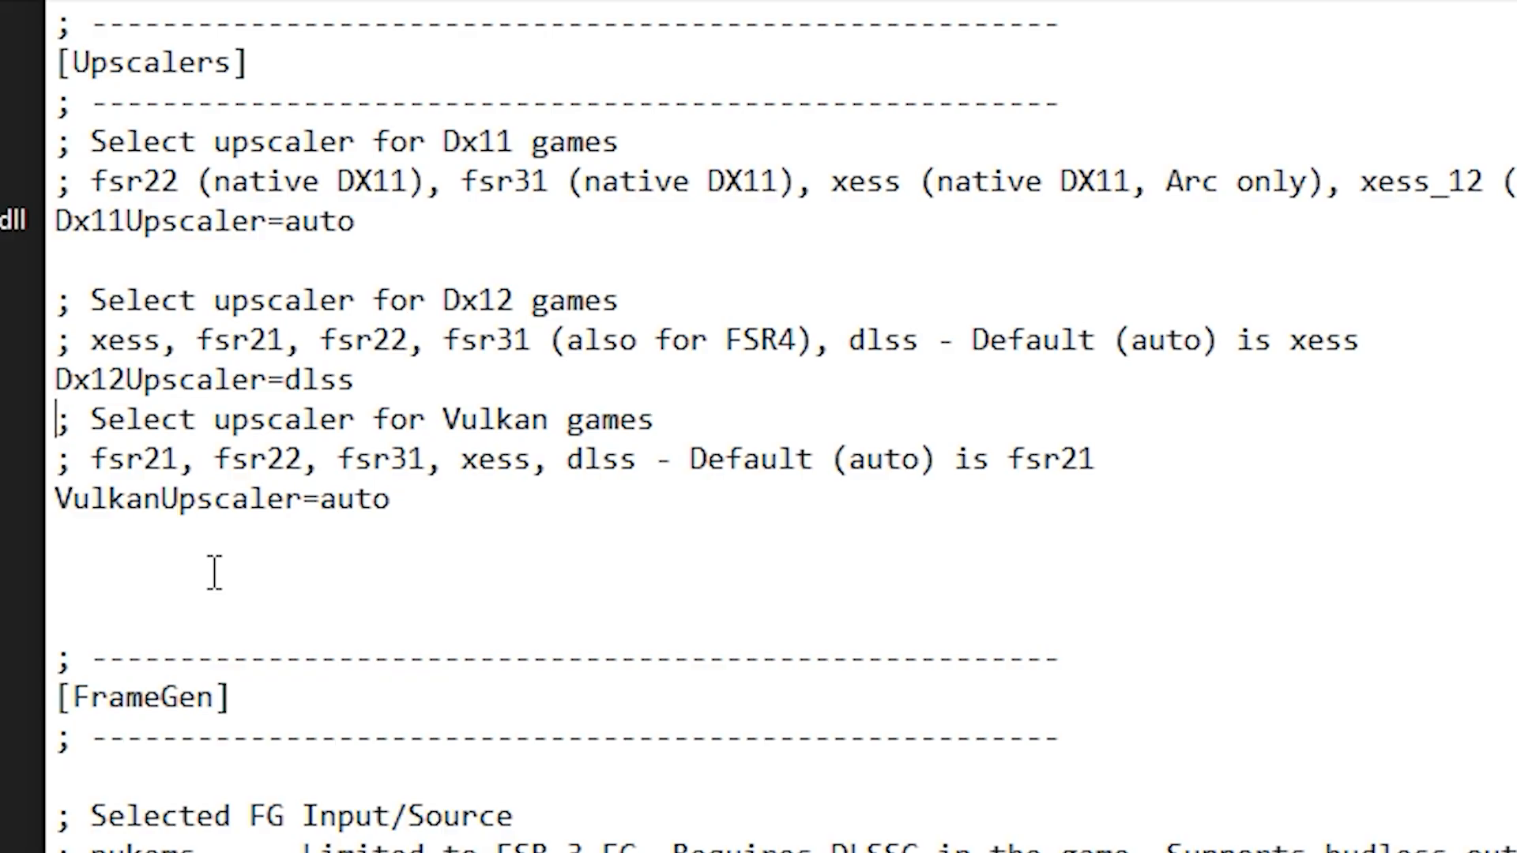
{"action": "scroll", "scroll_direction": "down", "scroll_amount": 3}
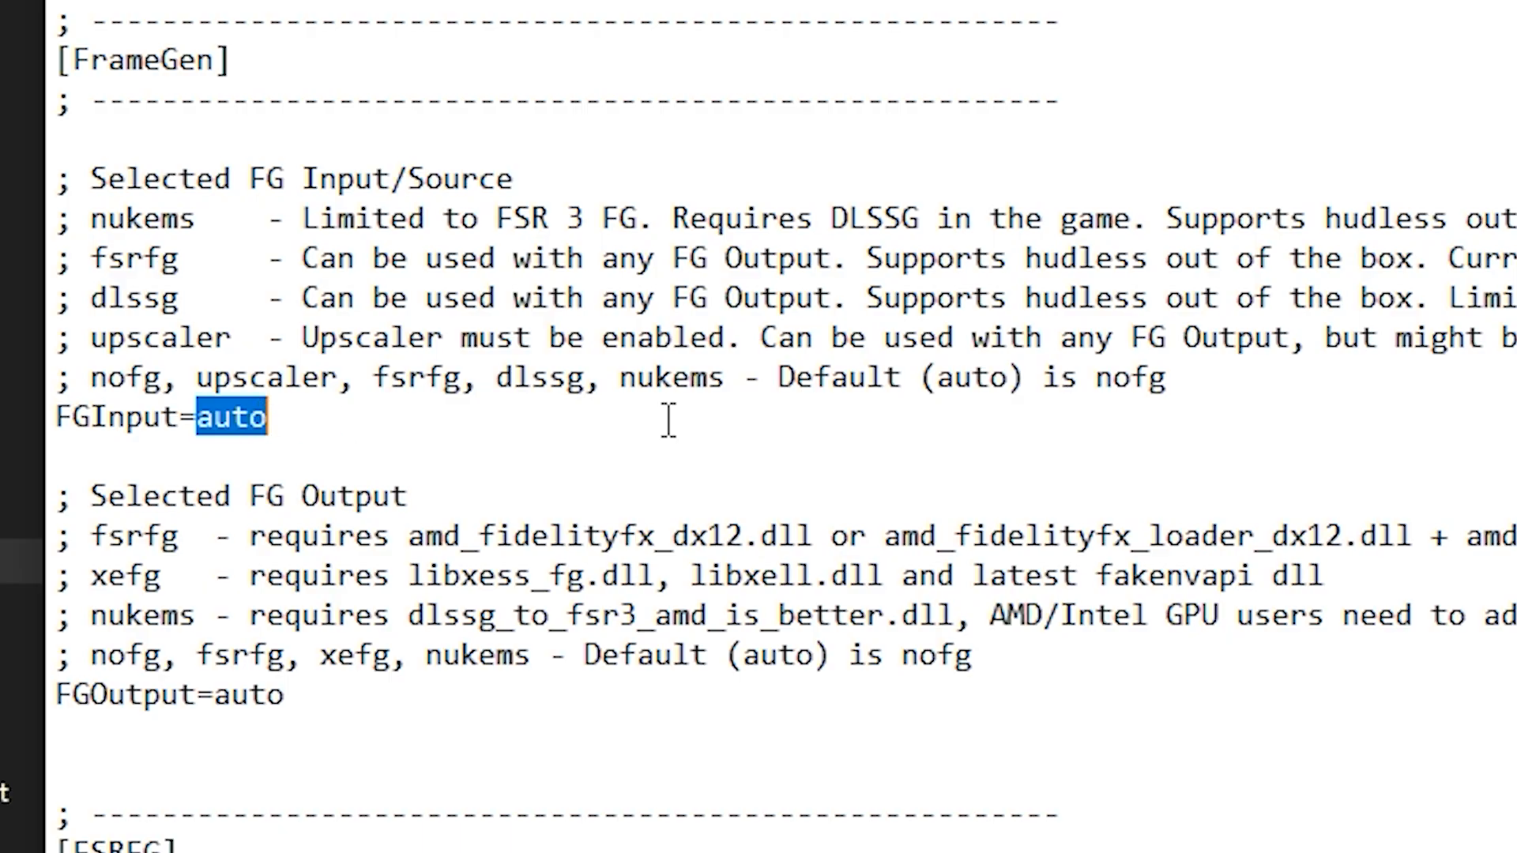
{"action": "type", "text": "u"}
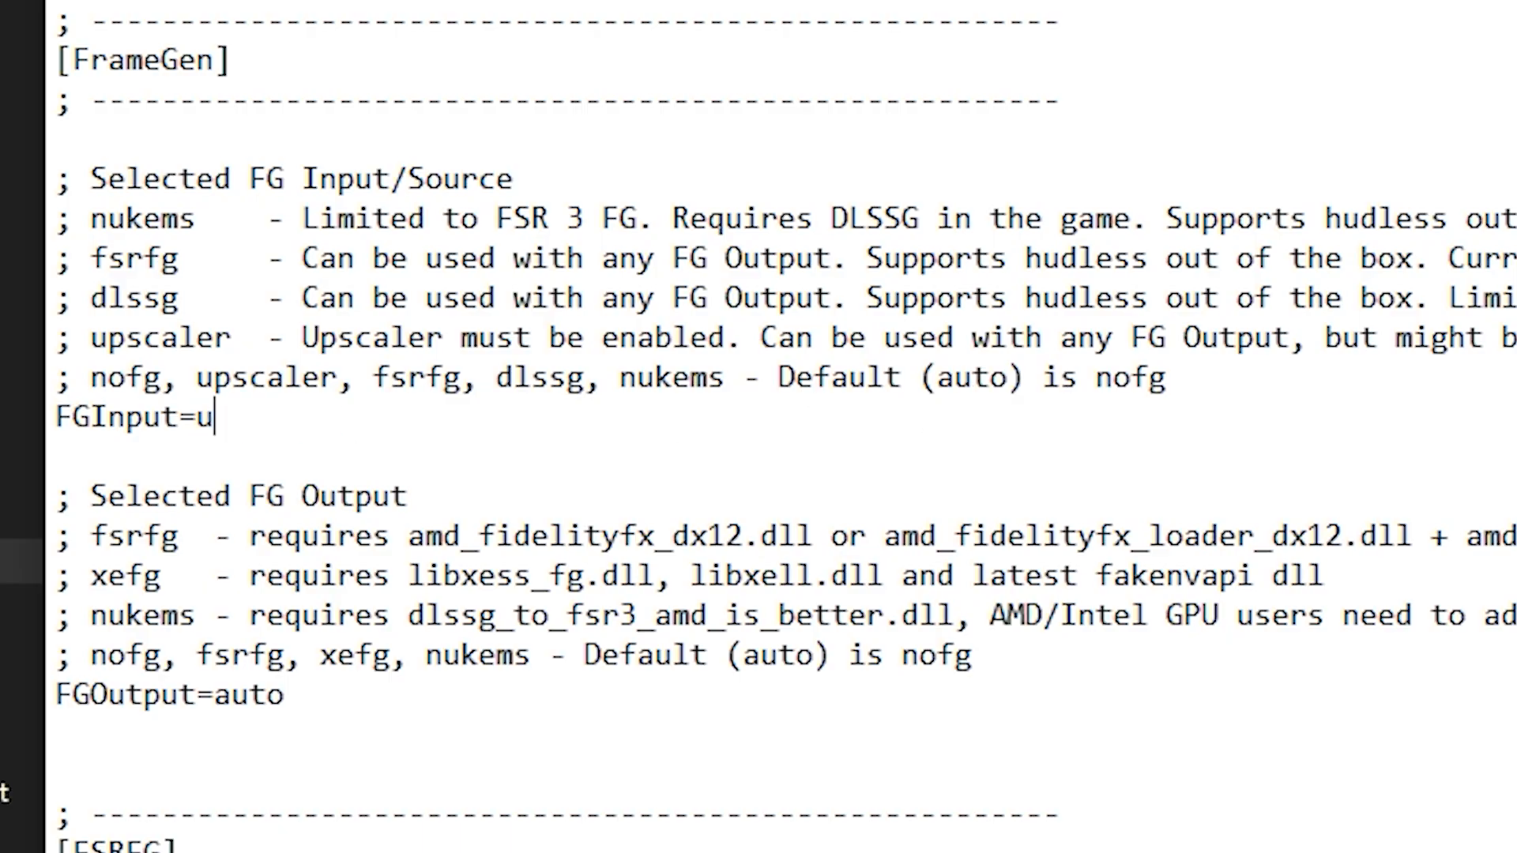
{"action": "type", "text": "psca"}
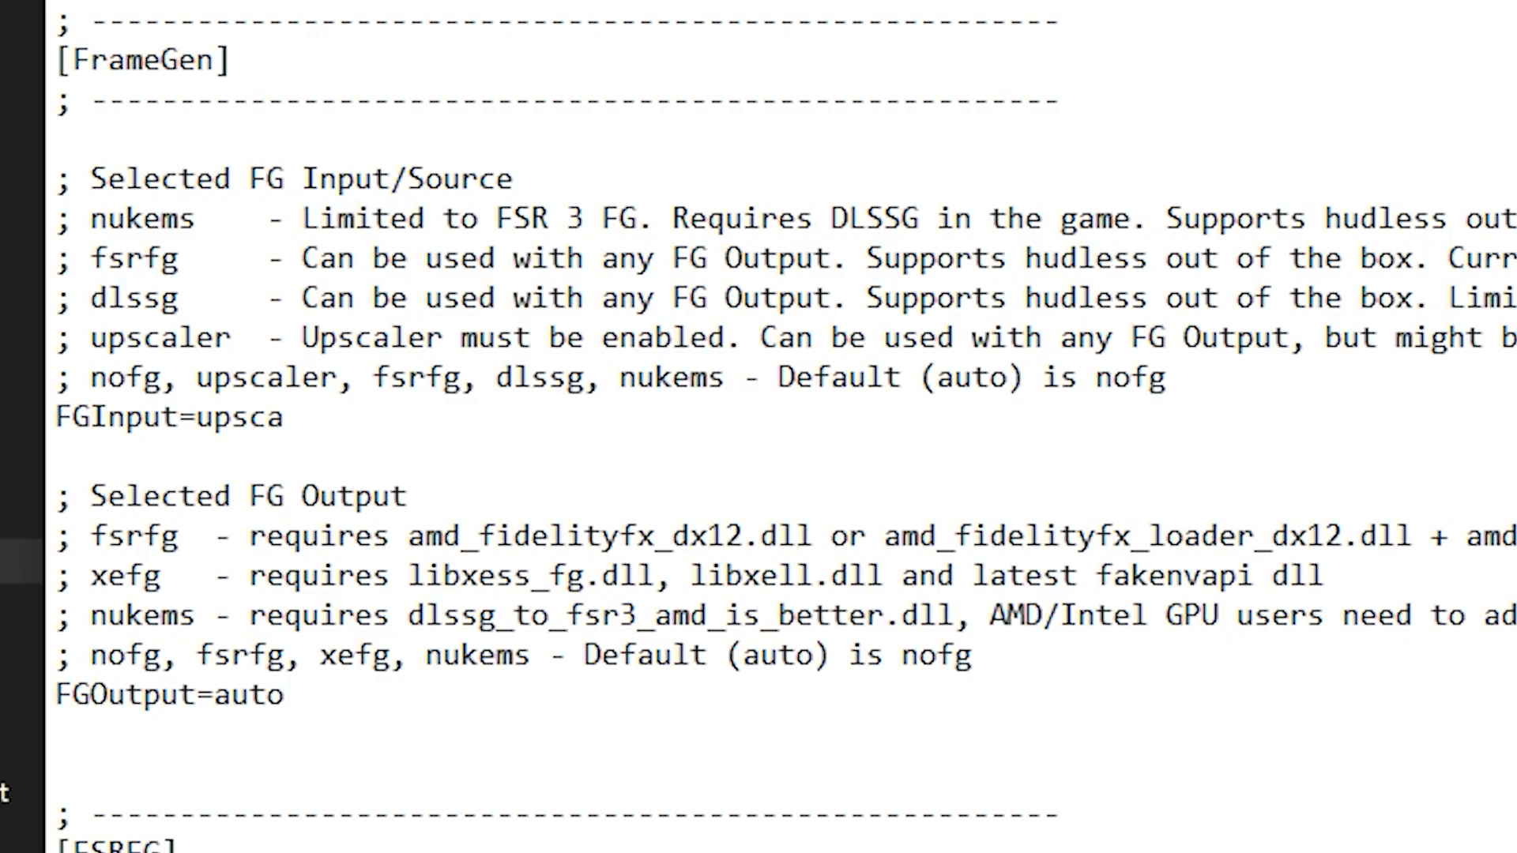
{"action": "type", "text": "ler"}
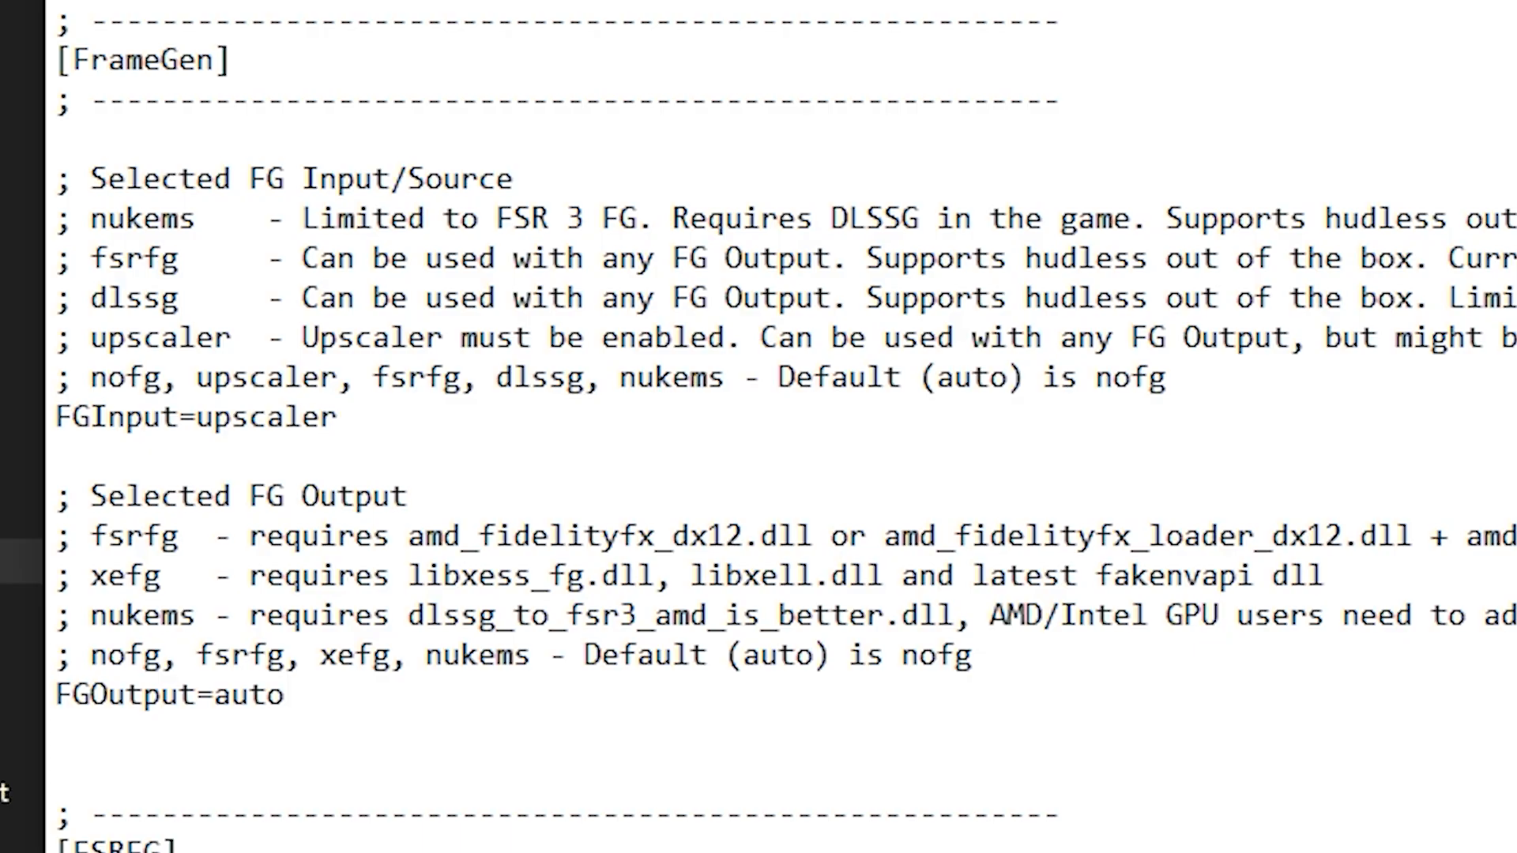
- Replace FGOutput's auto value with xef (XeFG)
{"action": "double_click", "coordinate": [242, 695]}
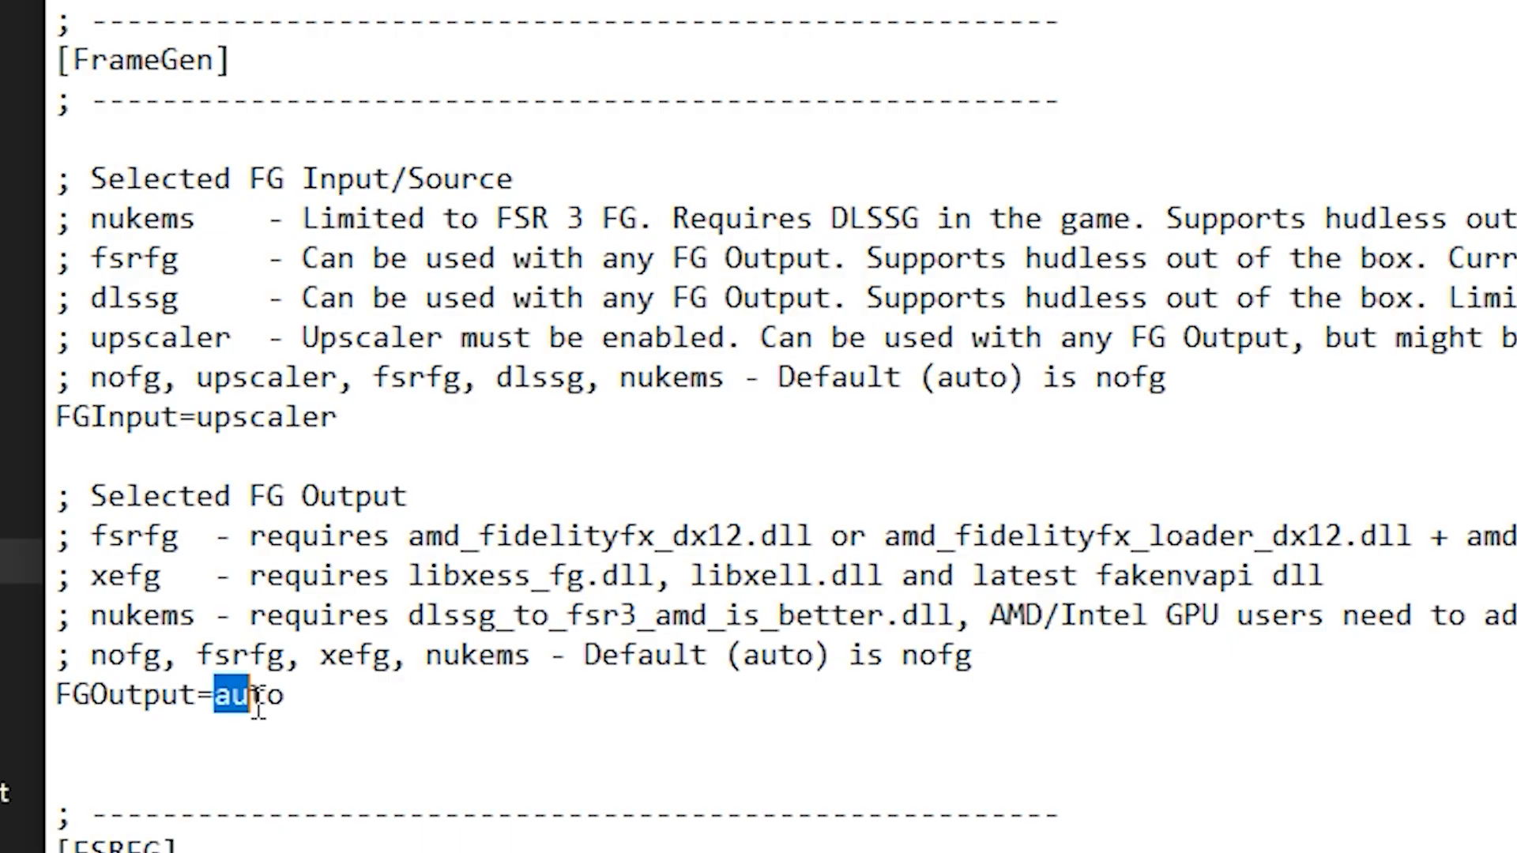
{"action": "double_click", "coordinate": [248, 696]}
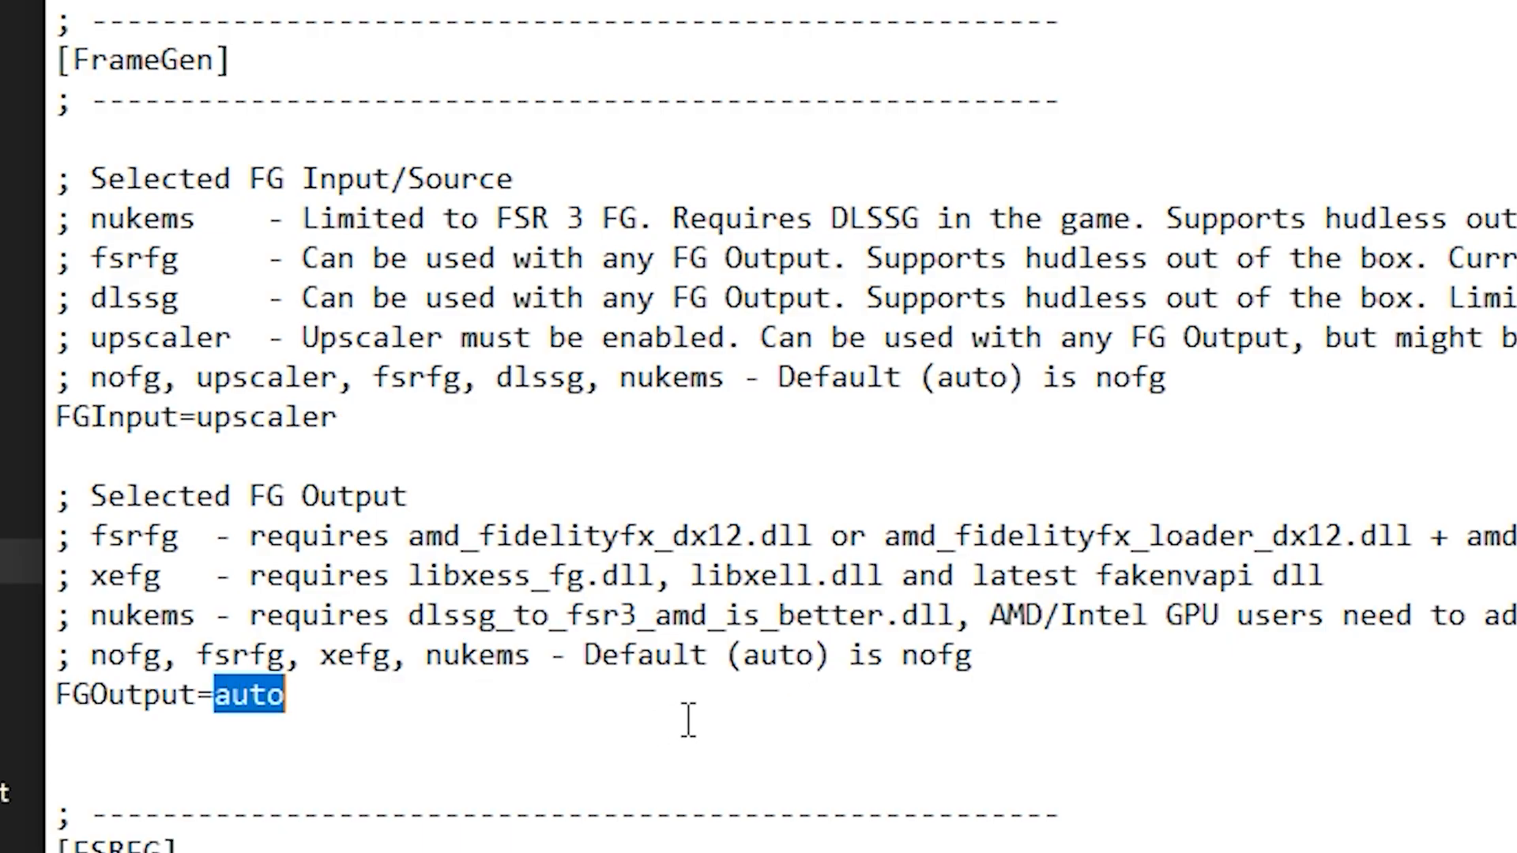
{"action": "type", "text": "xef"}
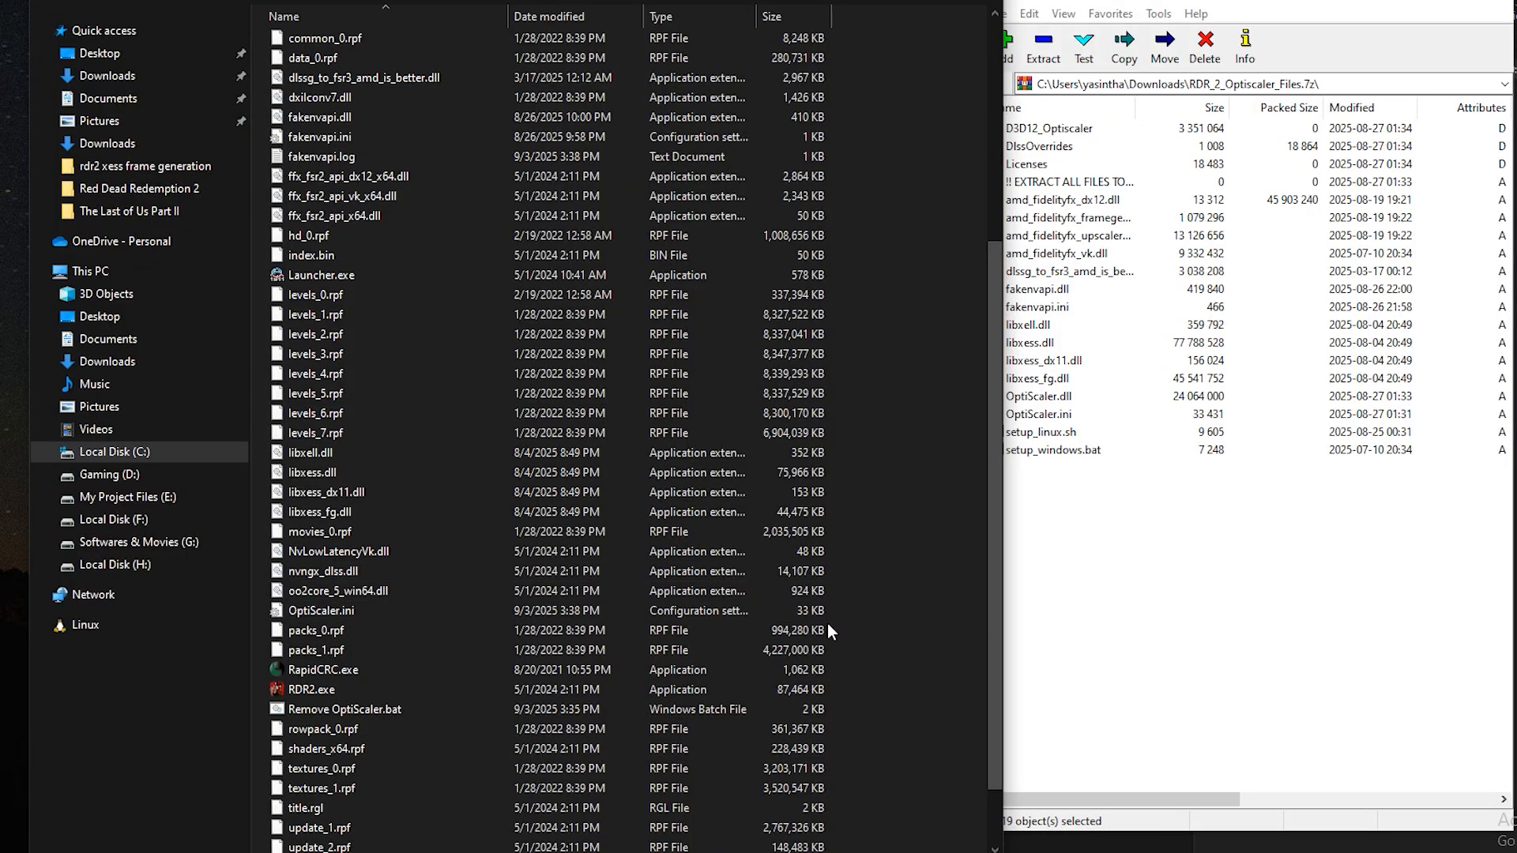
- Merge EnableSignatureOverride.reg from DlssOverrides into the registry and acknowledge success
{"action": "scroll", "scroll_direction": "up", "scroll_amount": 3}
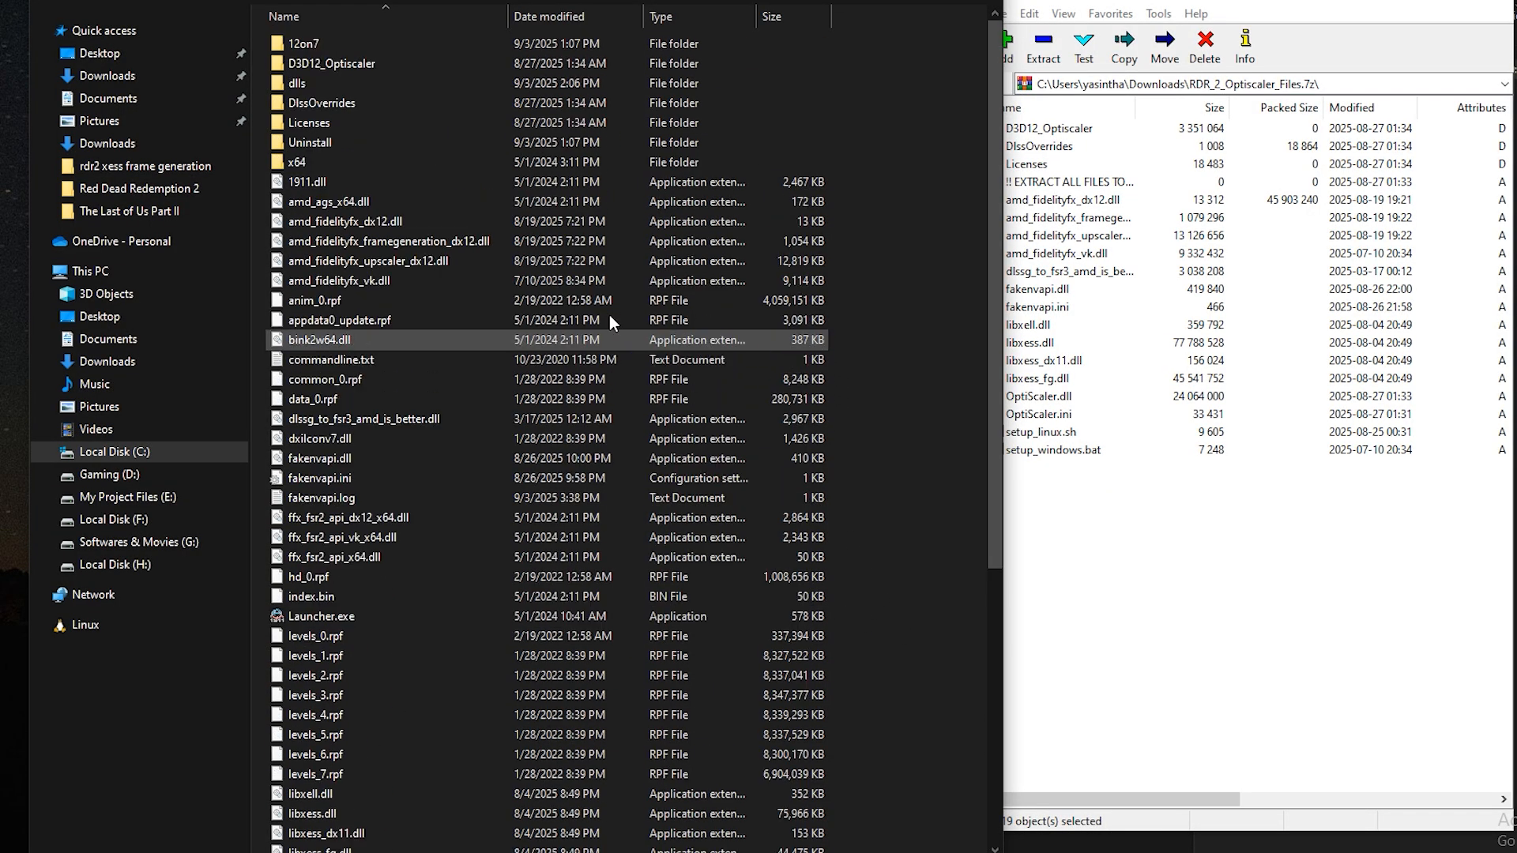
{"action": "left_click", "coordinate": [319, 103]}
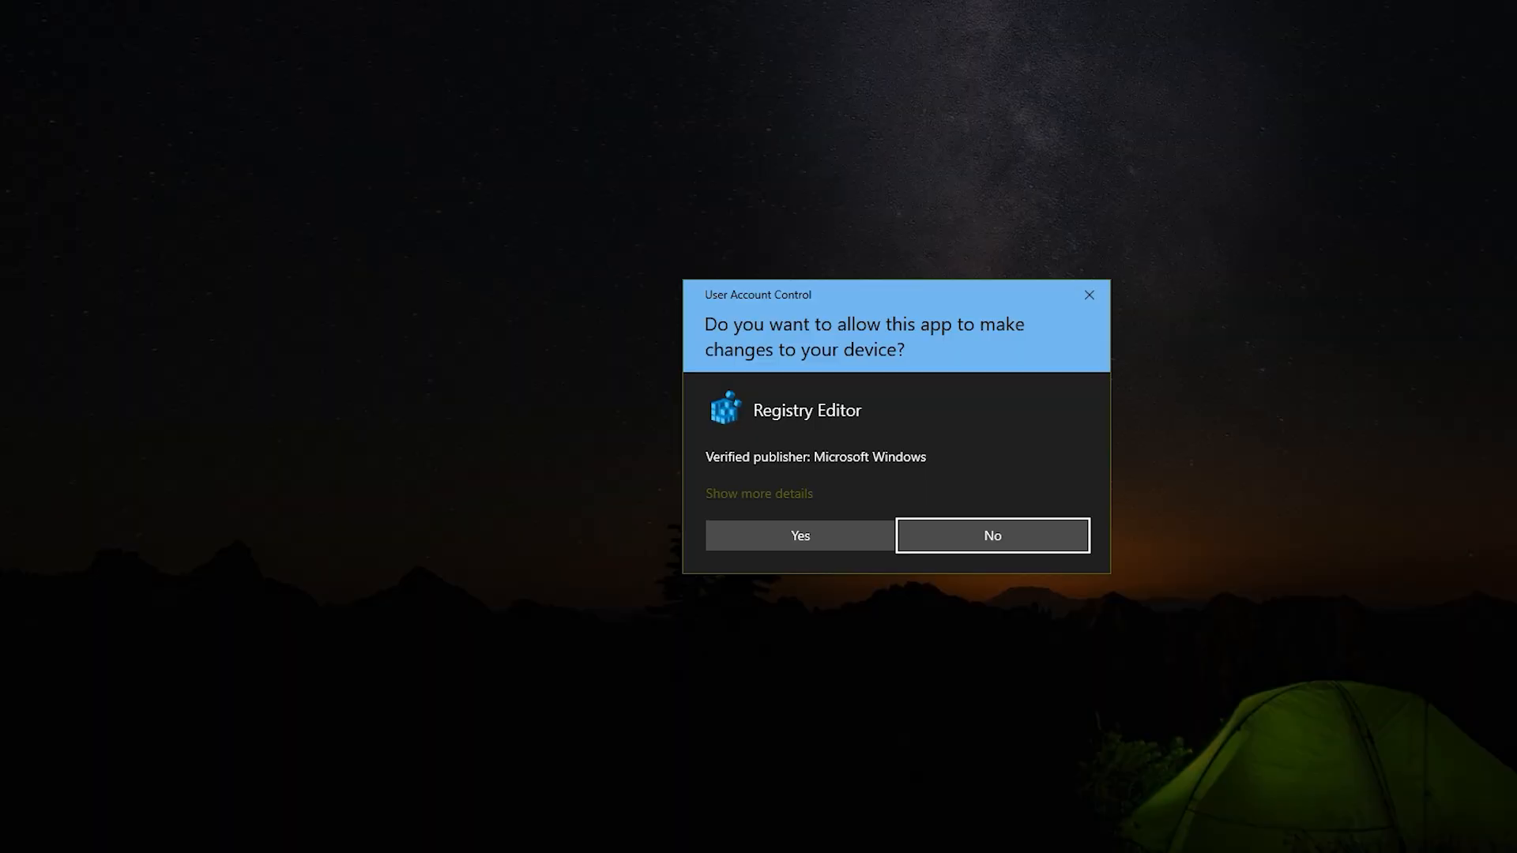
{"action": "left_click", "coordinate": [799, 535]}
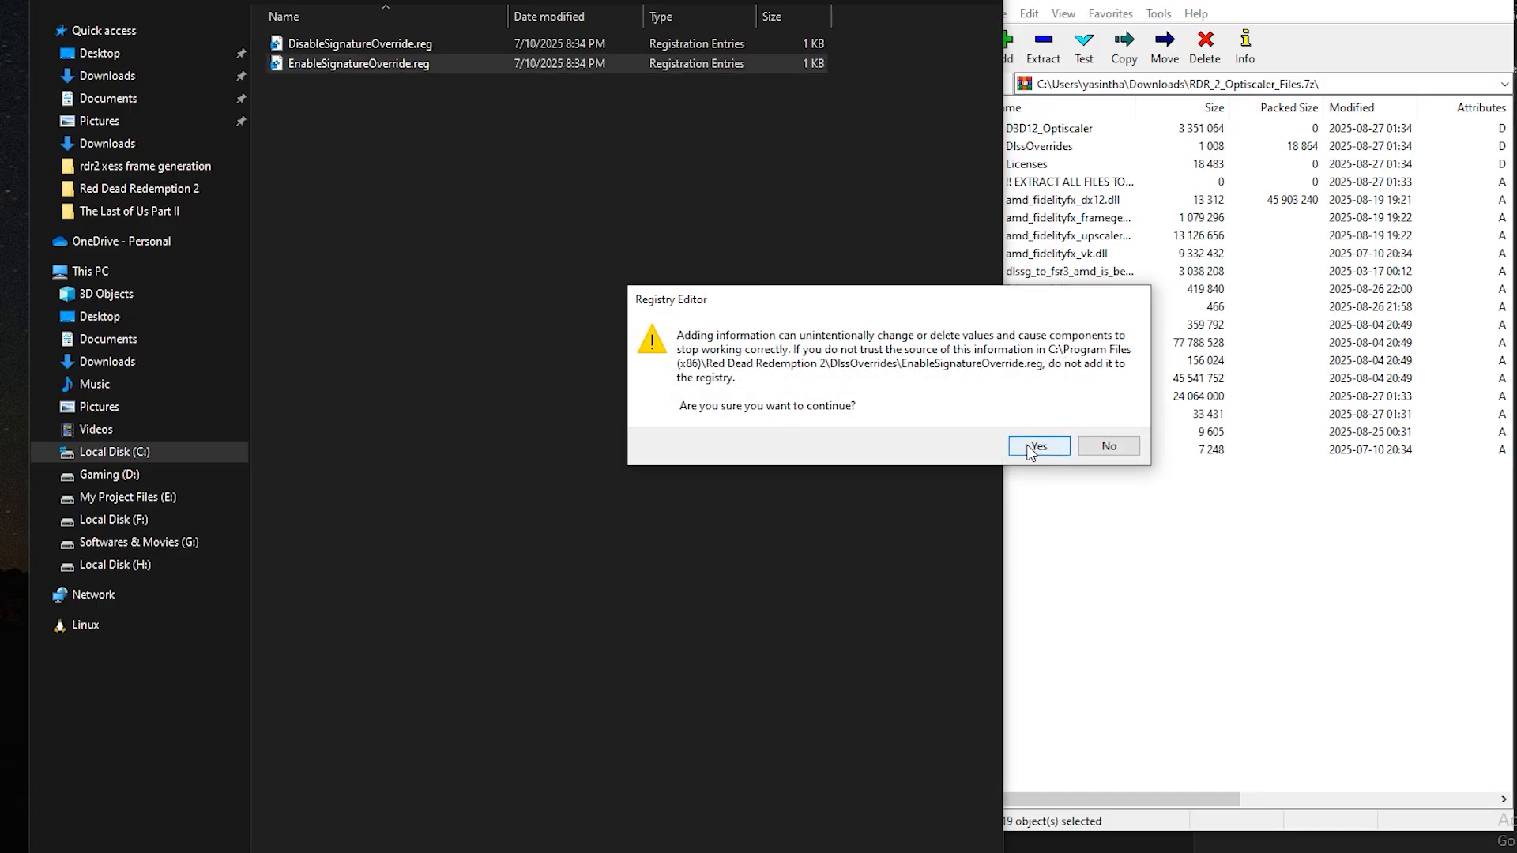
{"action": "left_click", "coordinate": [1037, 446]}
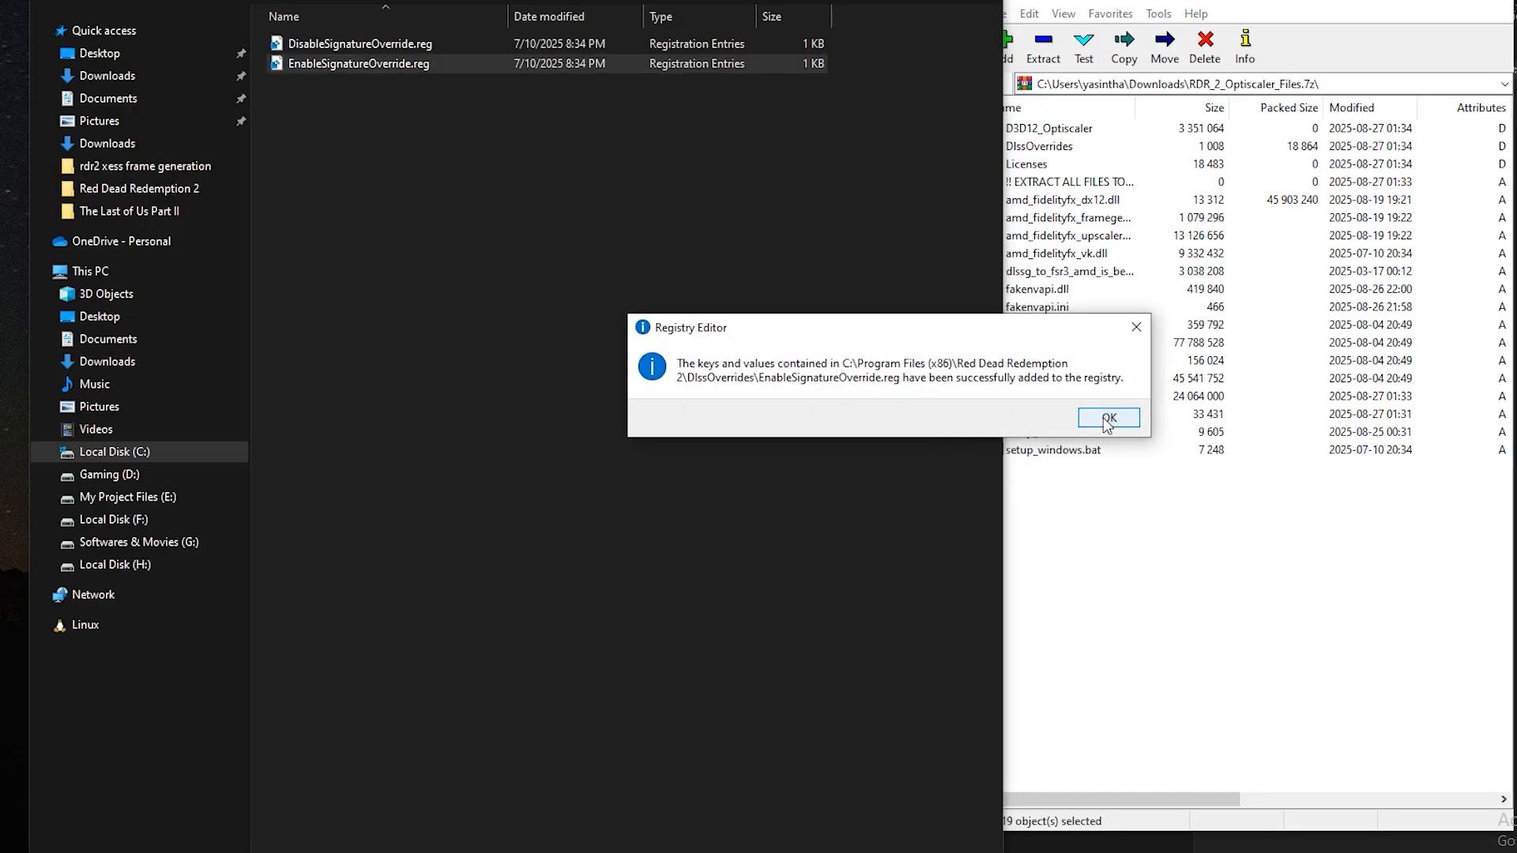
{"action": "left_click", "coordinate": [1107, 417]}
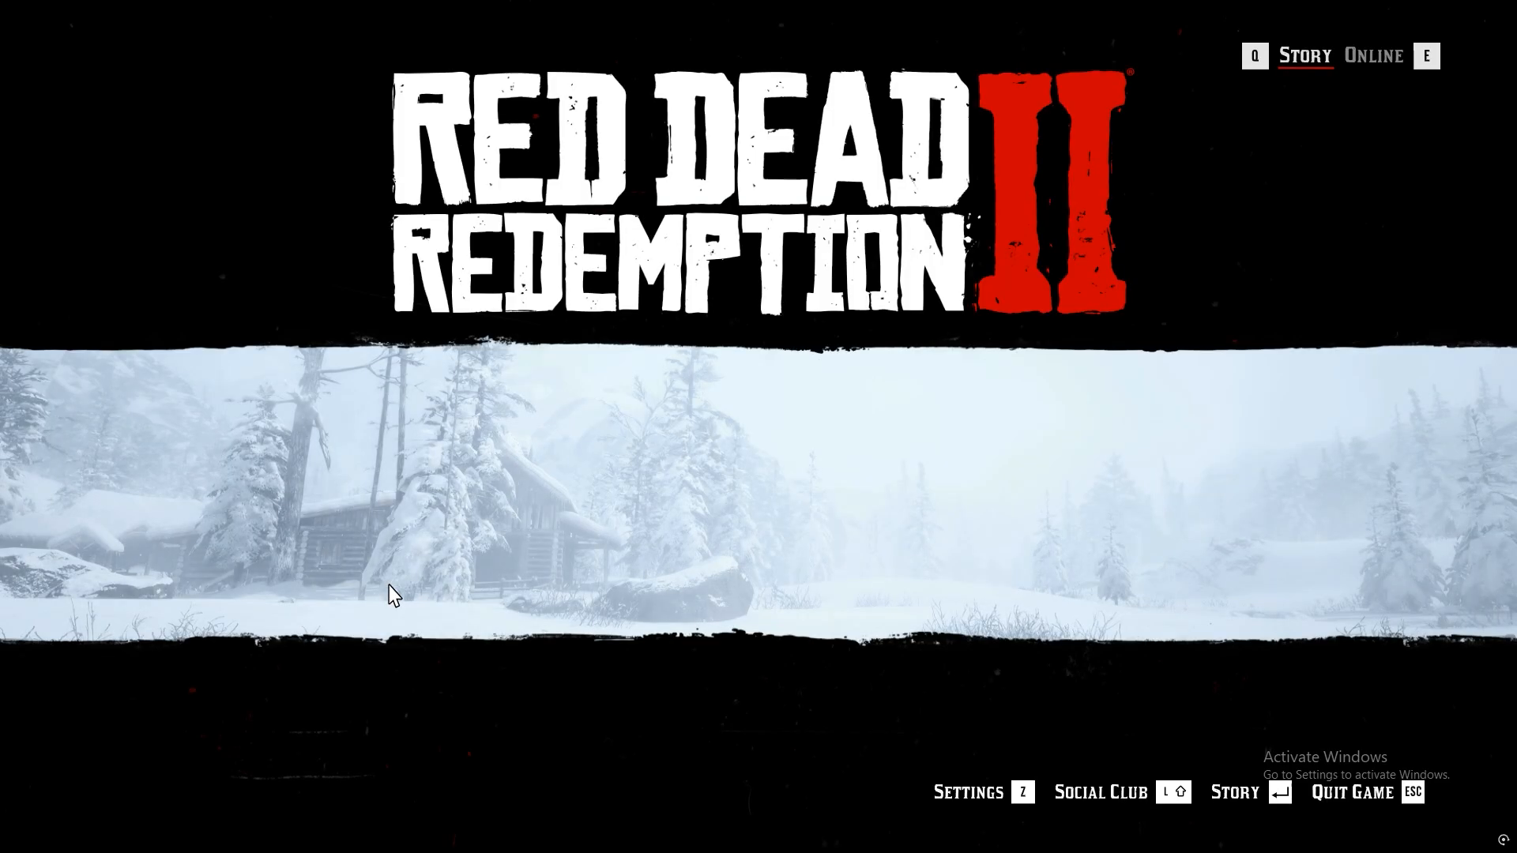
- Scroll the graphics settings down to the NVIDIA DLSS Quality and sharpening rows
{"action": "left_click", "coordinate": [965, 791]}
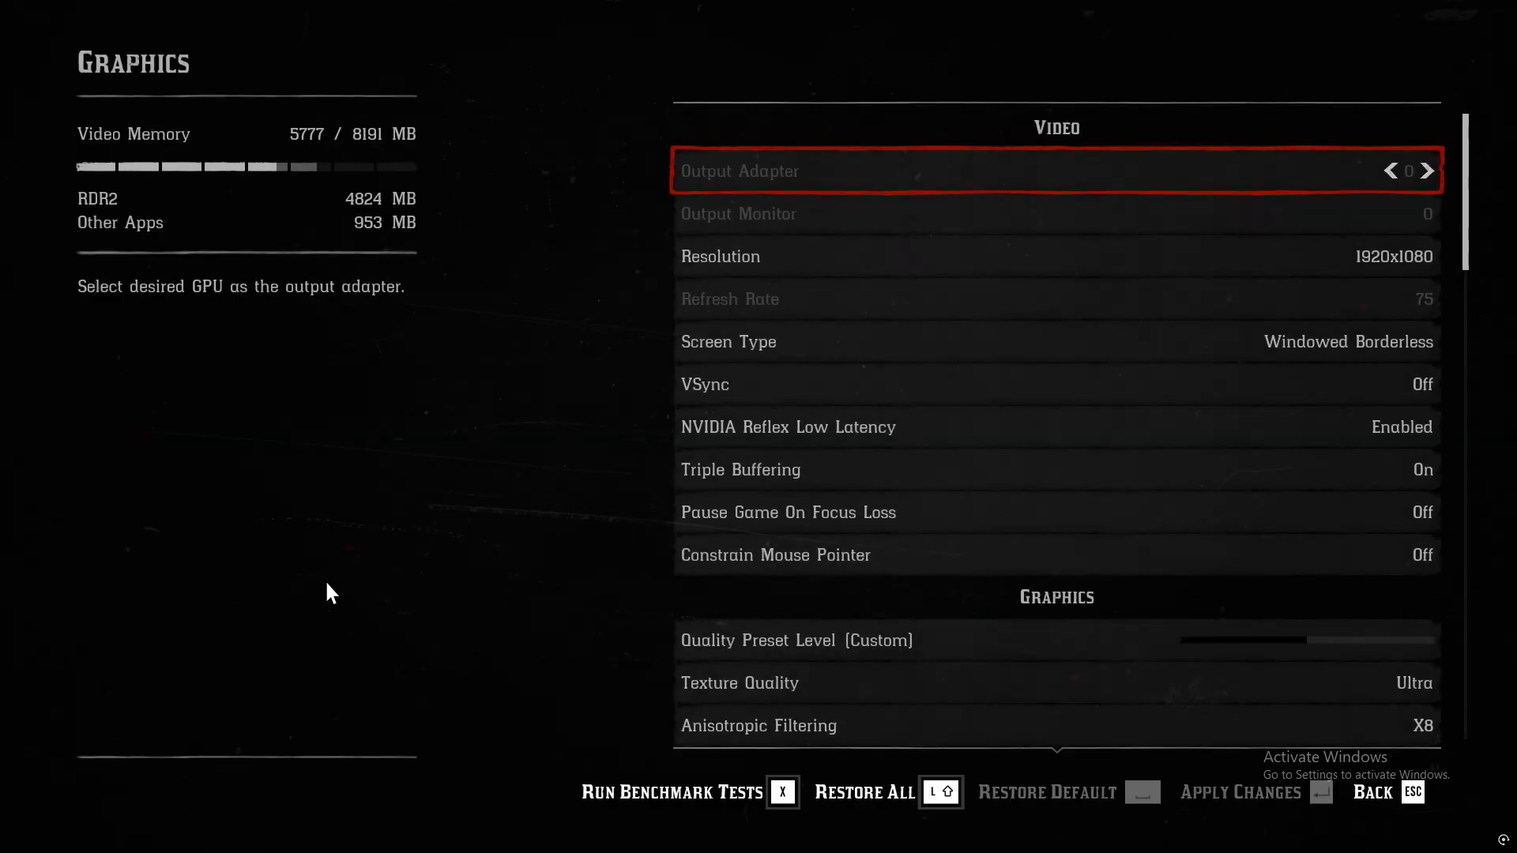
{"action": "scroll", "scroll_direction": "down", "scroll_amount": 3}
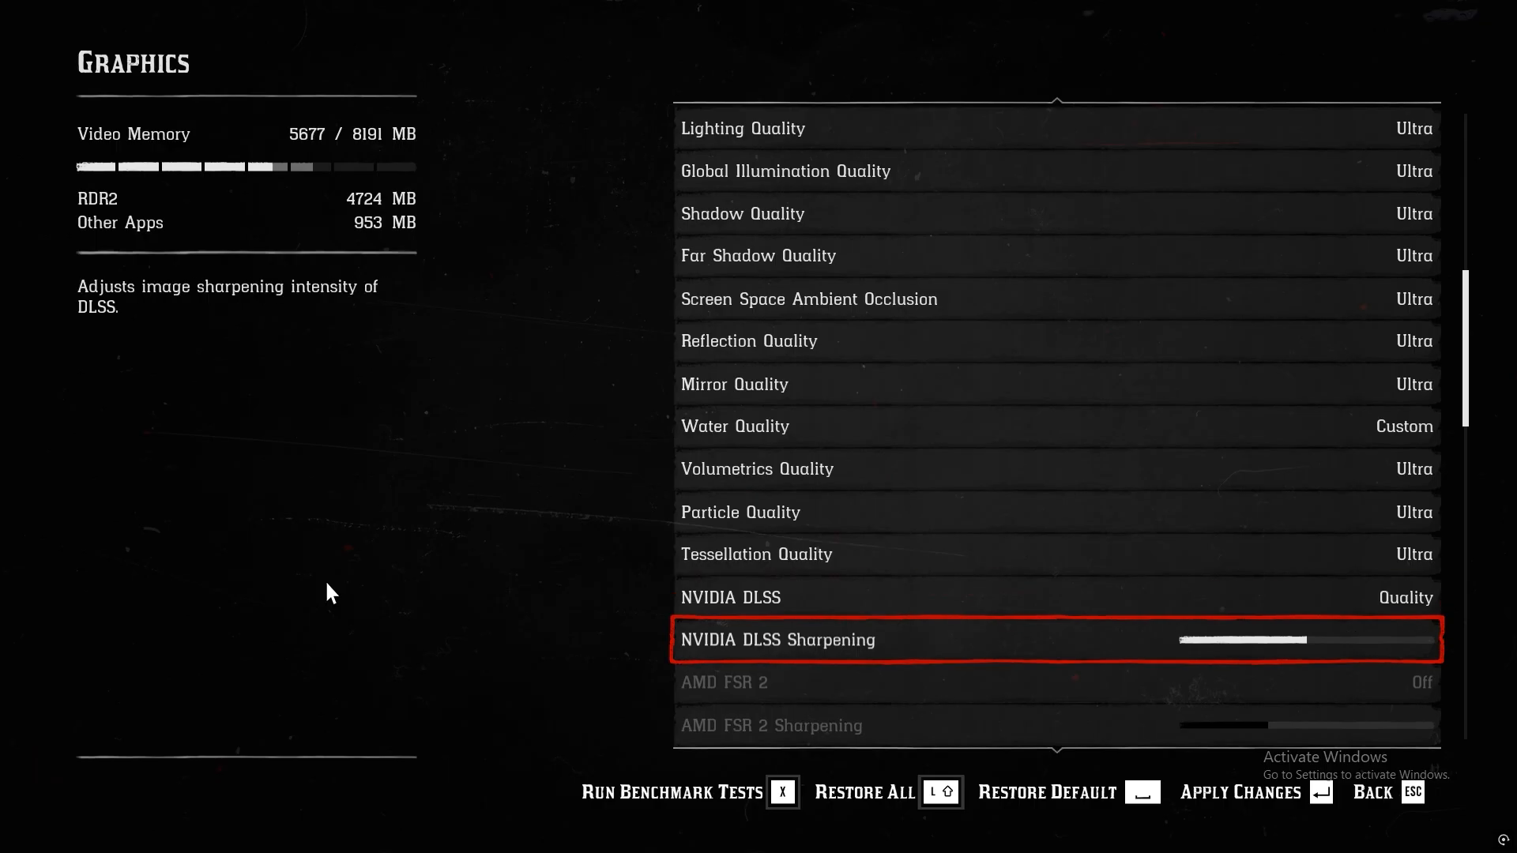
{"action": "scroll", "scroll_direction": "down", "scroll_amount": 3}
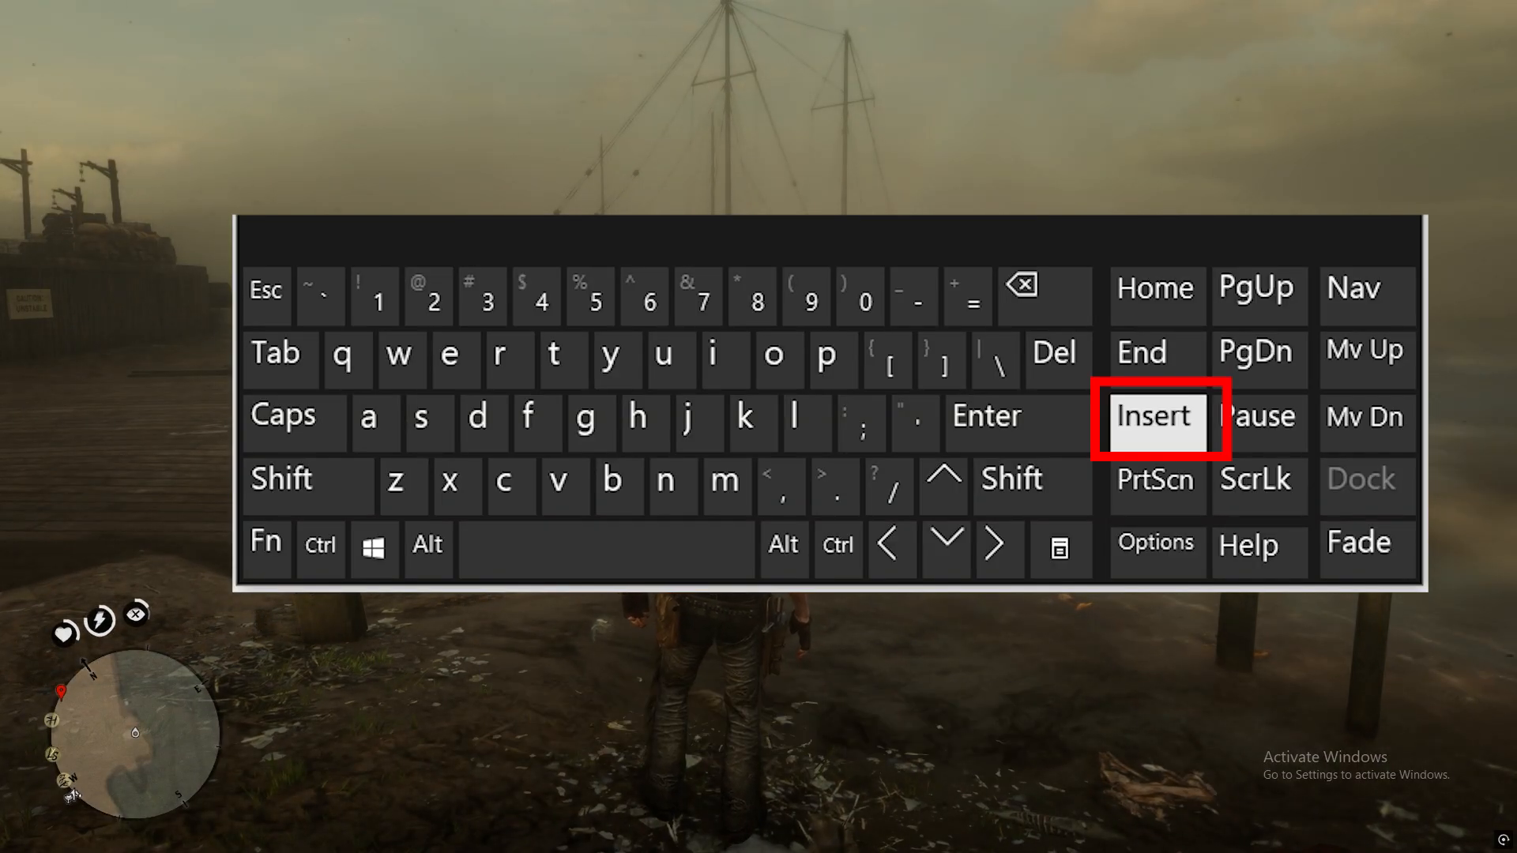
- Bring up the OptiScaler overlay over the running game
{"action": "left_click", "coordinate": [1154, 416]}
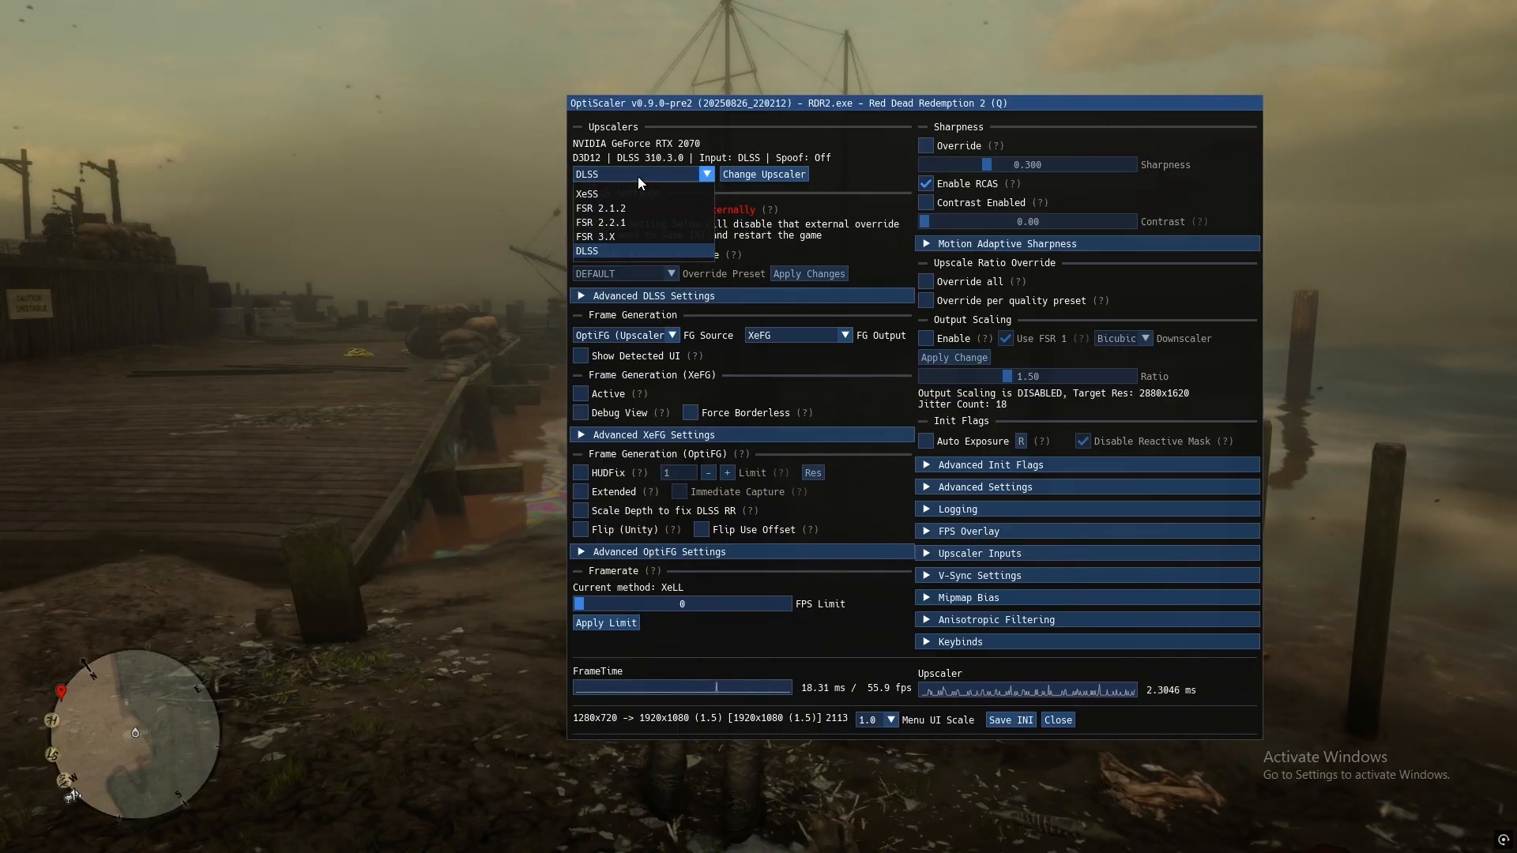
- Switch the upscaler to XeSS and make XeFG frame generation active
{"action": "left_click", "coordinate": [586, 193]}
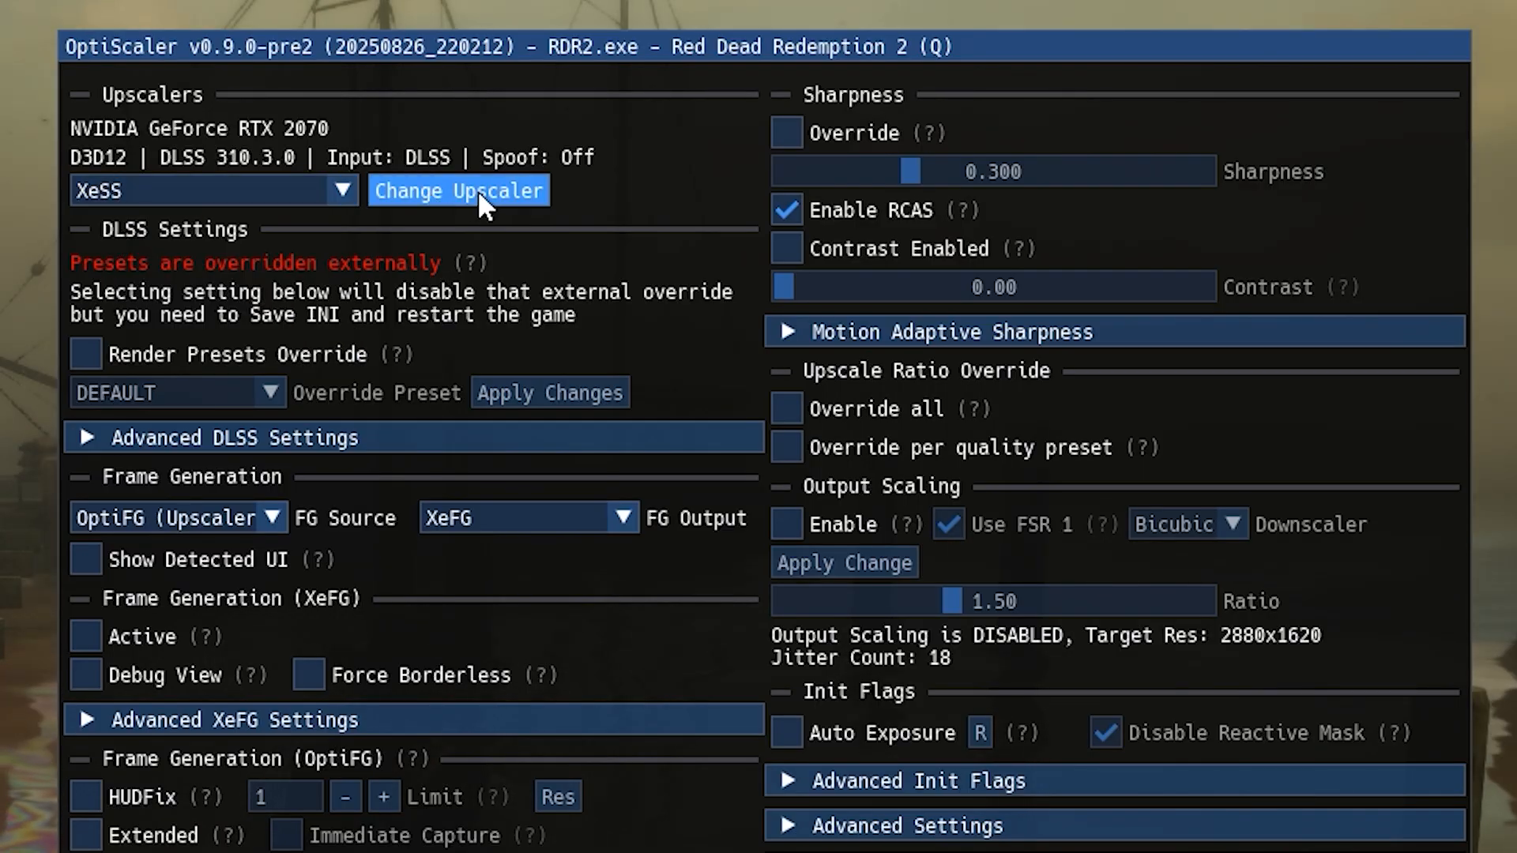
{"action": "left_click", "coordinate": [458, 191]}
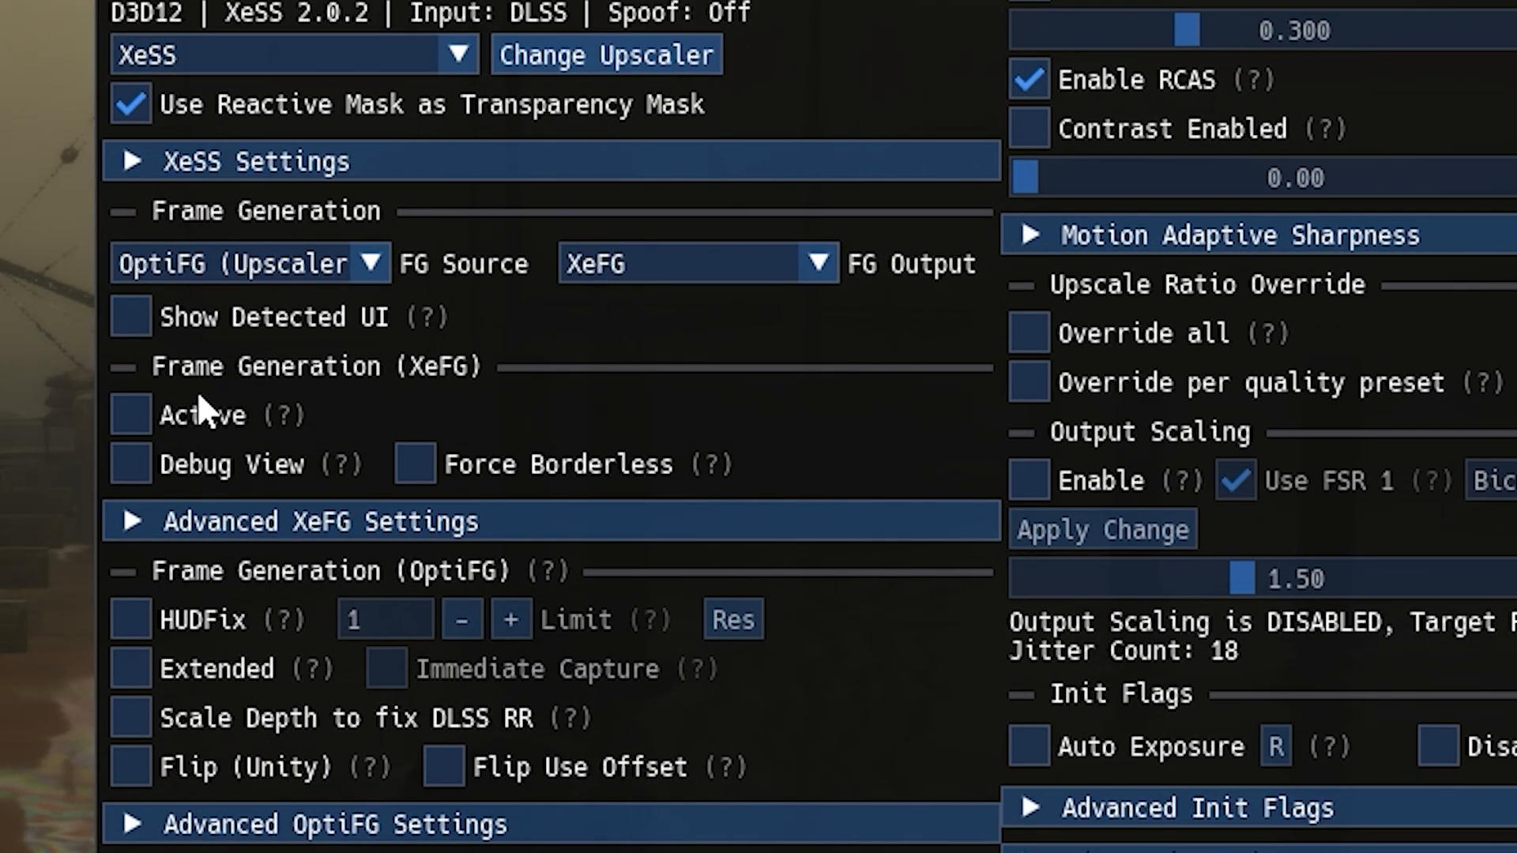
{"action": "left_click", "coordinate": [128, 415]}
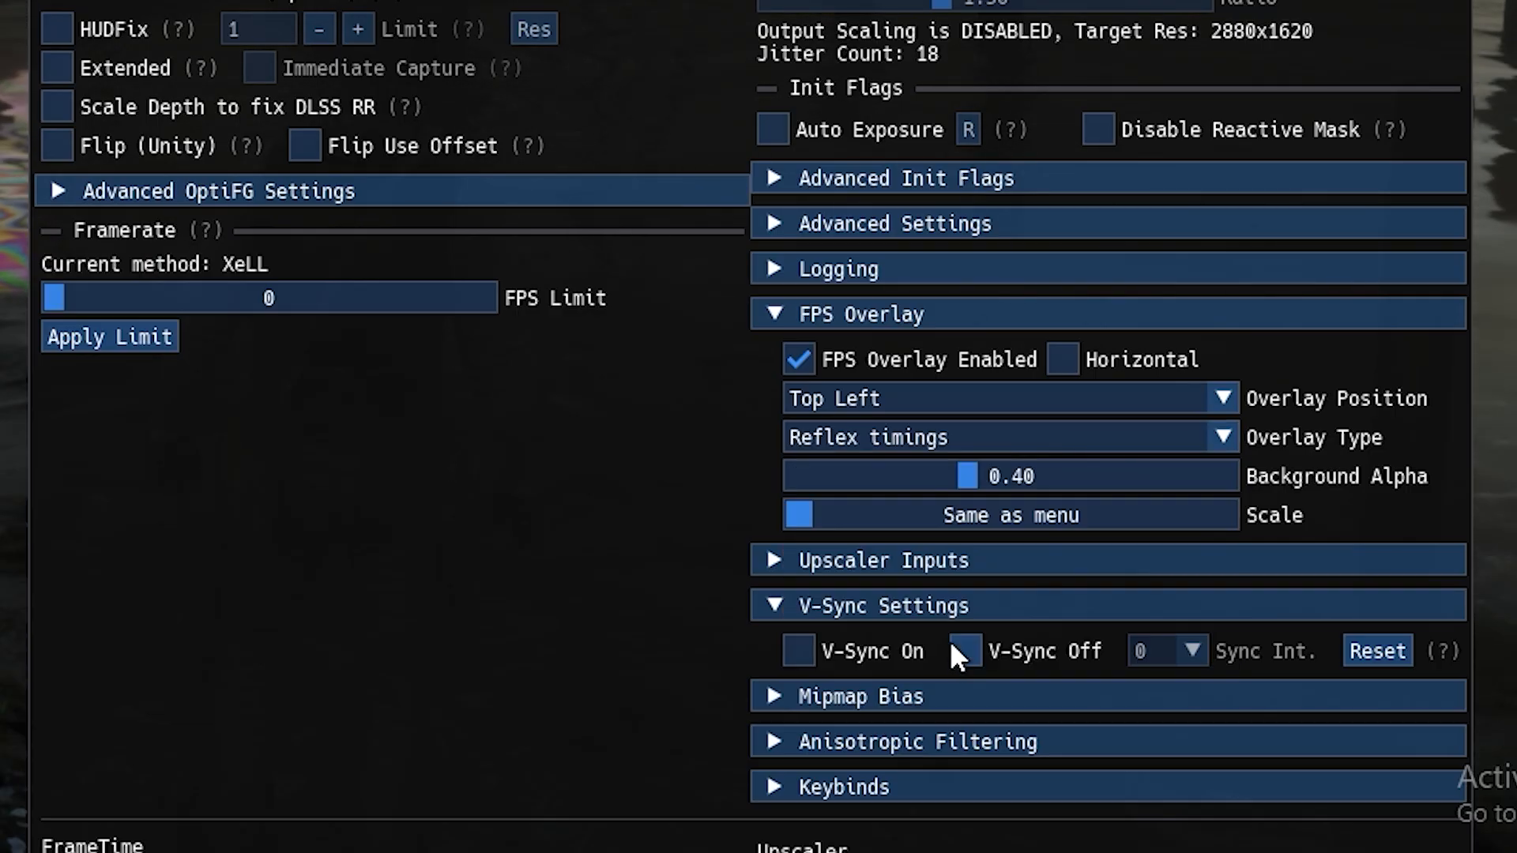
{"action": "scroll", "scroll_direction": "up", "scroll_amount": 3}
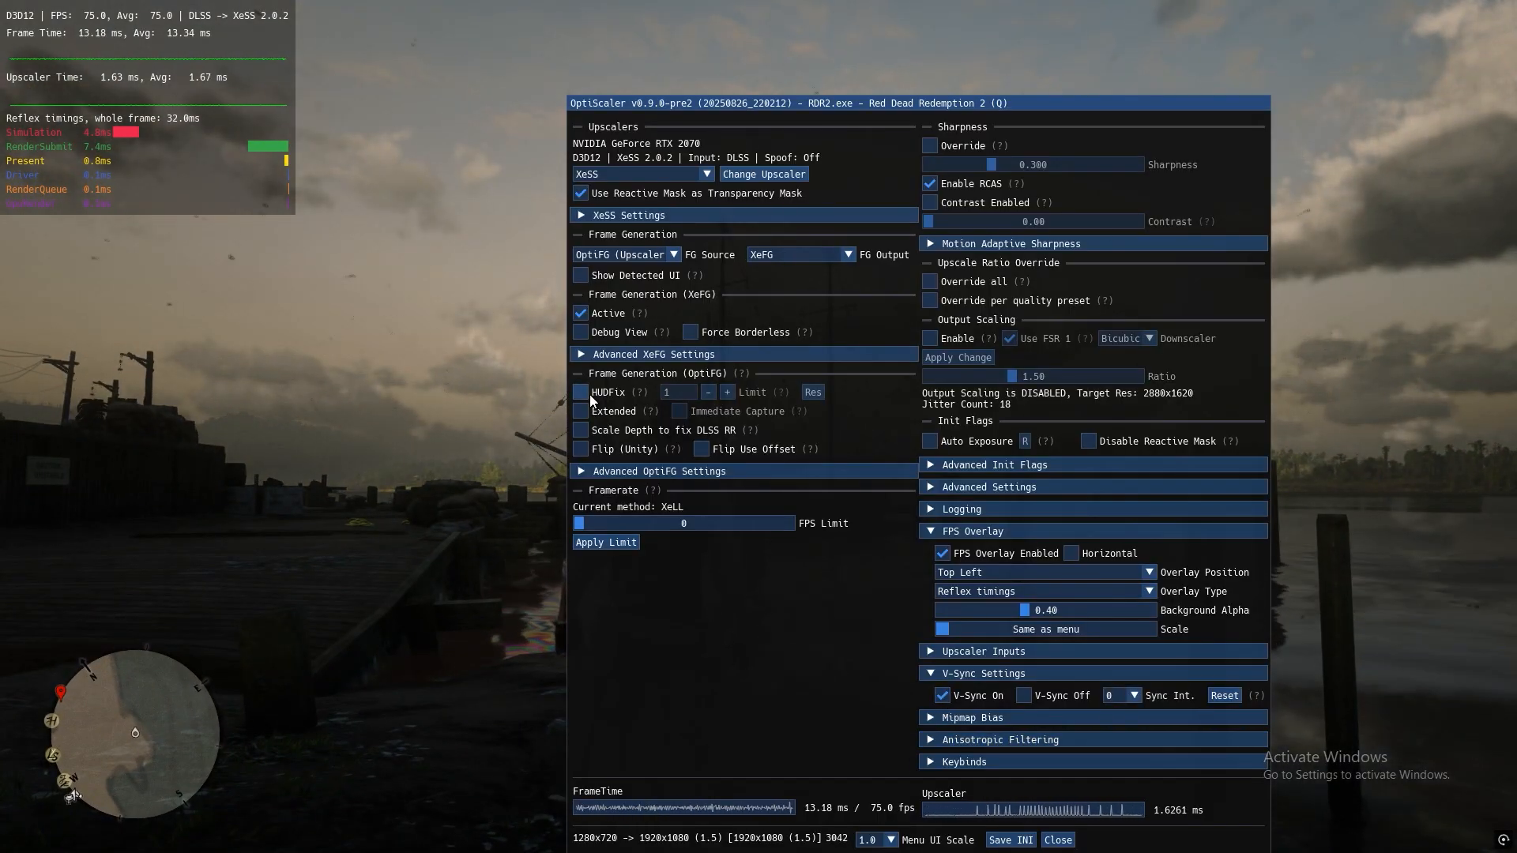
- Try HUDFix for frame generation, then turn it back off
{"action": "left_click", "coordinate": [1057, 838]}
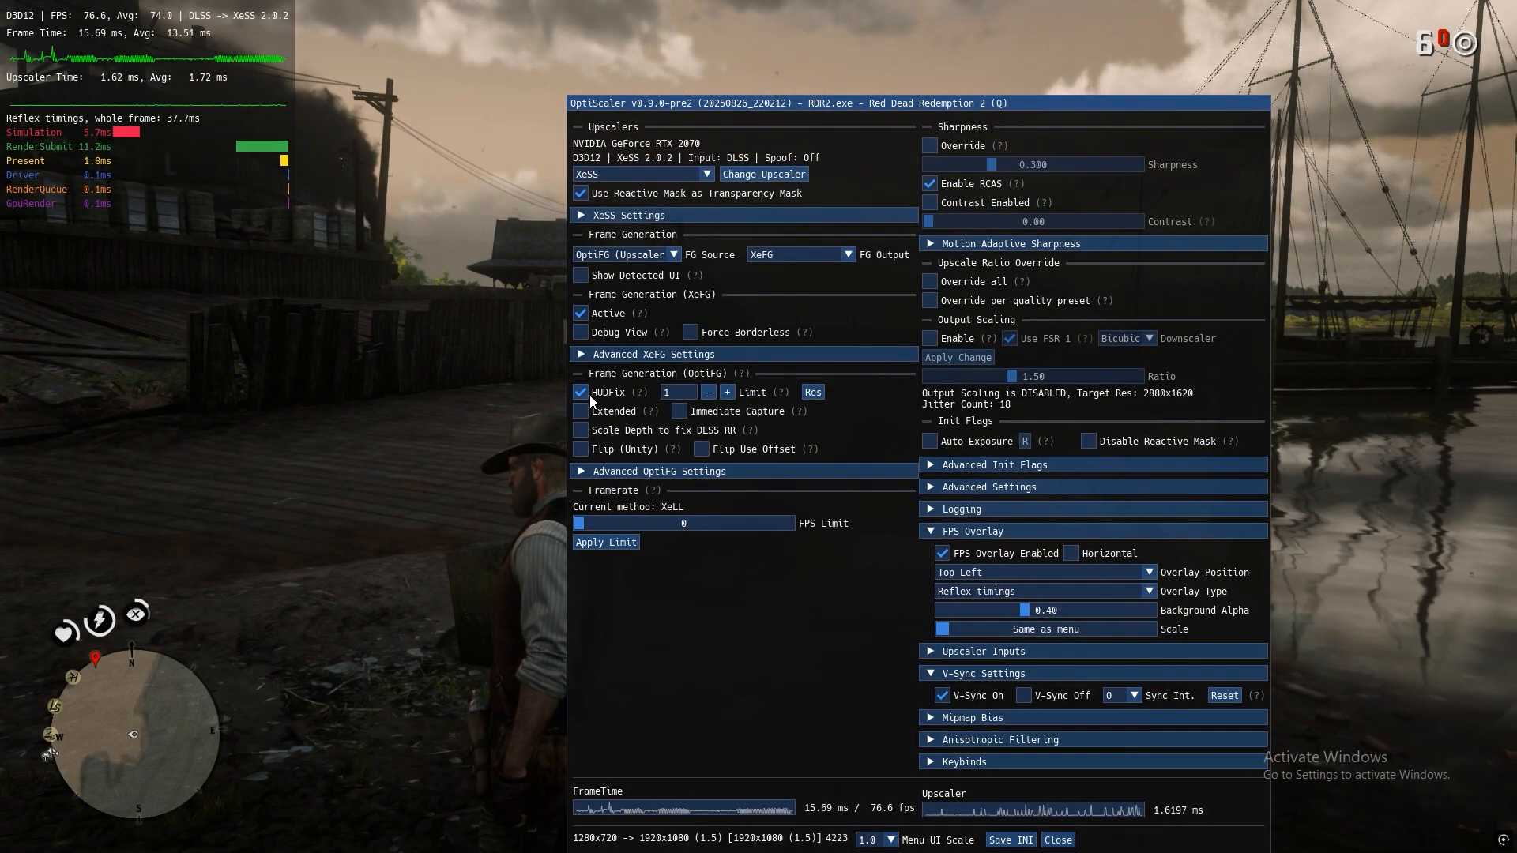
{"action": "left_click", "coordinate": [580, 391]}
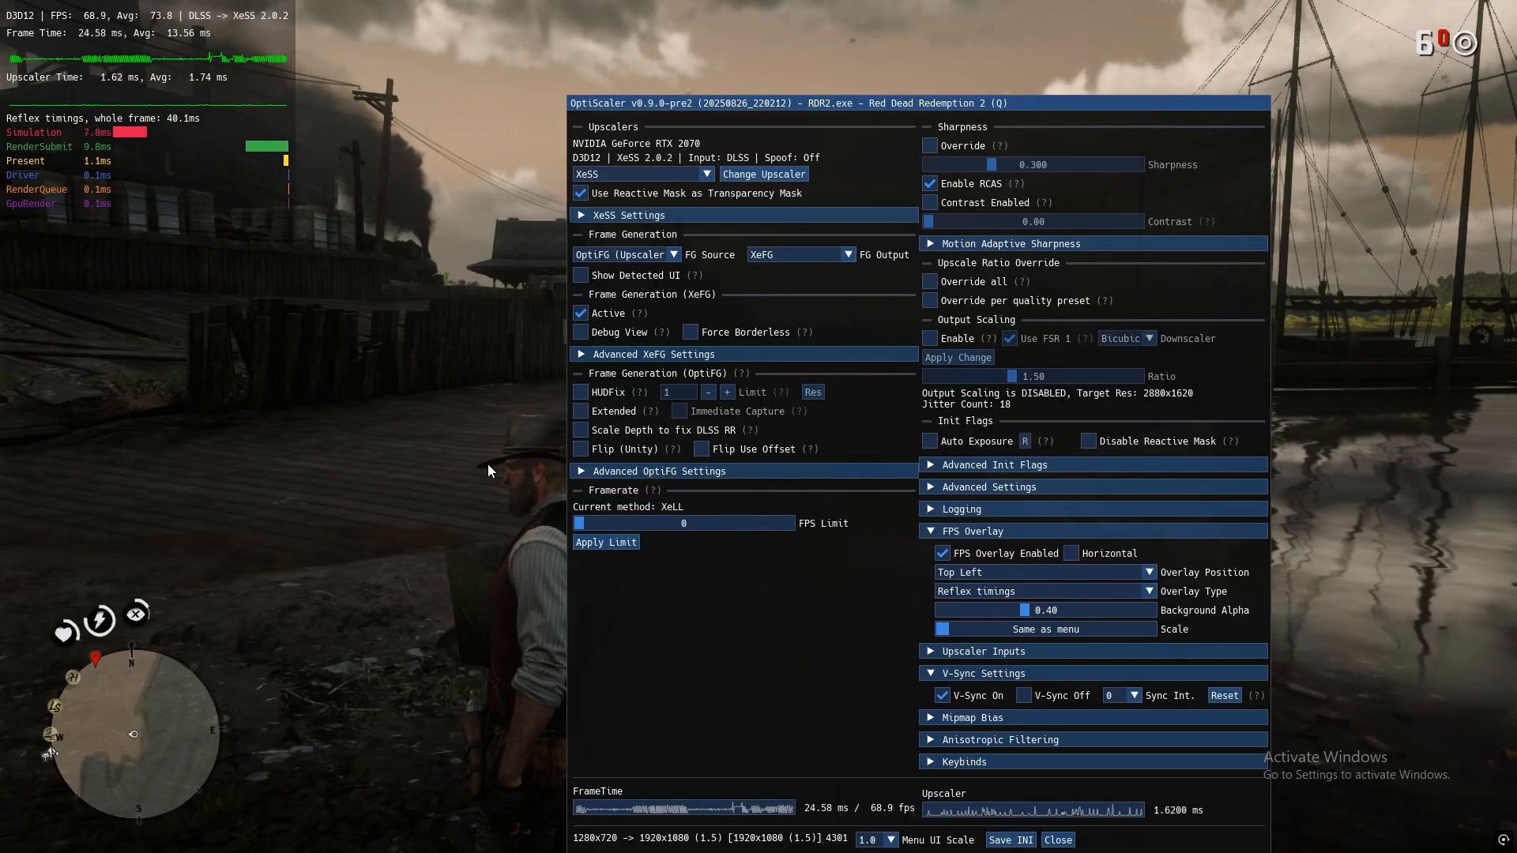
{"action": "left_click", "coordinate": [1057, 838]}
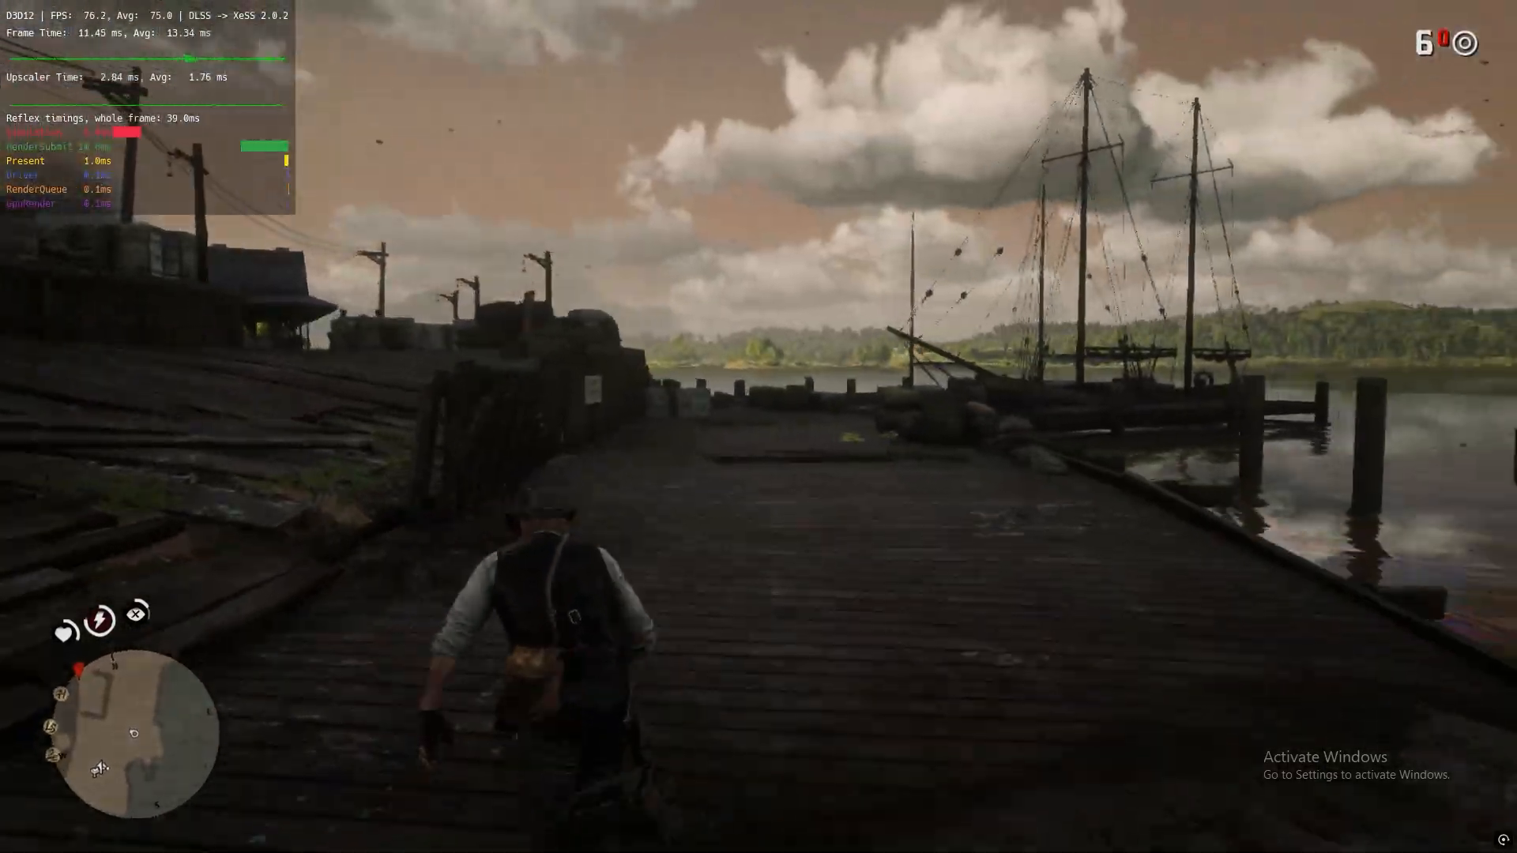
- Walk the dock and ride along the railway while the overlay shows about 75 FPS
{"action": "key", "text": "w"}
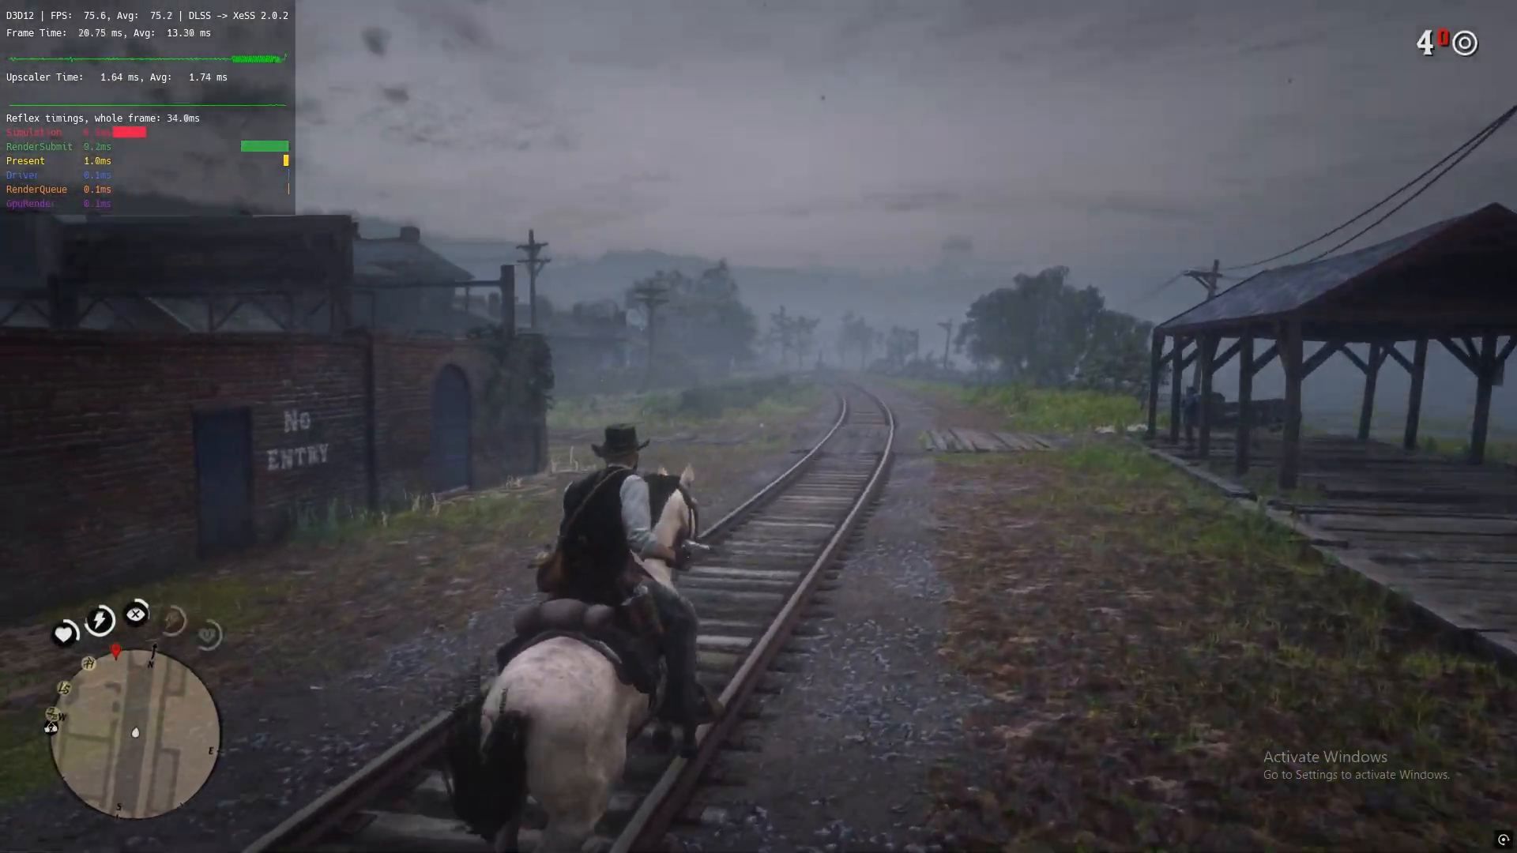
{"action": "key", "text": "w"}
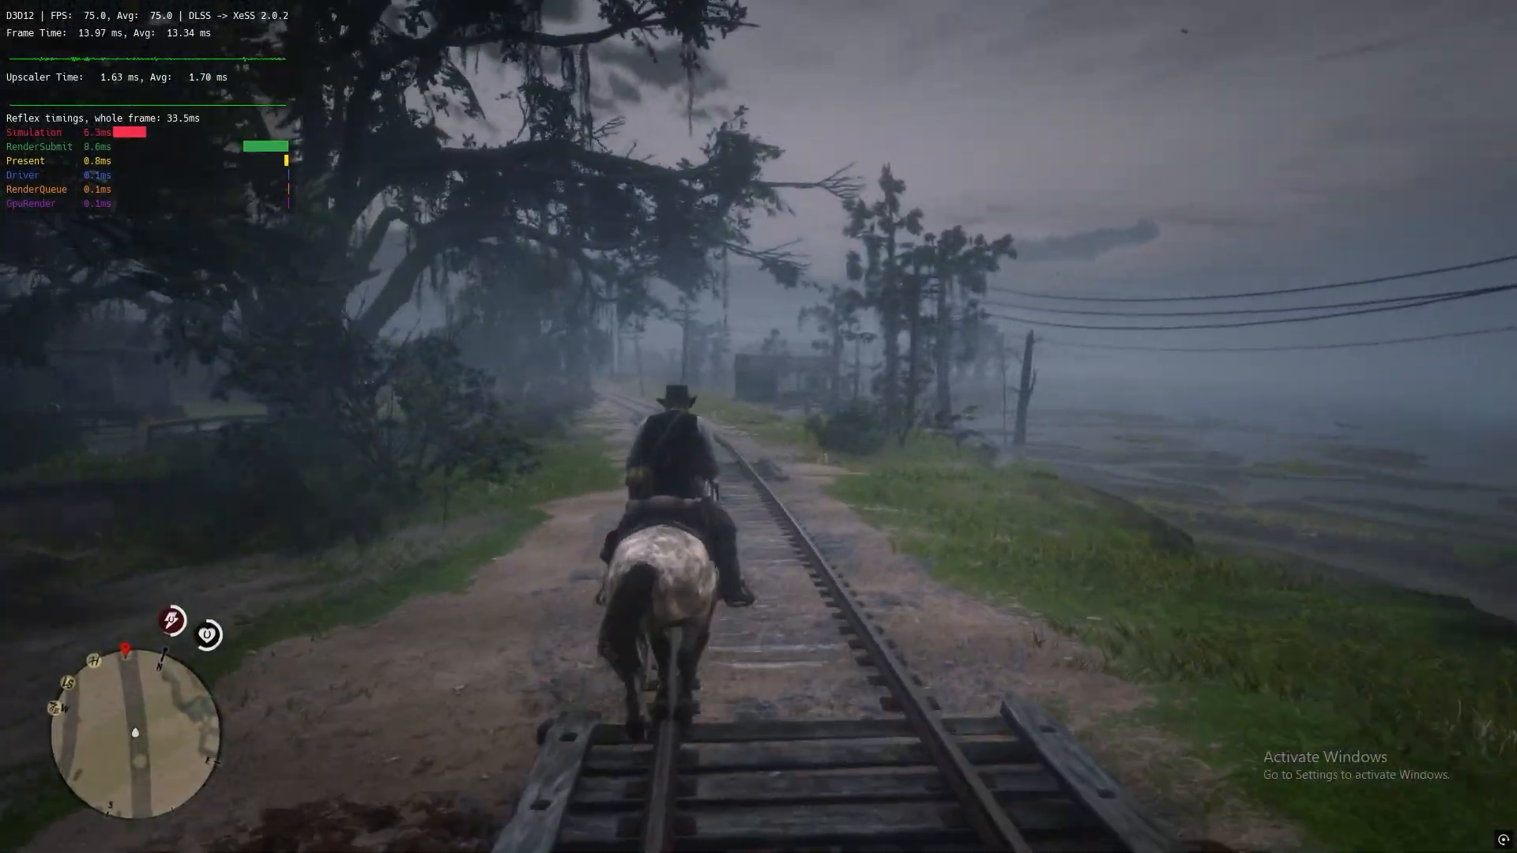
{"action": "key", "text": "w"}
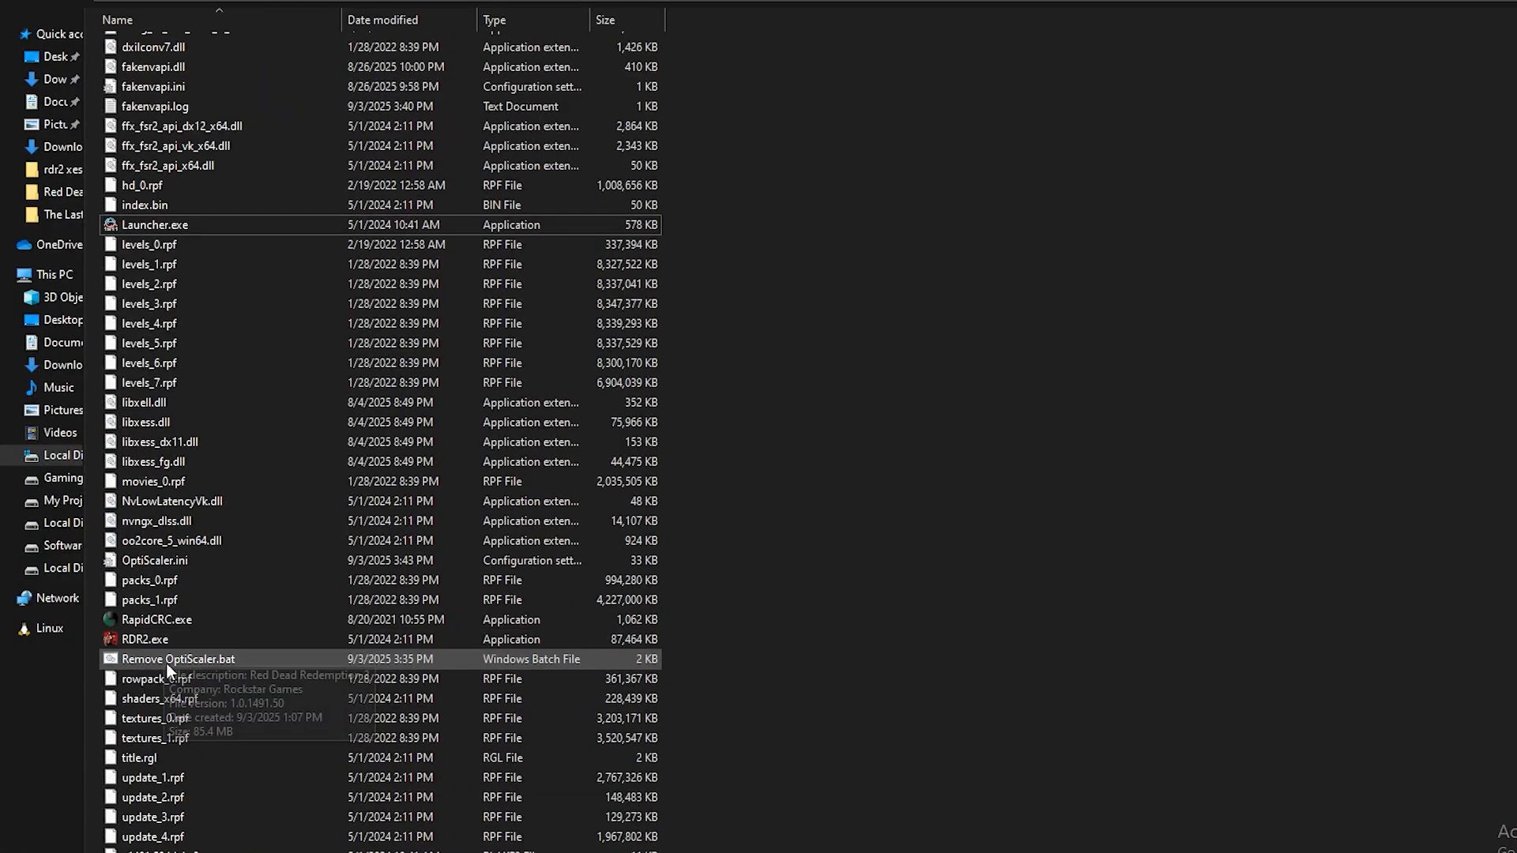
{"action": "mouse_move", "coordinate": [201, 665]}
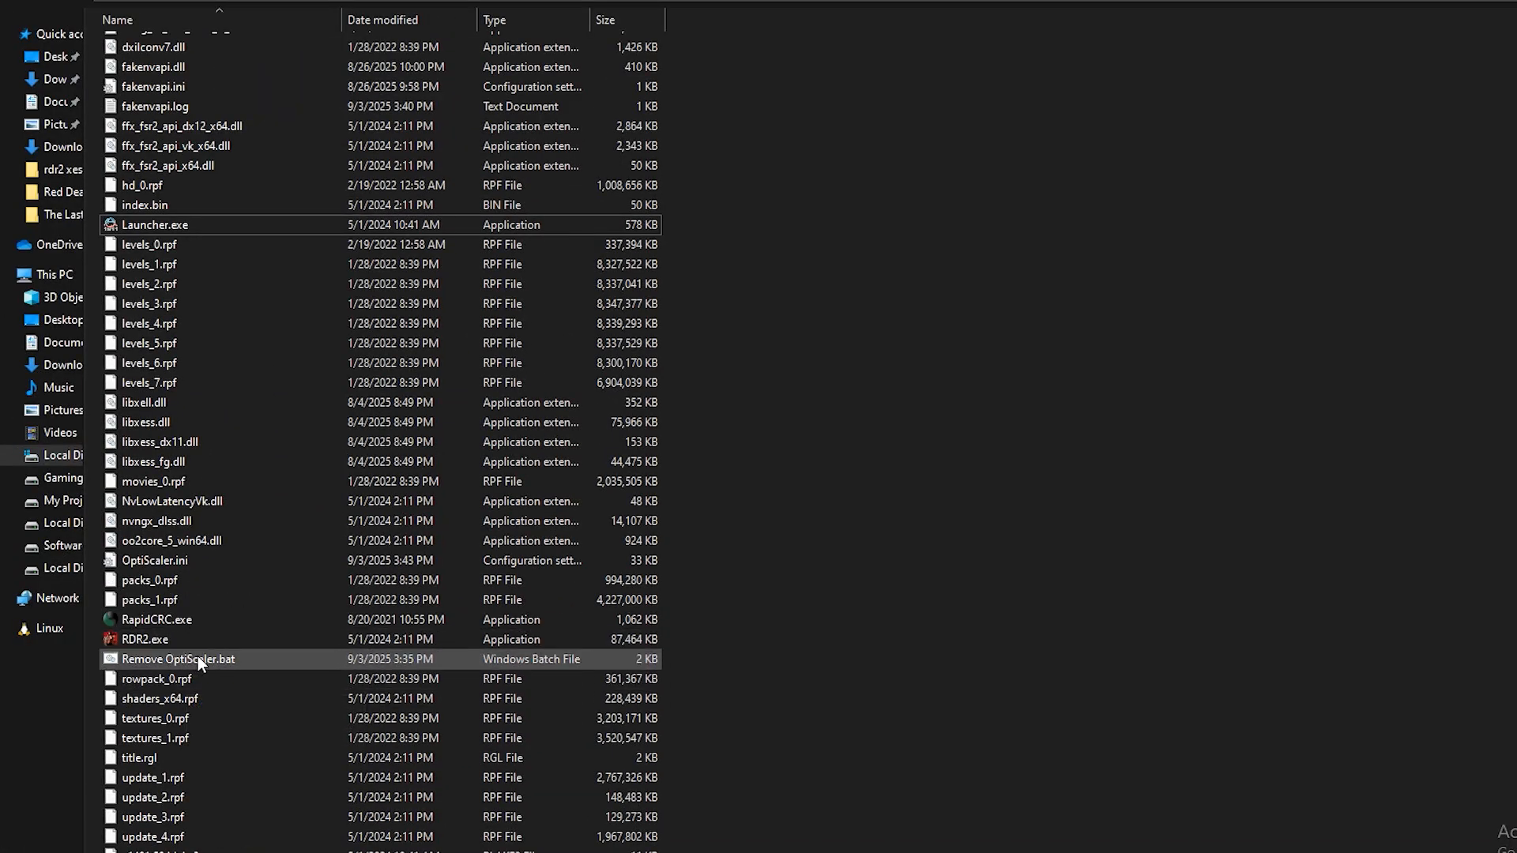
- Run Remove OptiScaler.bat and answer 'y' to delete the OptiScaler files from the game folder
{"action": "double_click", "coordinate": [177, 659]}
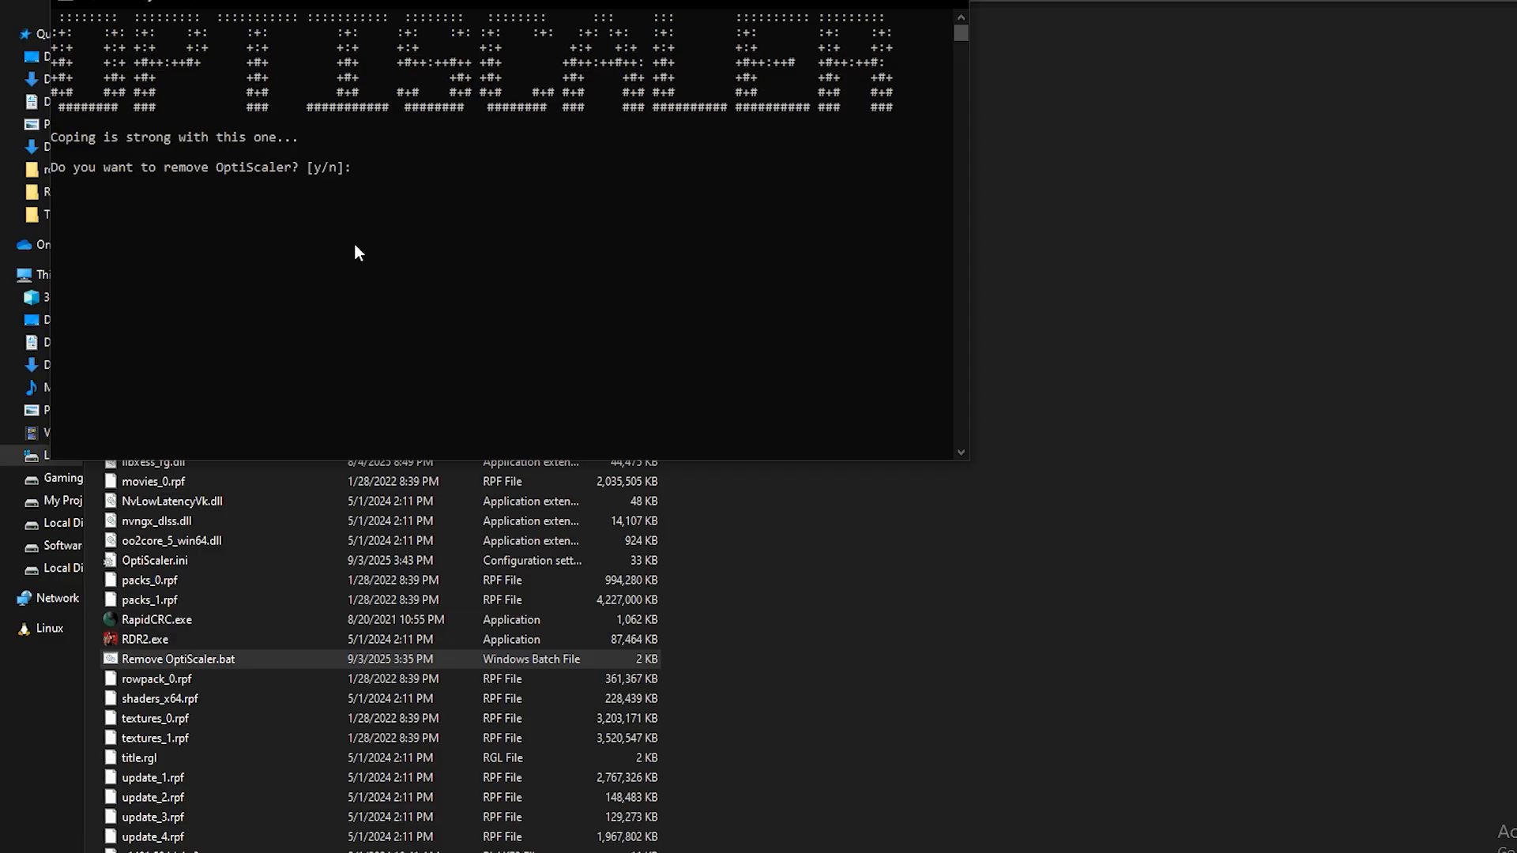
{"action": "type", "text": "y"}
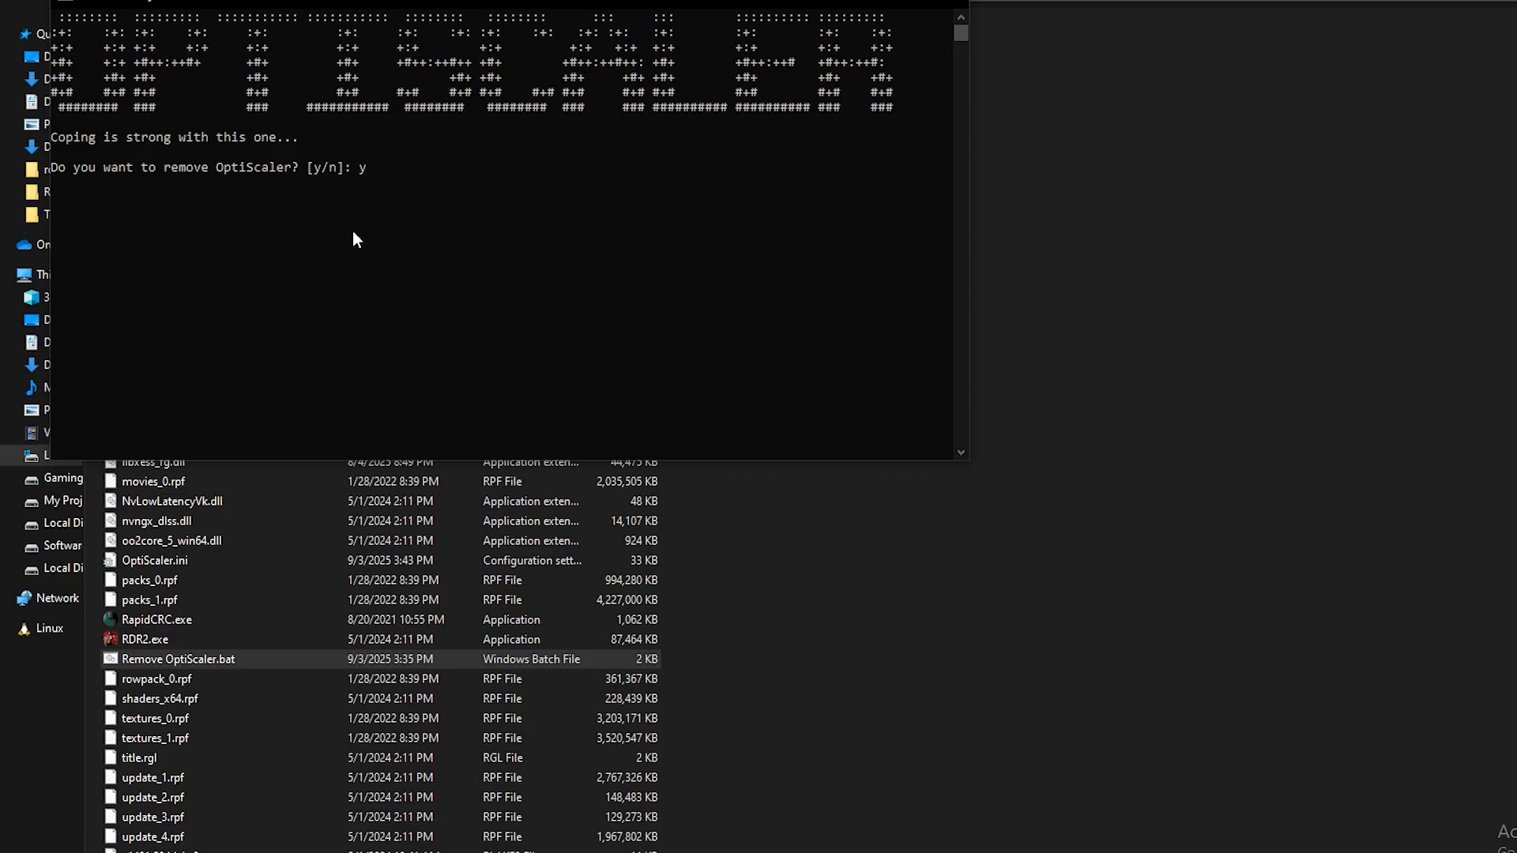
{"action": "key", "text": "Return"}
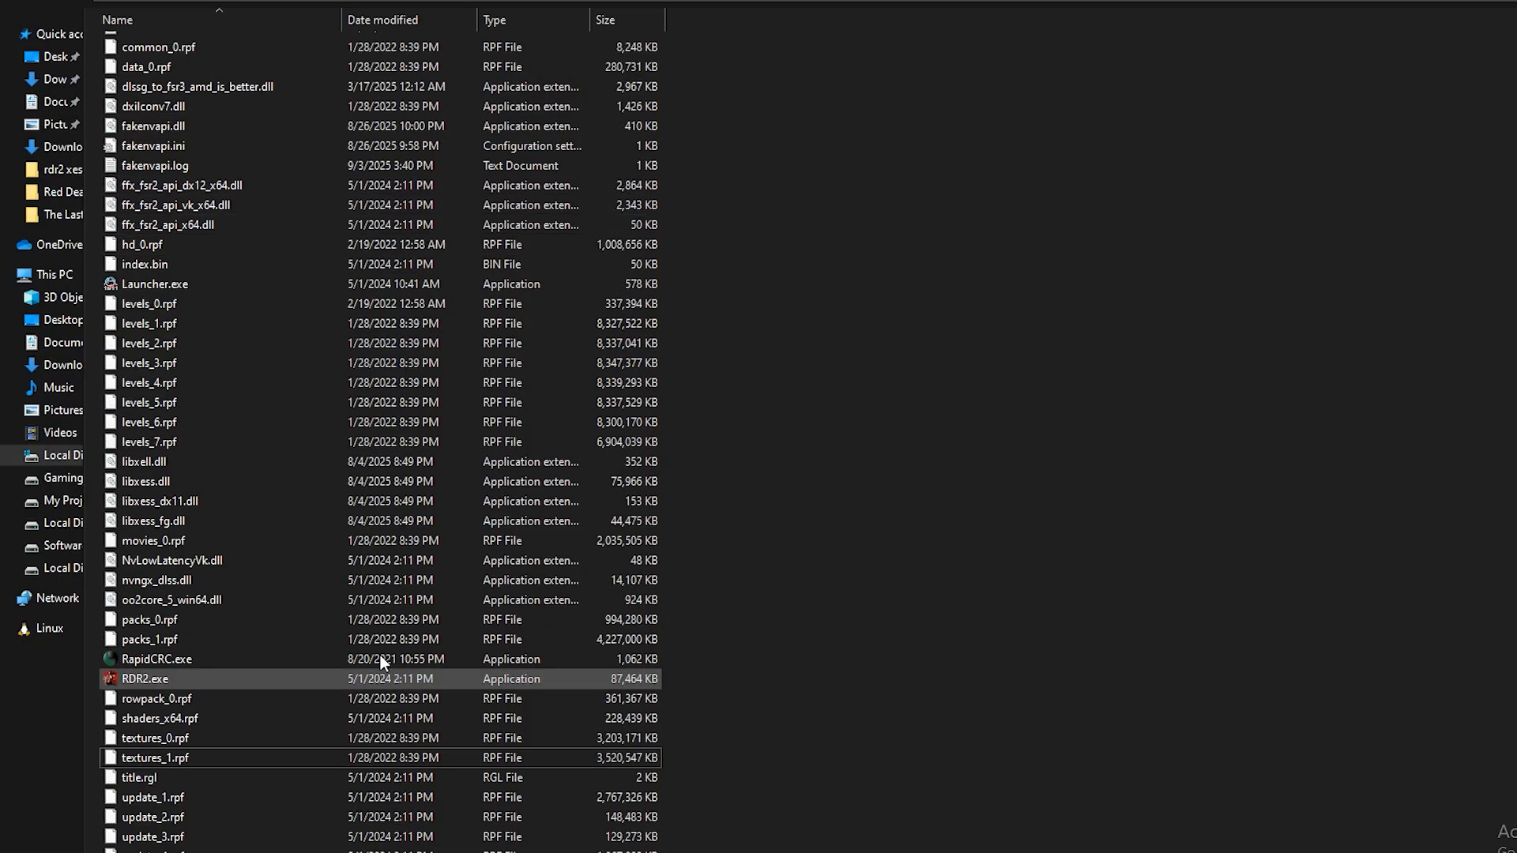
{"action": "scroll", "scroll_direction": "up", "scroll_amount": 3}
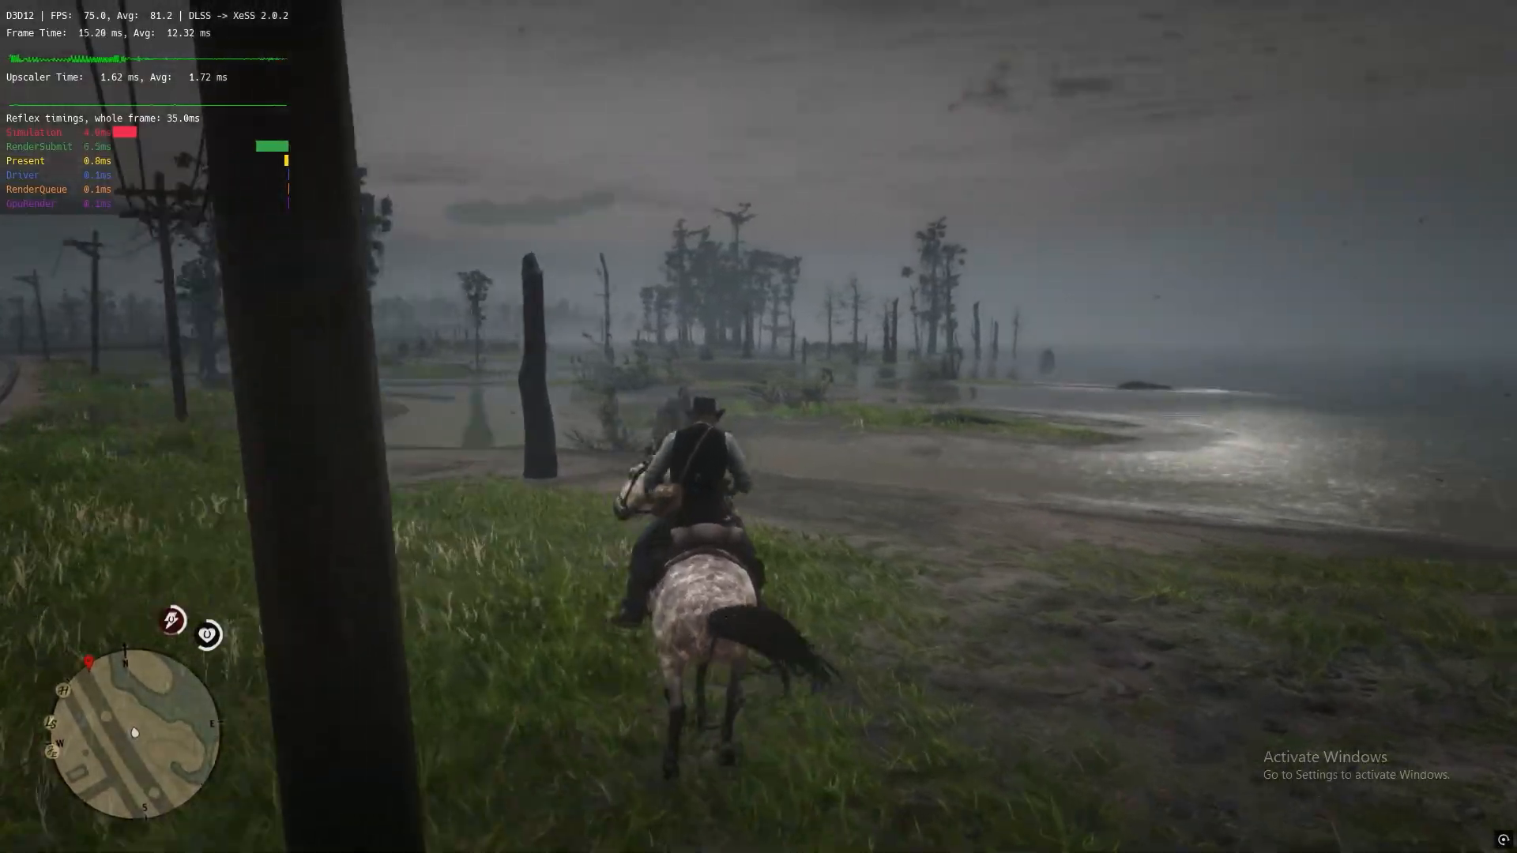
- Ride on across the marsh, then bring up the item wheel on the Crafting Camp slot
{"action": "key", "text": "w"}
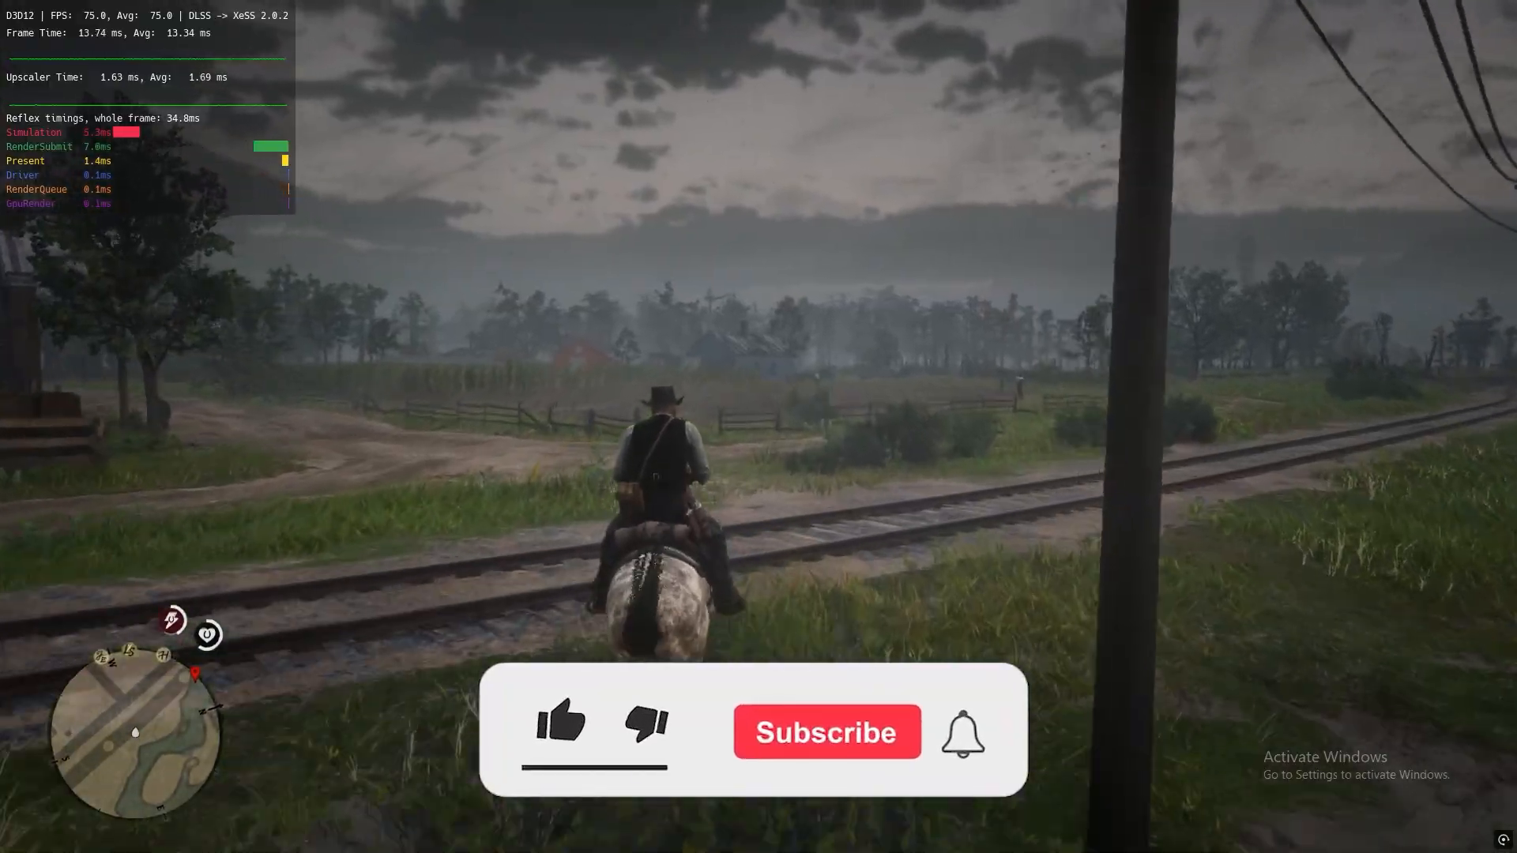
{"action": "left_click", "coordinate": [560, 723]}
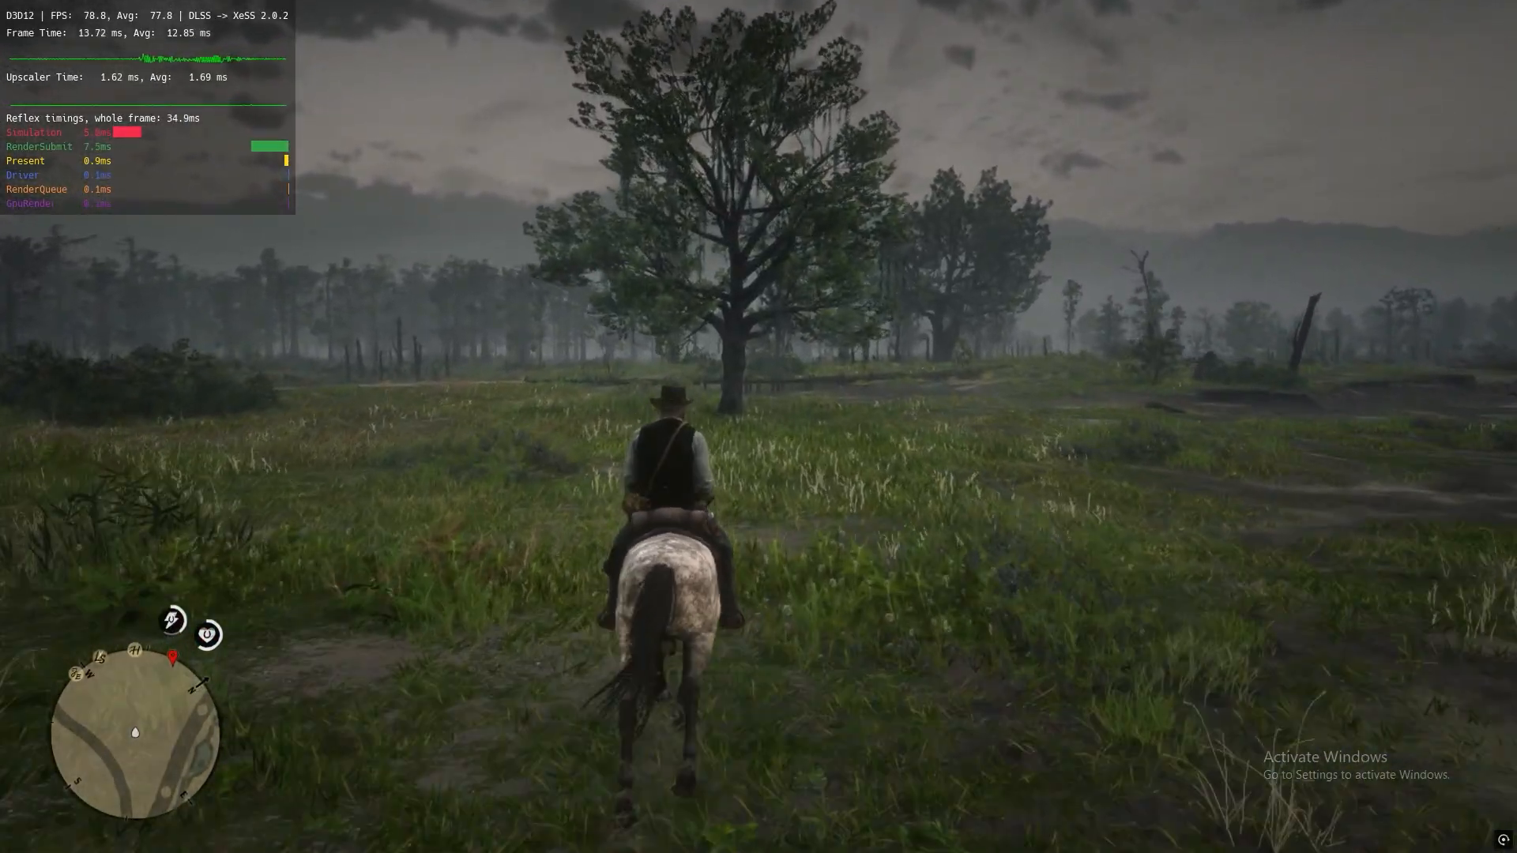
{"action": "key", "text": "tab"}
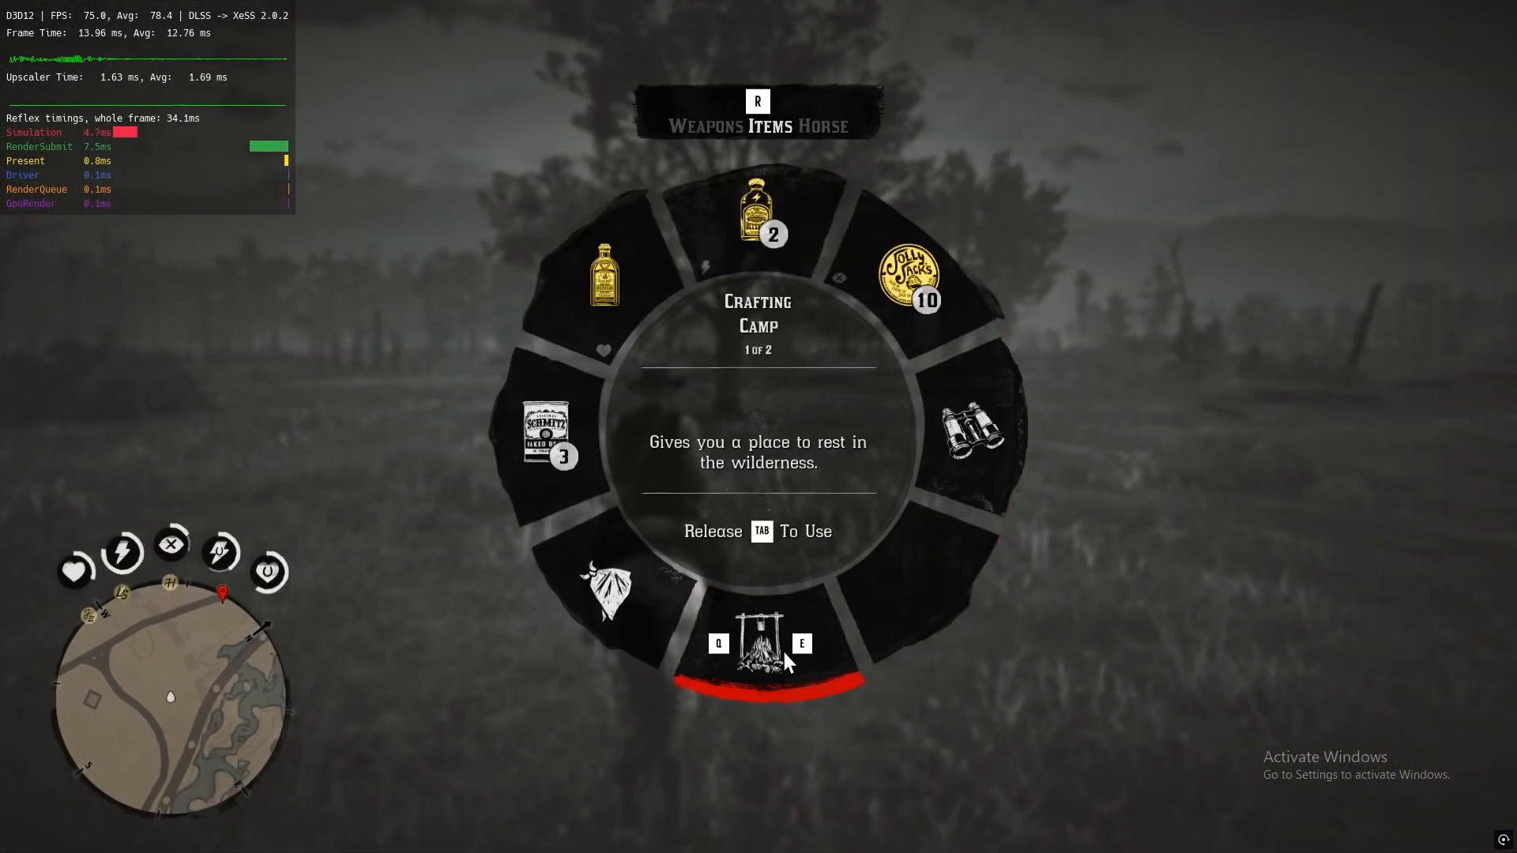